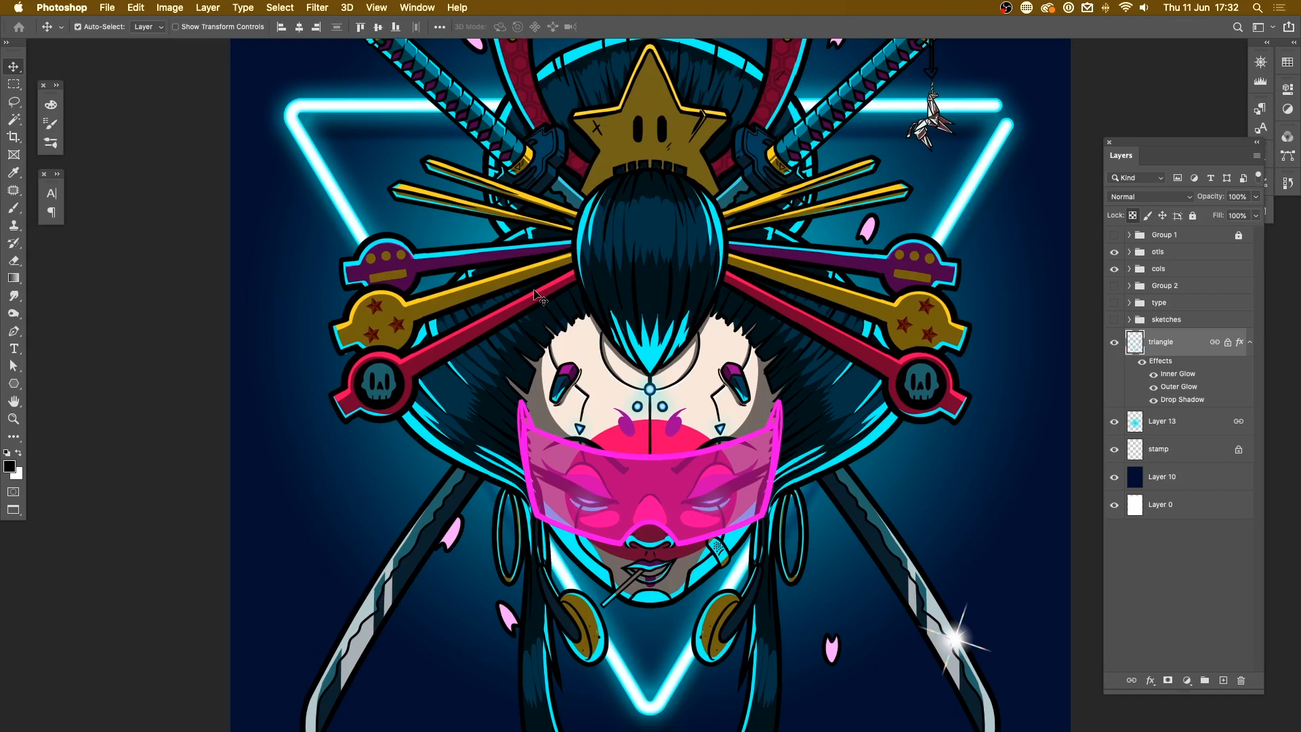
Step: Pick a near-black navy (200000) as the foreground colour for filling the blank canvas
click(241, 63)
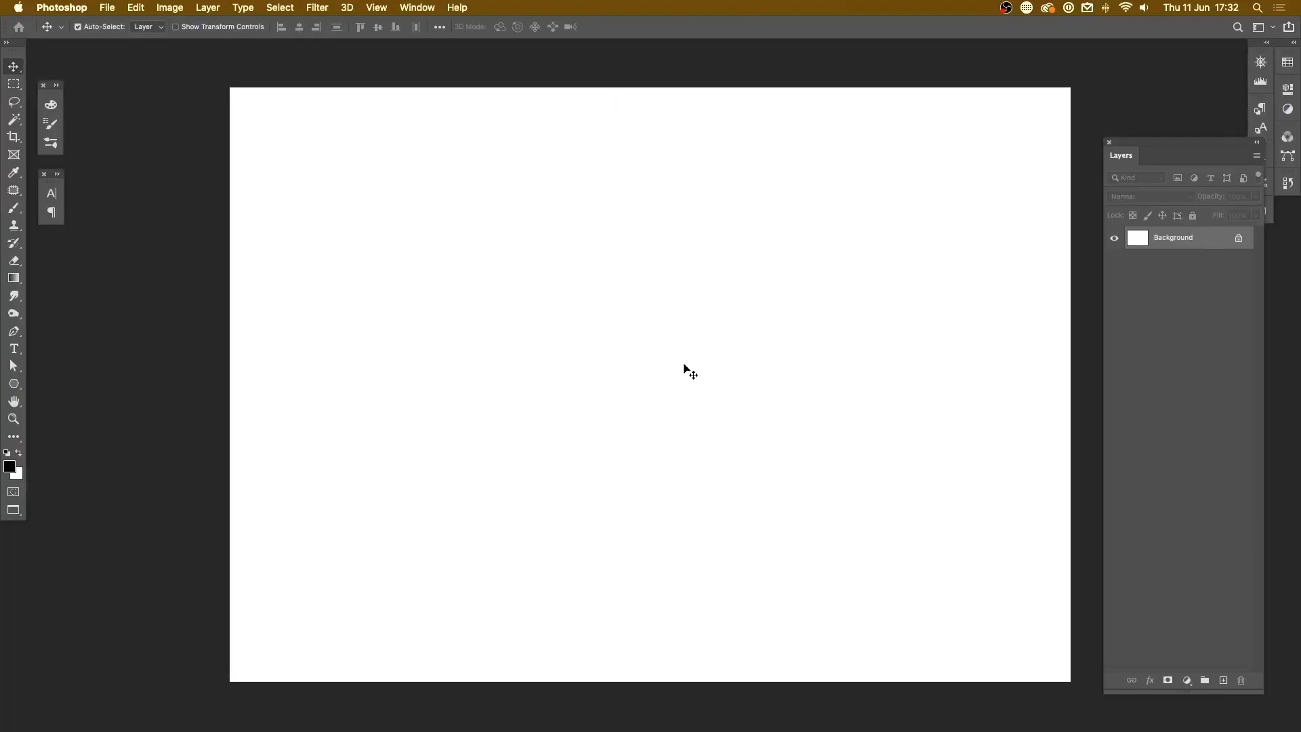
mouse_move(13, 470)
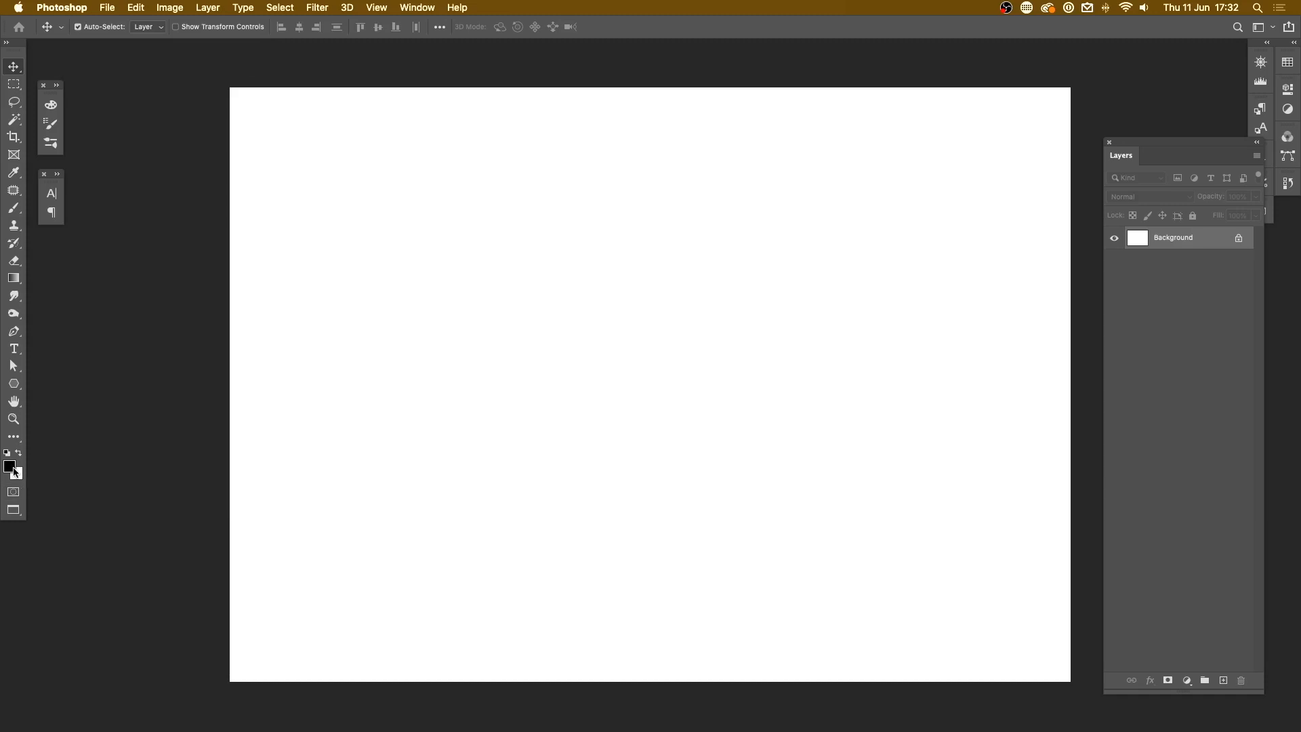
click(10, 465)
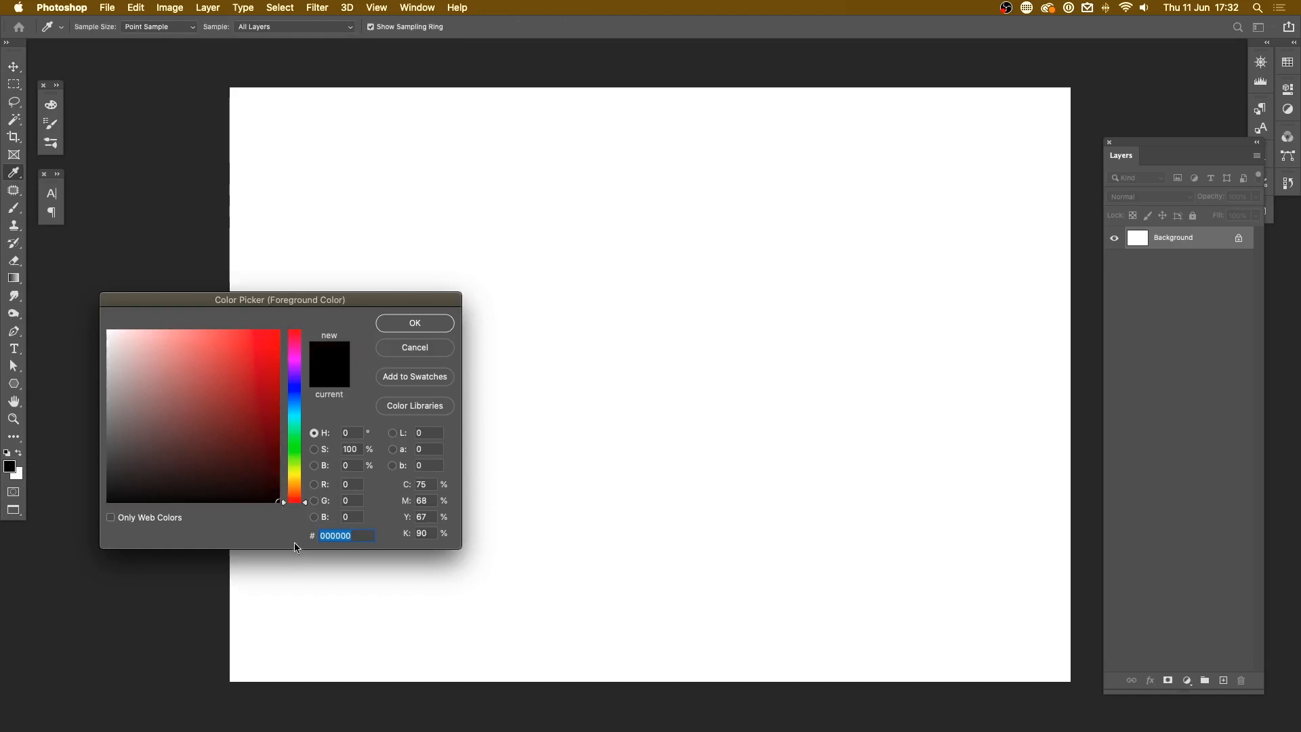
mouse_move(310, 600)
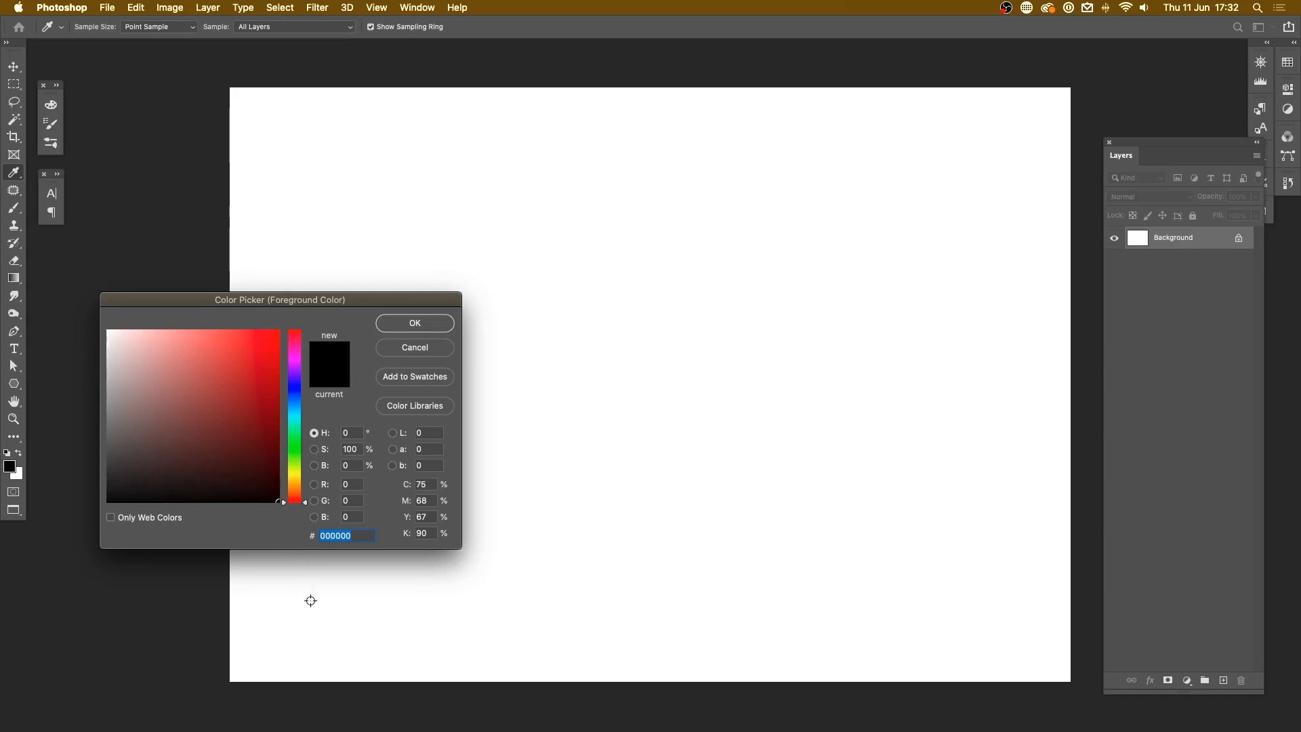
click(278, 482)
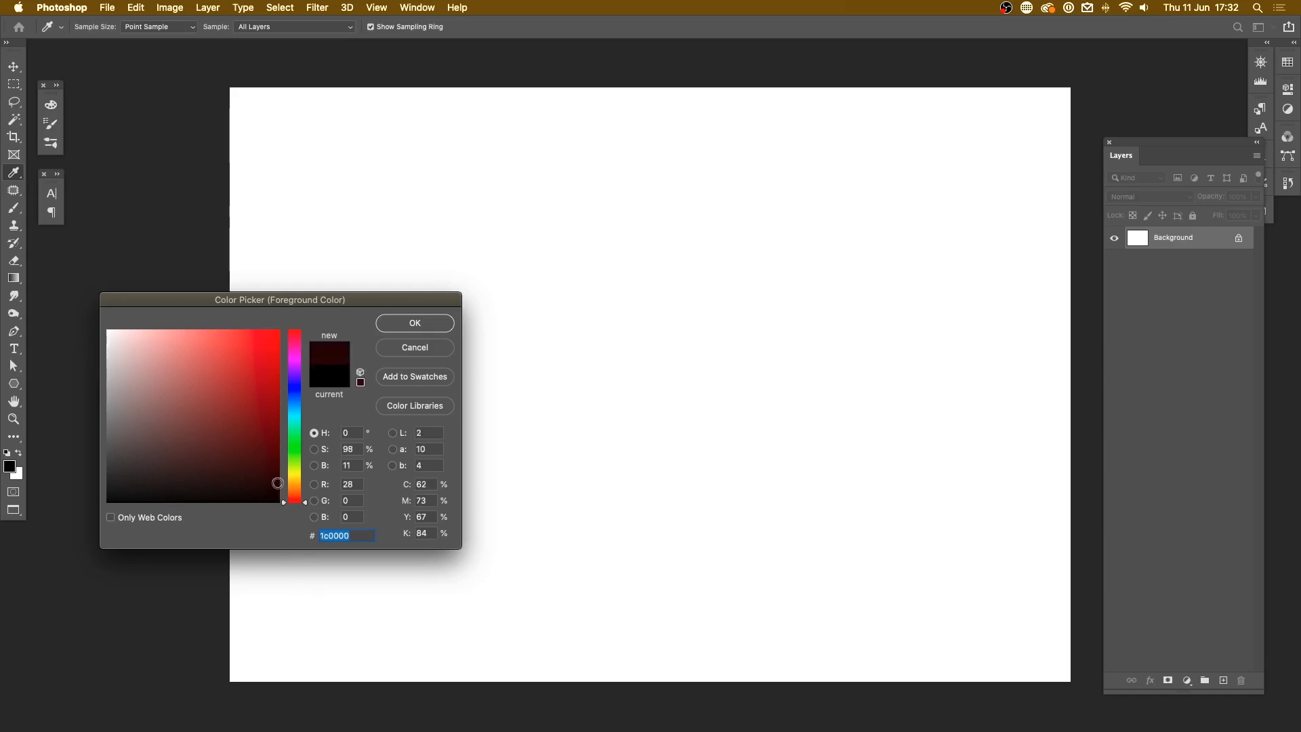
text(200000)
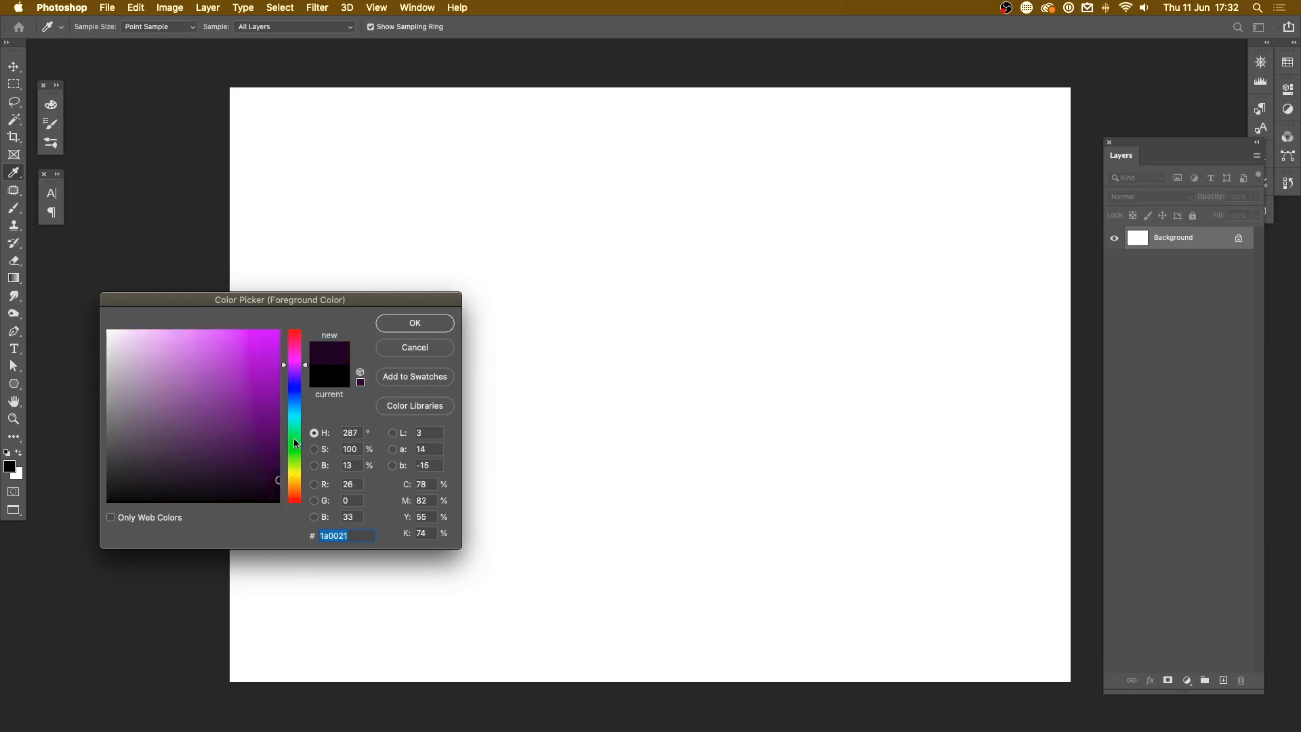
mouse_move(415, 322)
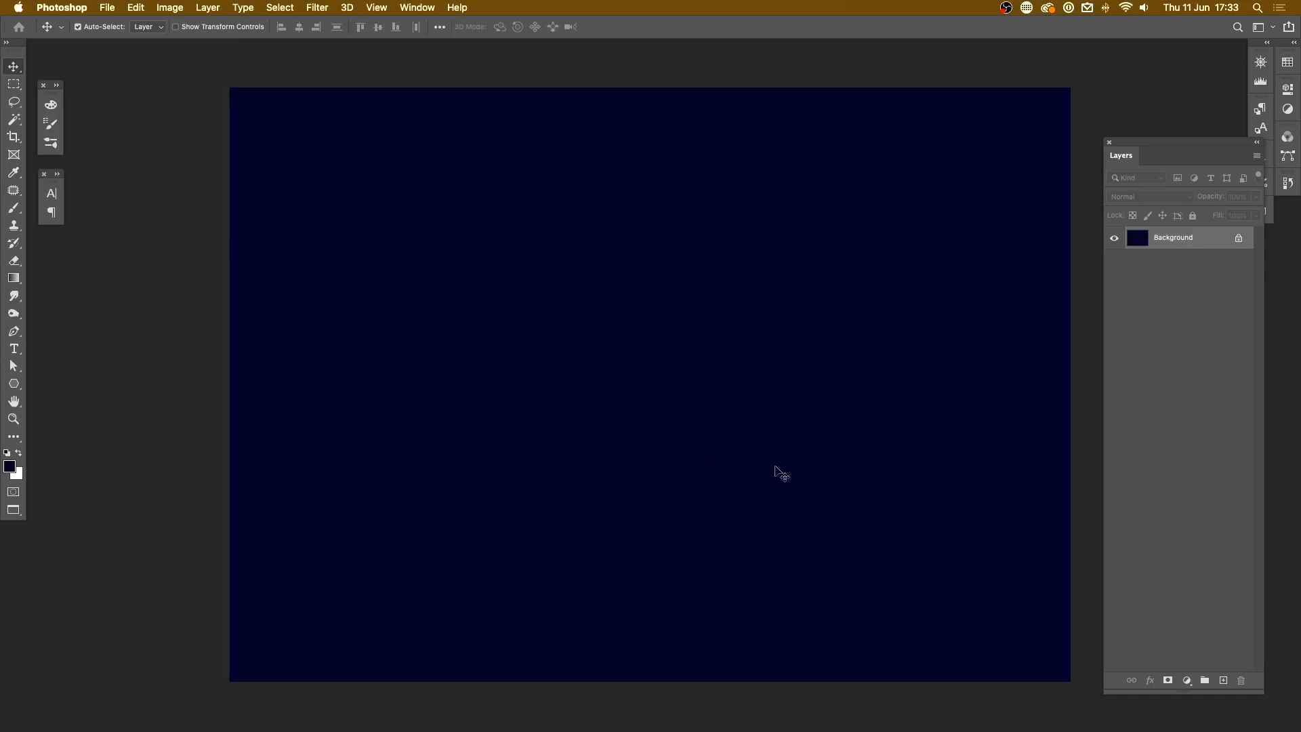
mouse_move(703, 379)
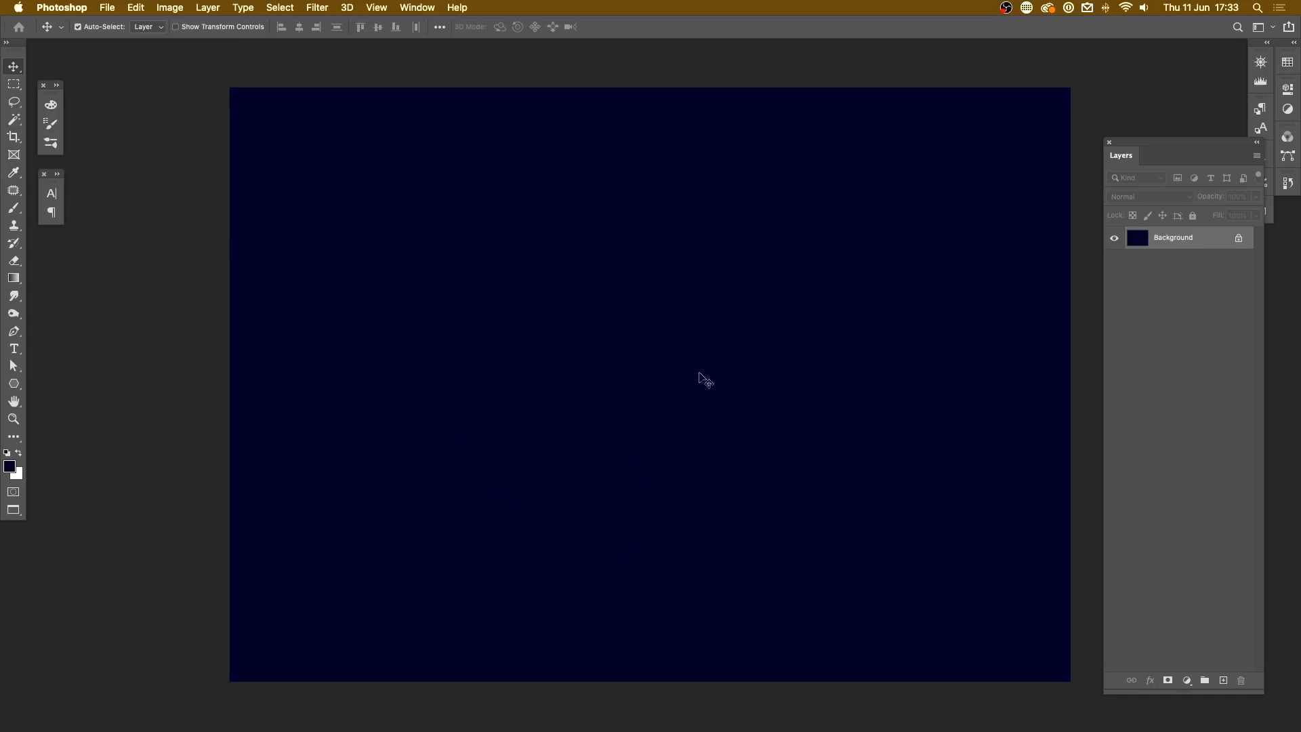
mouse_move(709, 398)
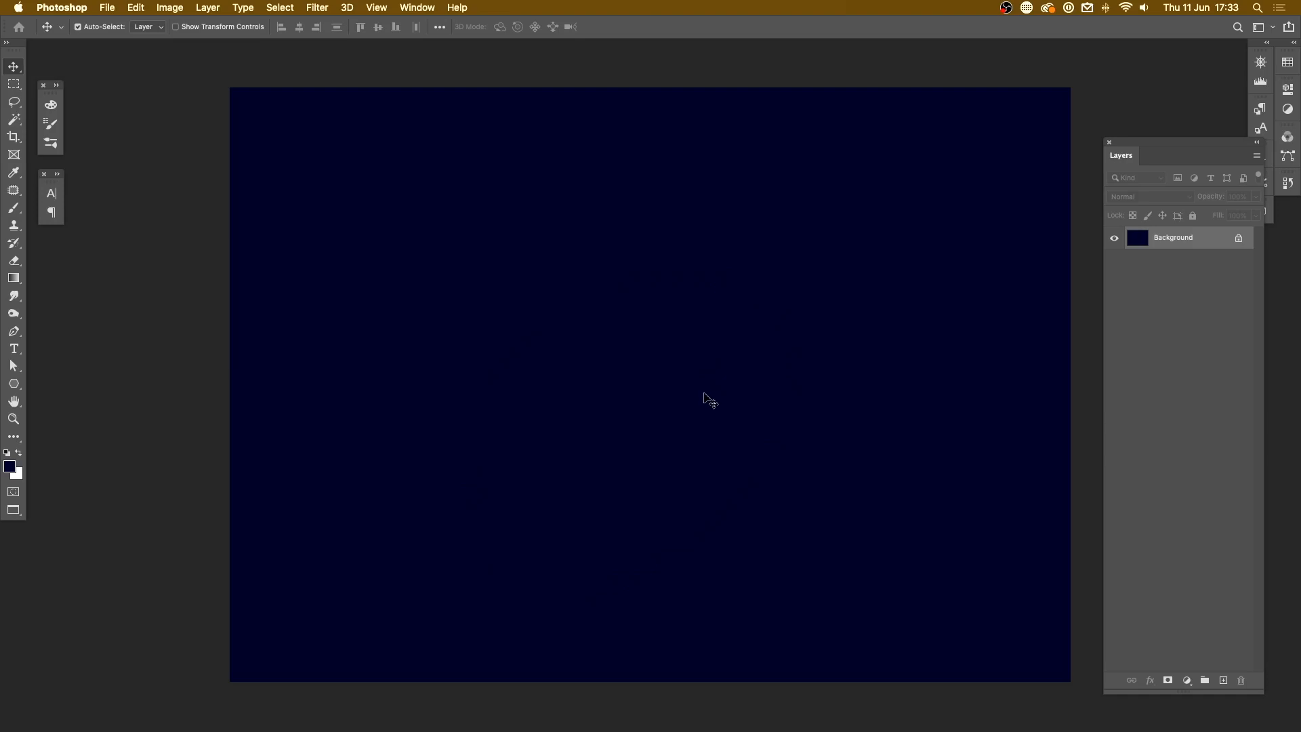
mouse_move(712, 410)
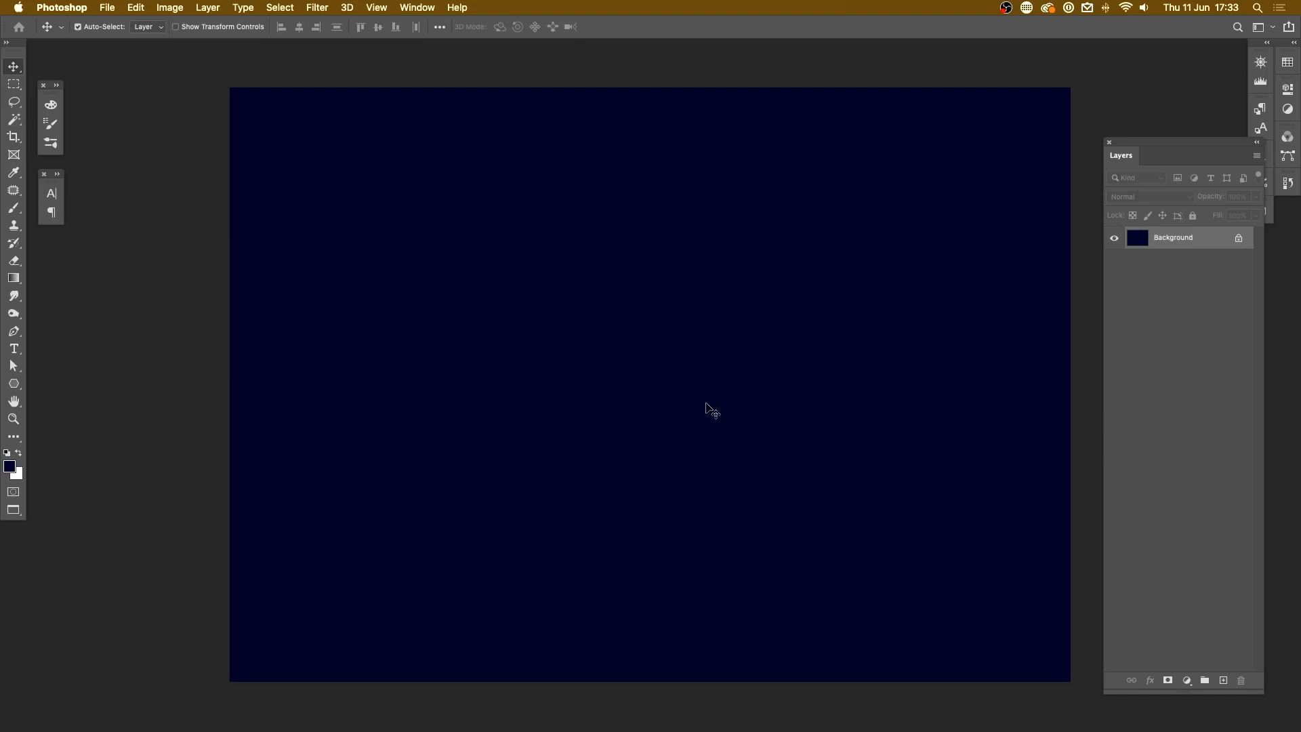
mouse_move(709, 415)
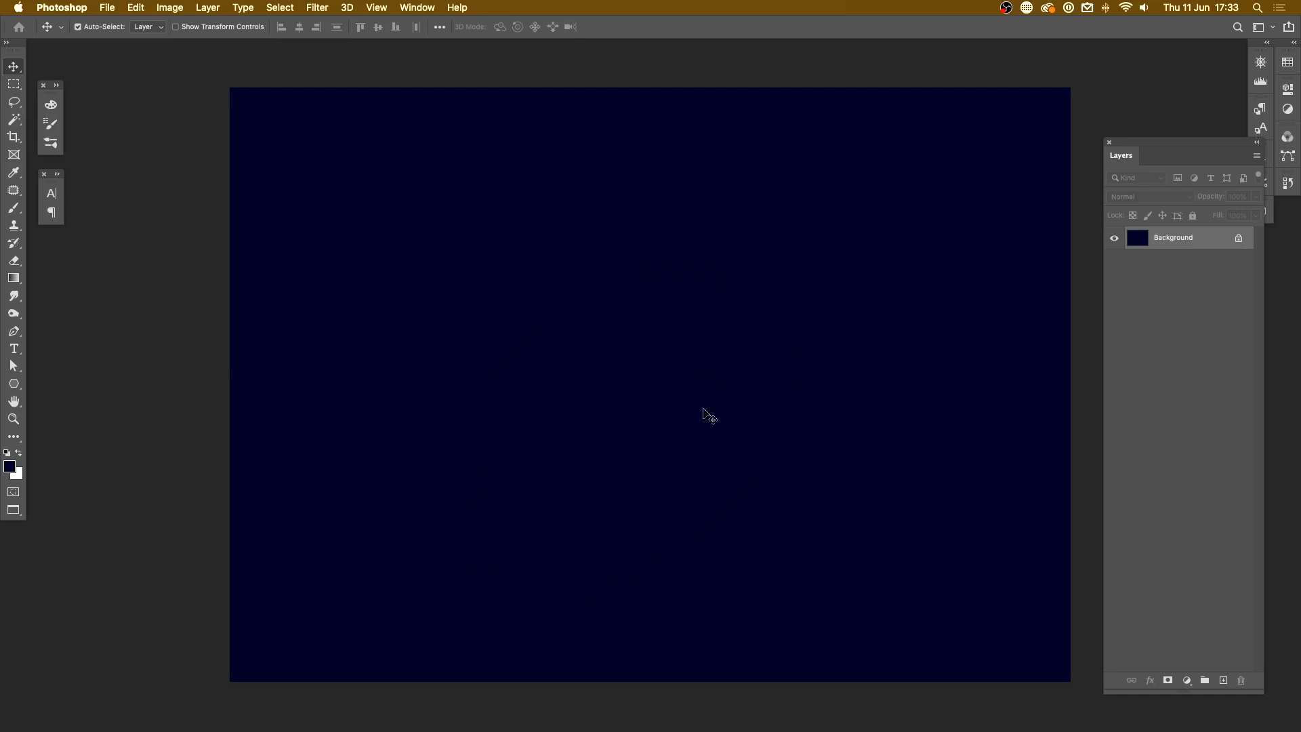
mouse_move(775, 384)
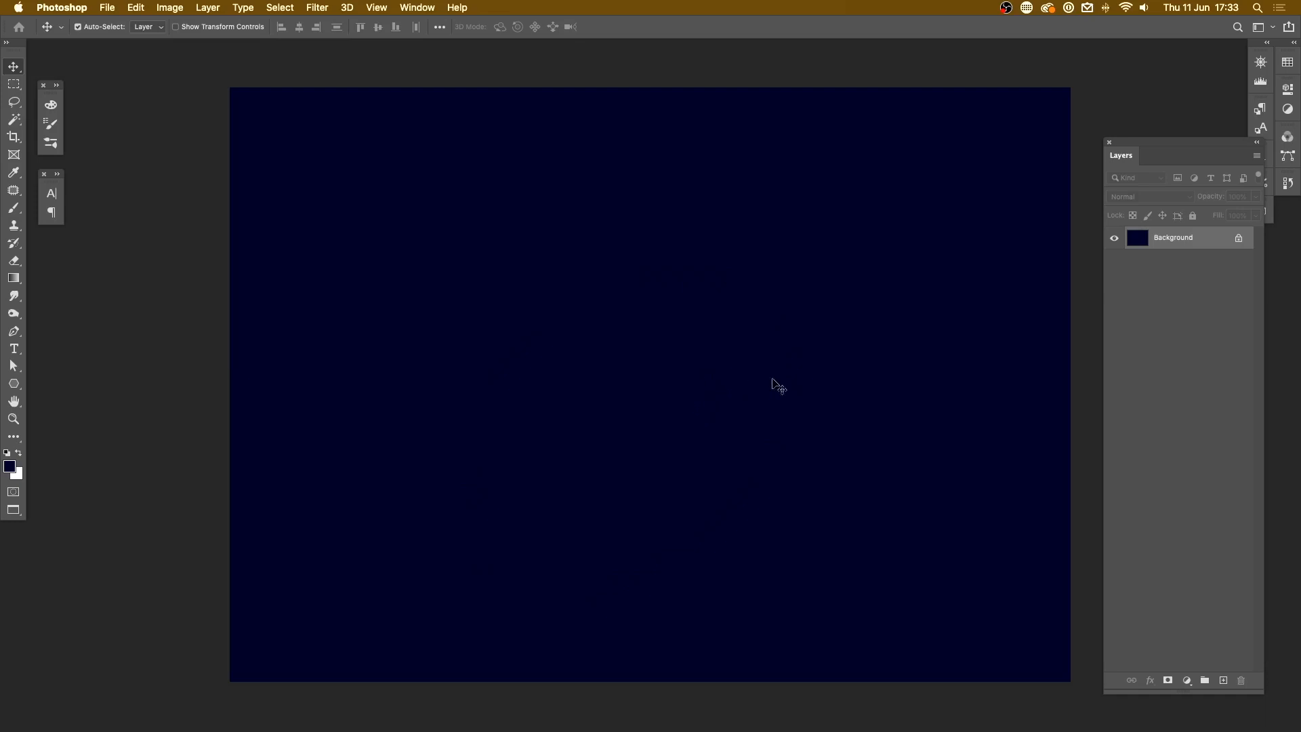
mouse_move(537, 414)
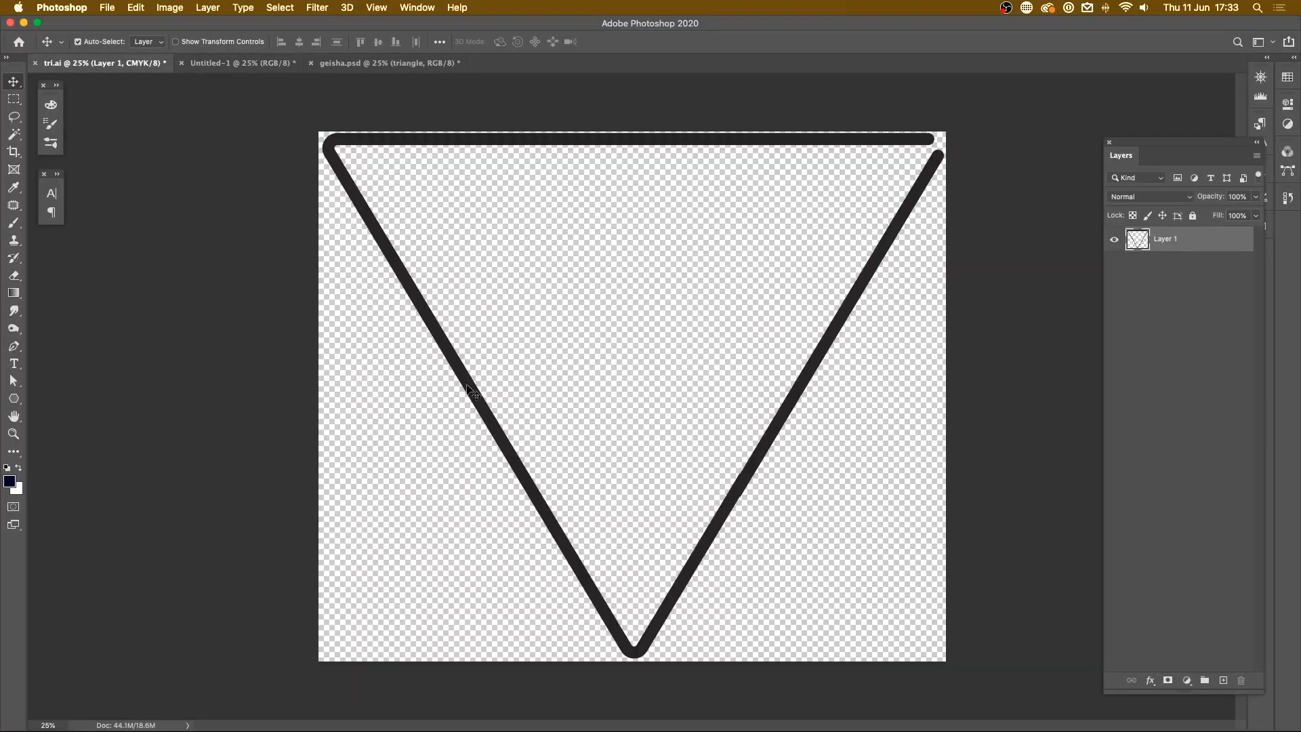
Step: Bring the triangle outline from tri.ai into the navy document and commit its scaled-down size
click(240, 62)
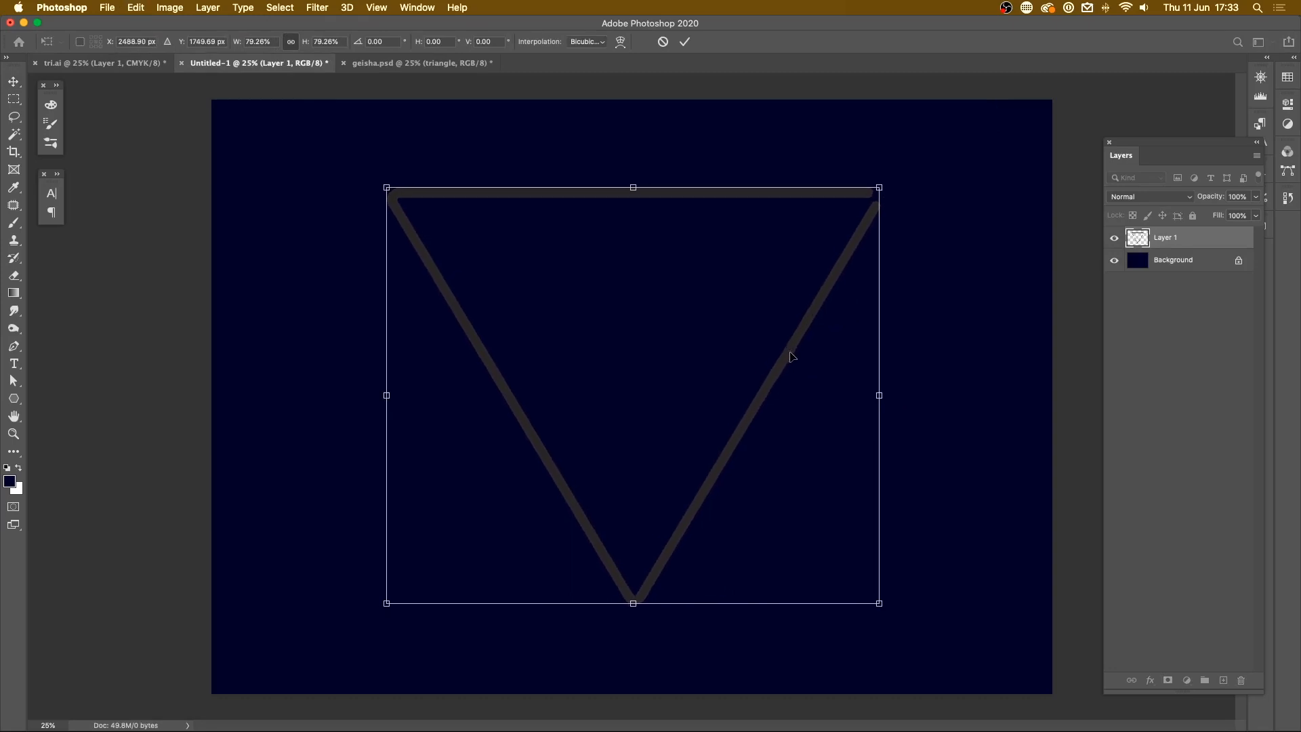
click(685, 42)
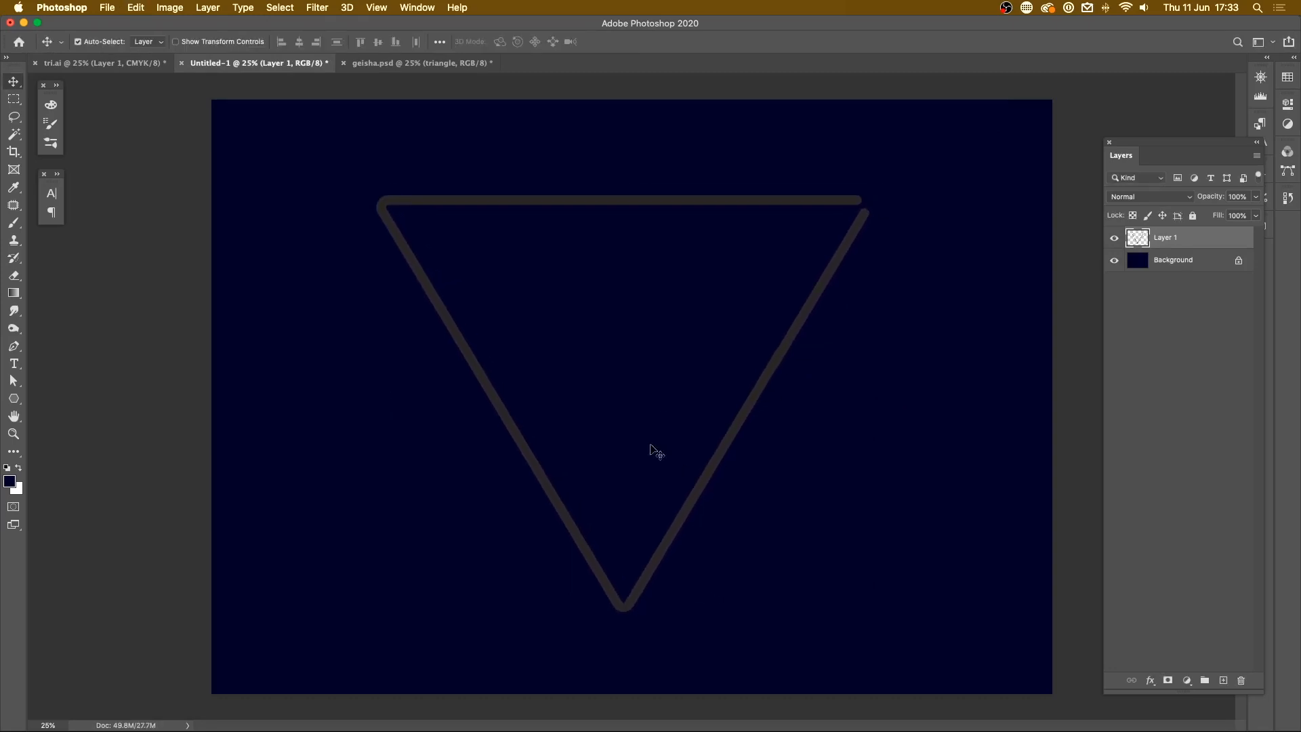
mouse_move(810, 371)
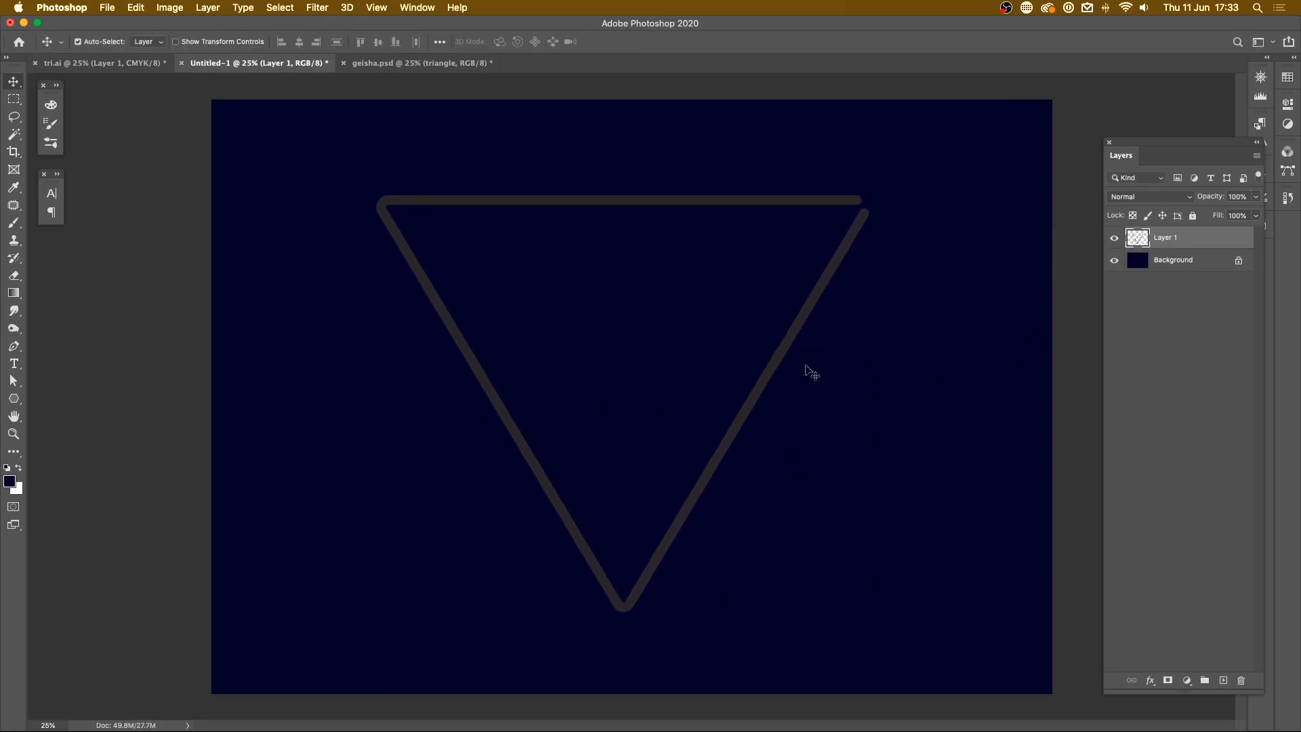
mouse_move(656, 407)
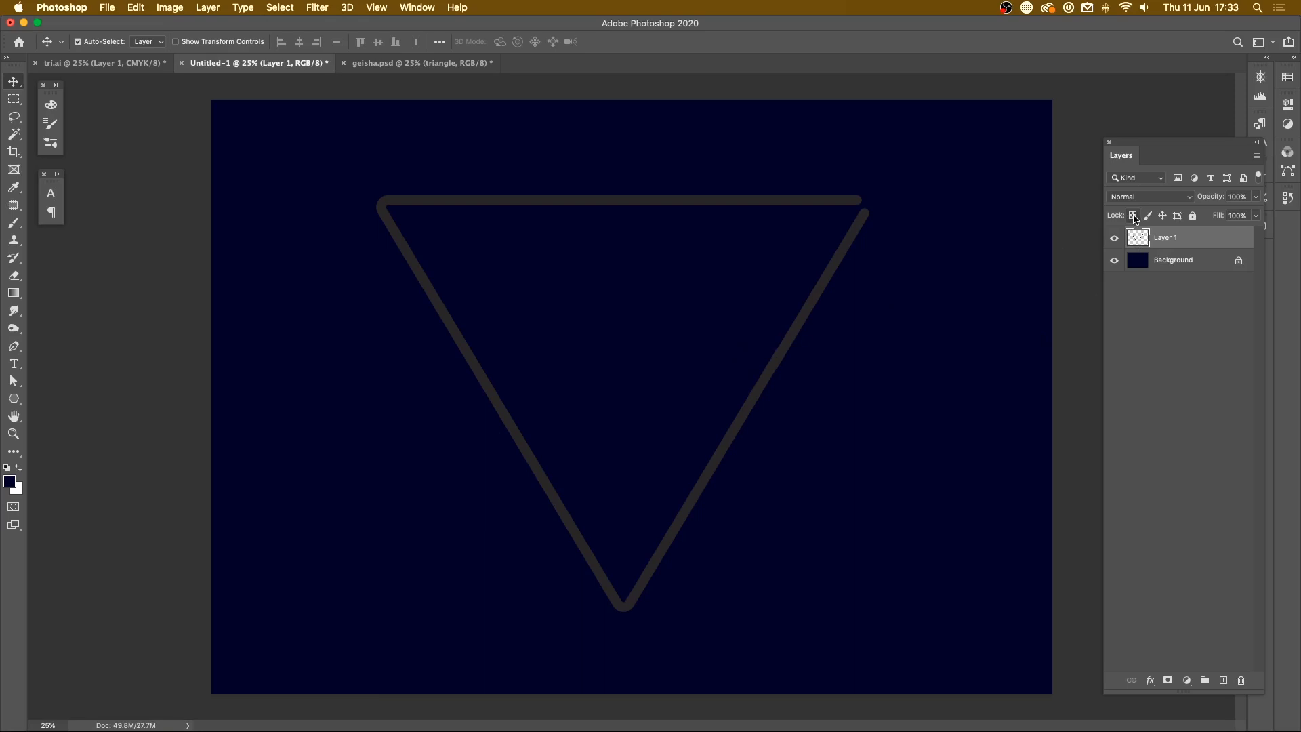
Step: Lock Layer 1's transparent pixels and set the foreground to hot pink #ff0096 for the fill
click(11, 483)
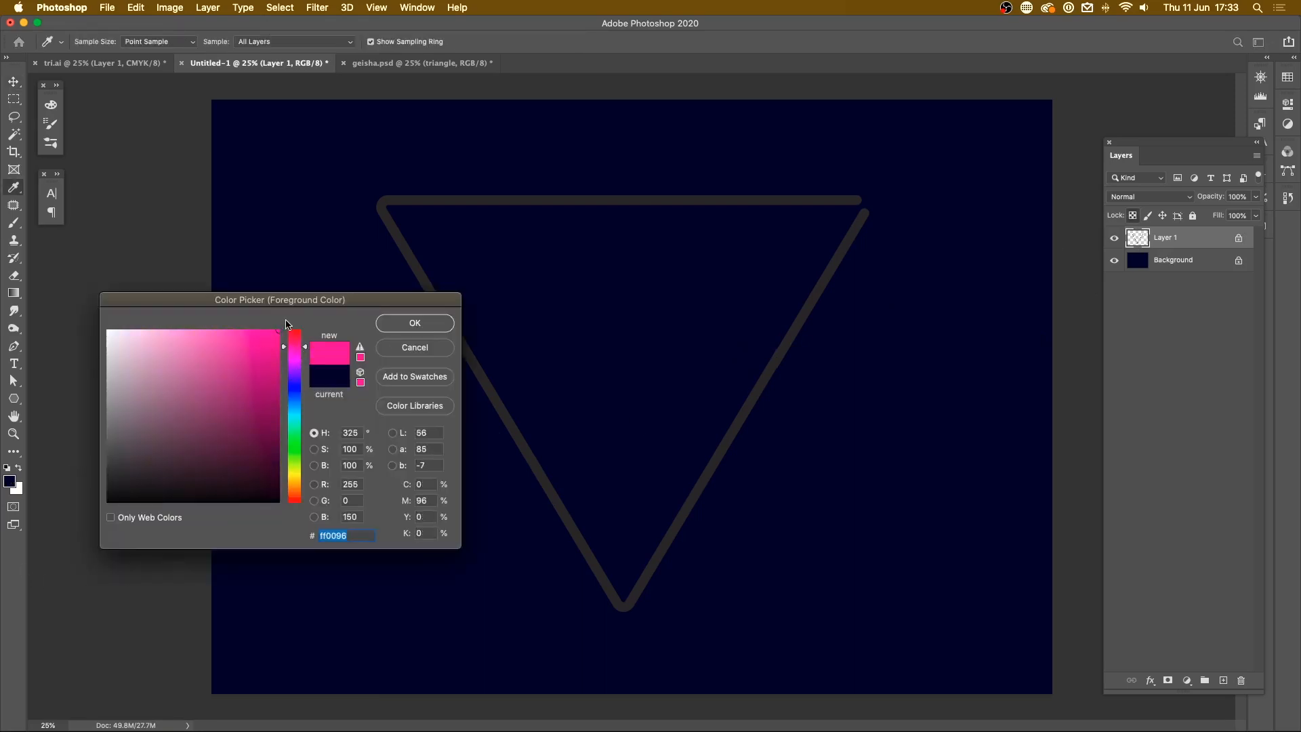
click(414, 323)
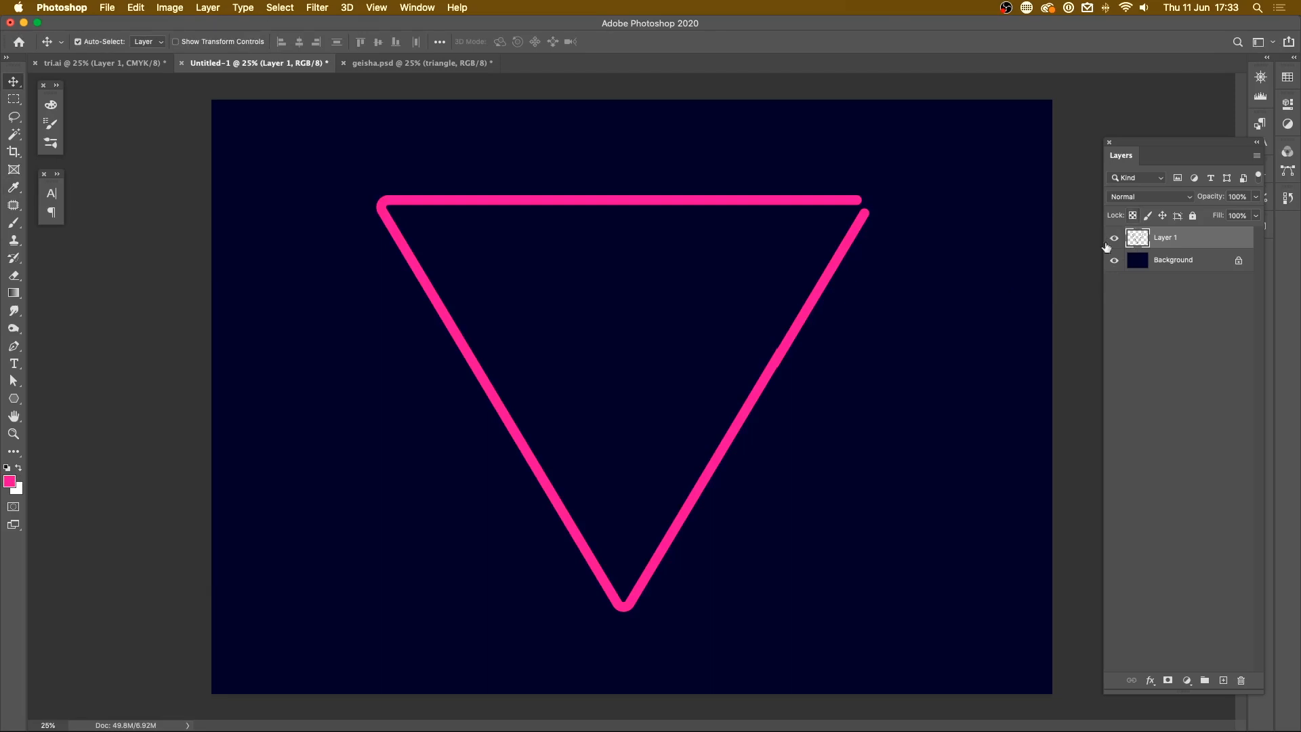
mouse_move(1207, 241)
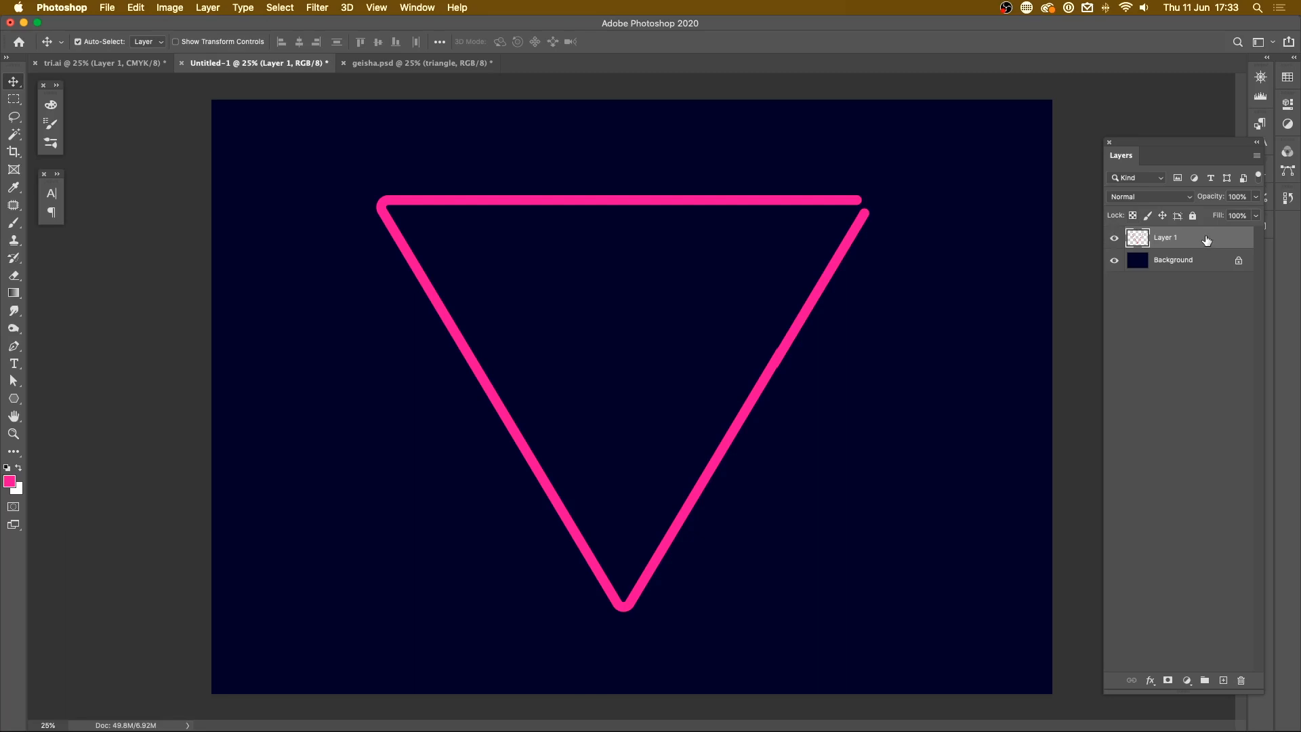
Step: Enable an Outer Glow on Layer 1 with 52% opacity and 150 px size
double_click(1178, 237)
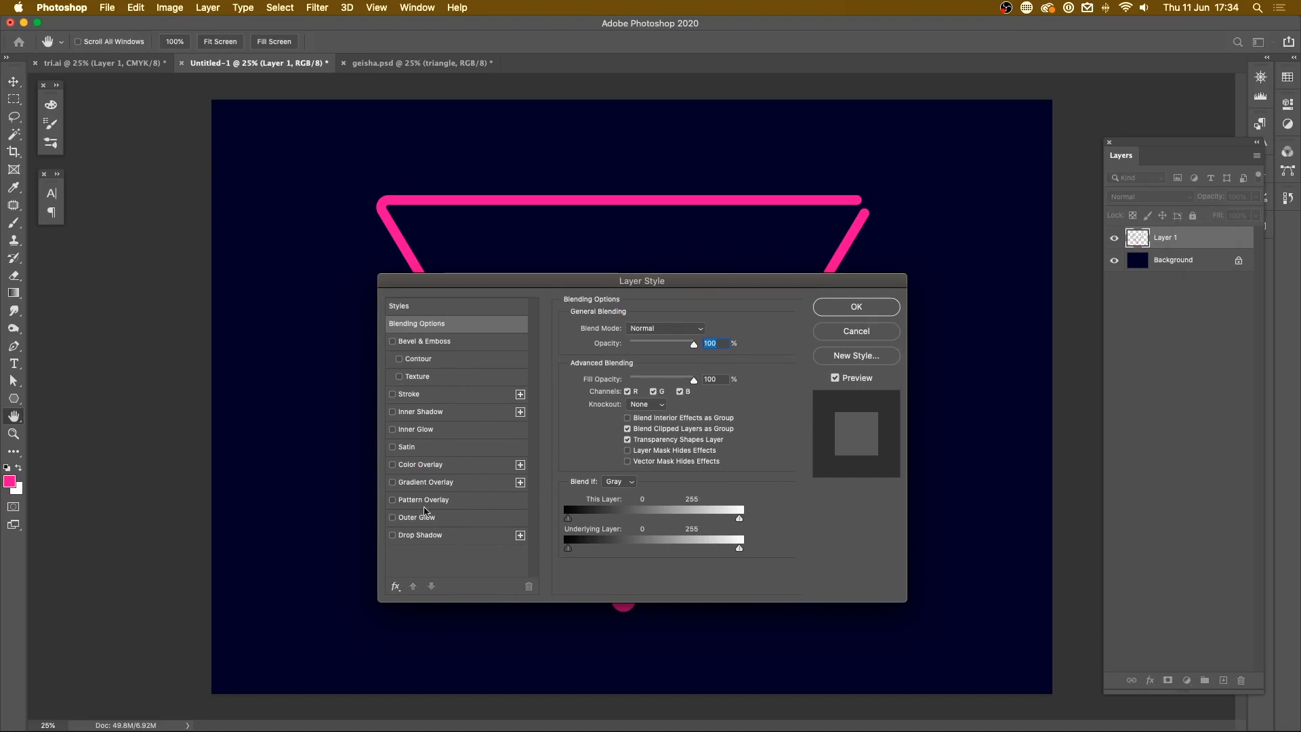
mouse_move(474, 323)
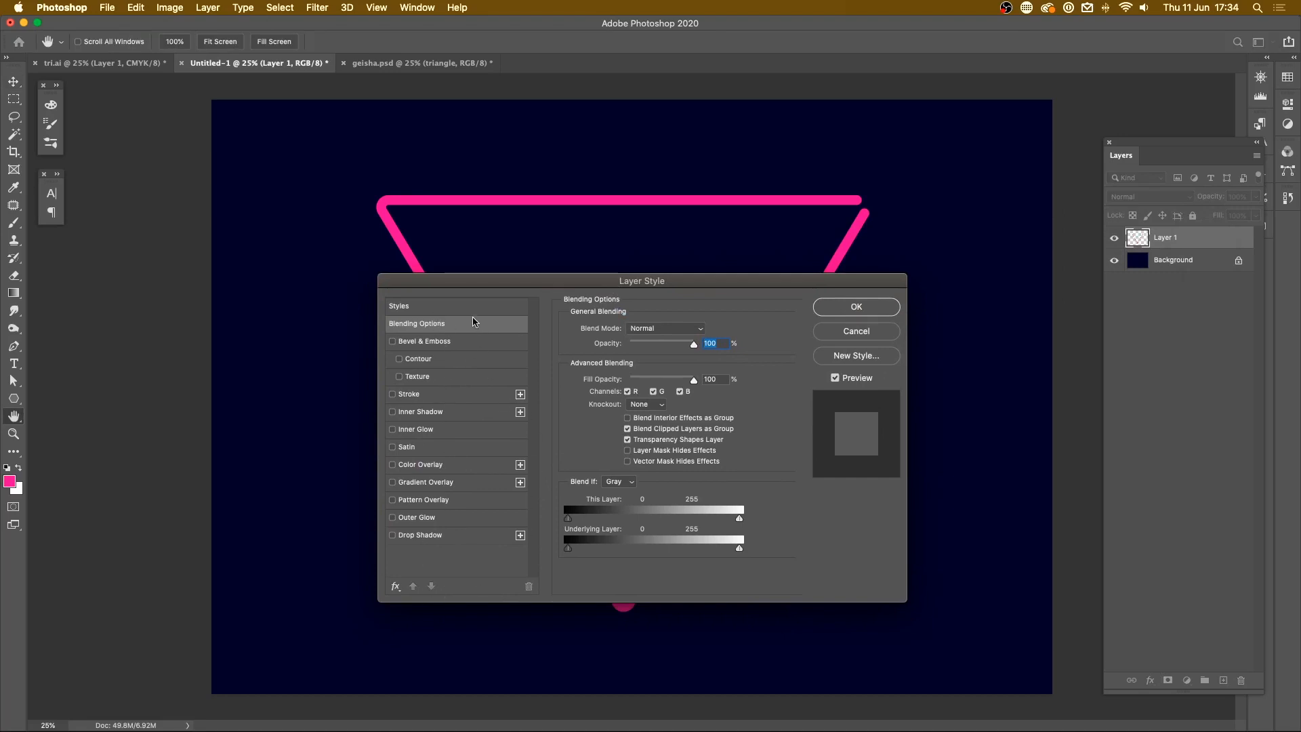
mouse_move(476, 511)
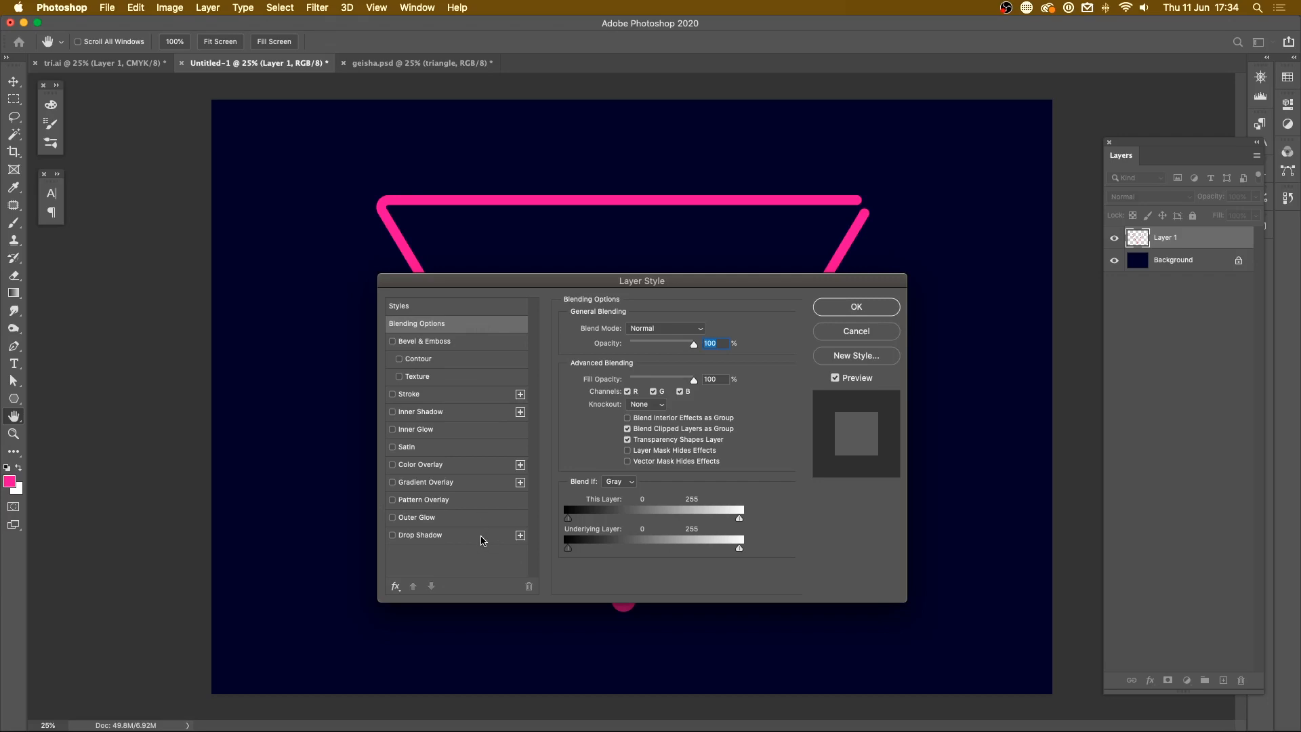
mouse_move(446, 523)
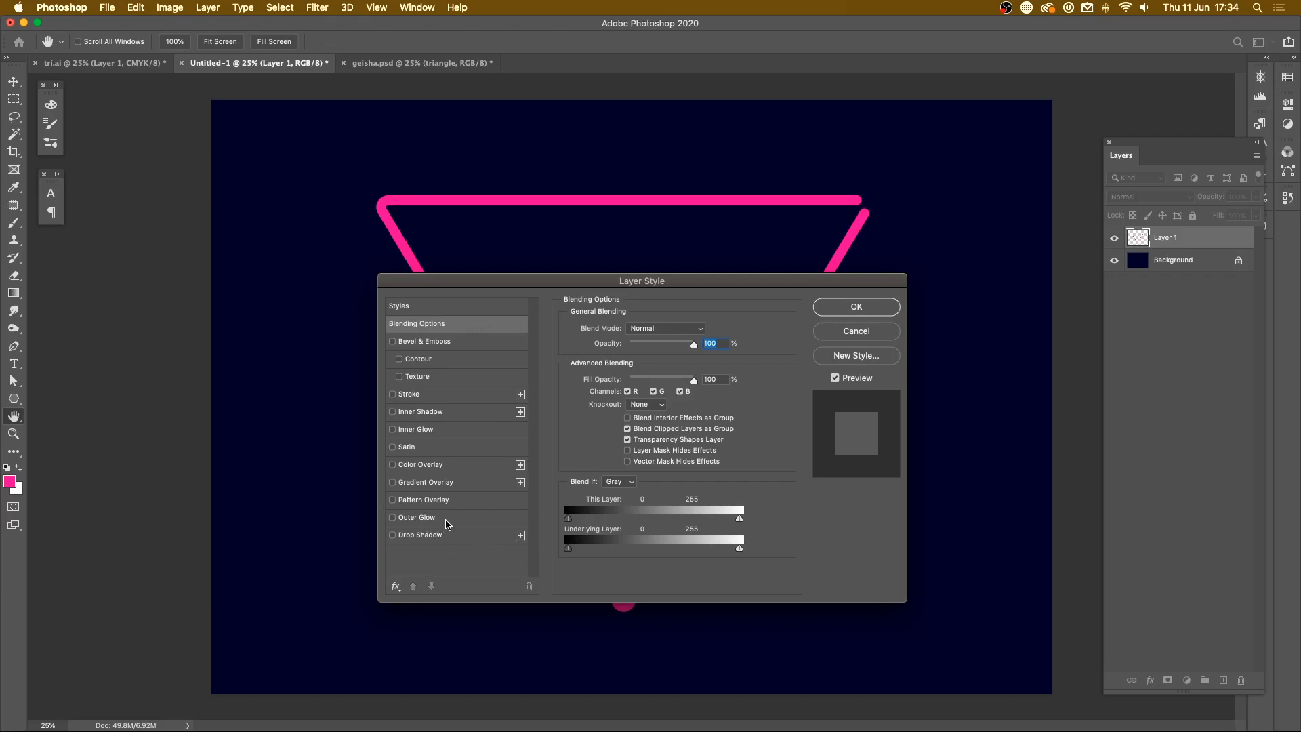
click(393, 516)
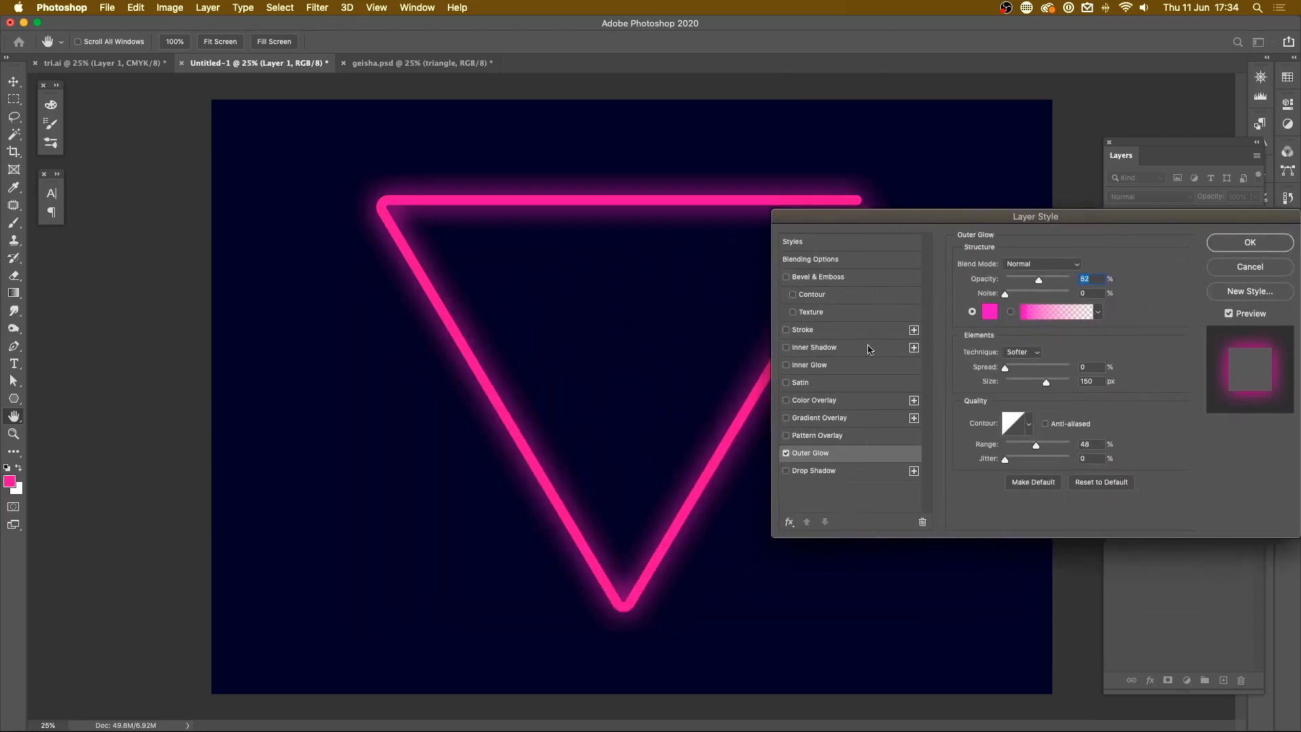
Step: Try a cyan outer glow colour, then settle on hot pink ff00c0
click(989, 312)
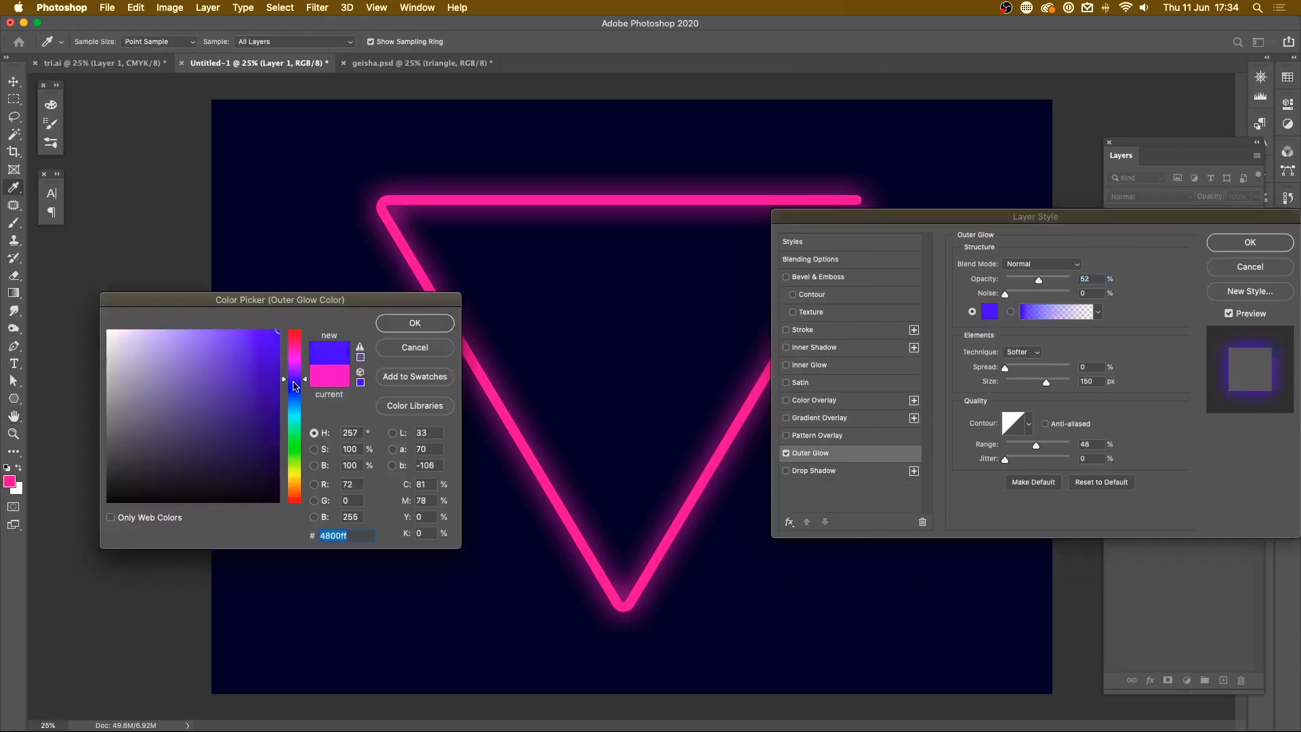
click(414, 323)
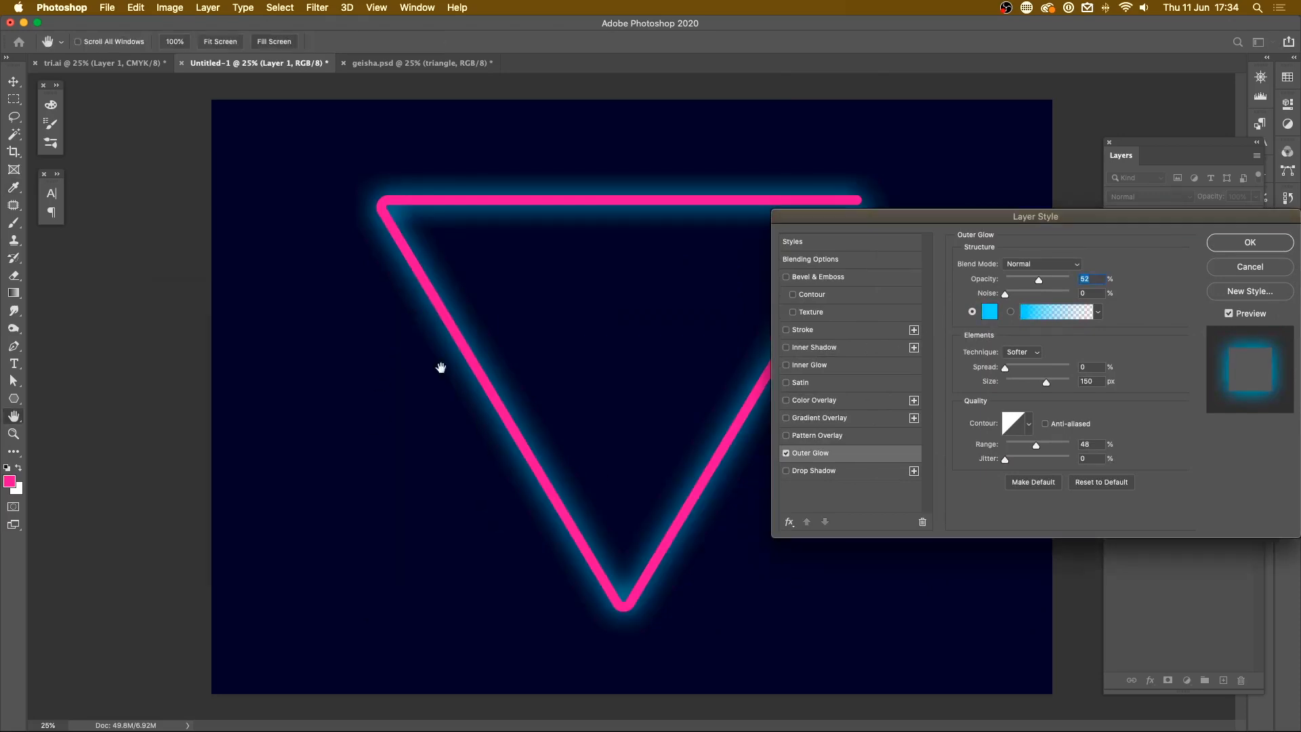
mouse_move(989, 311)
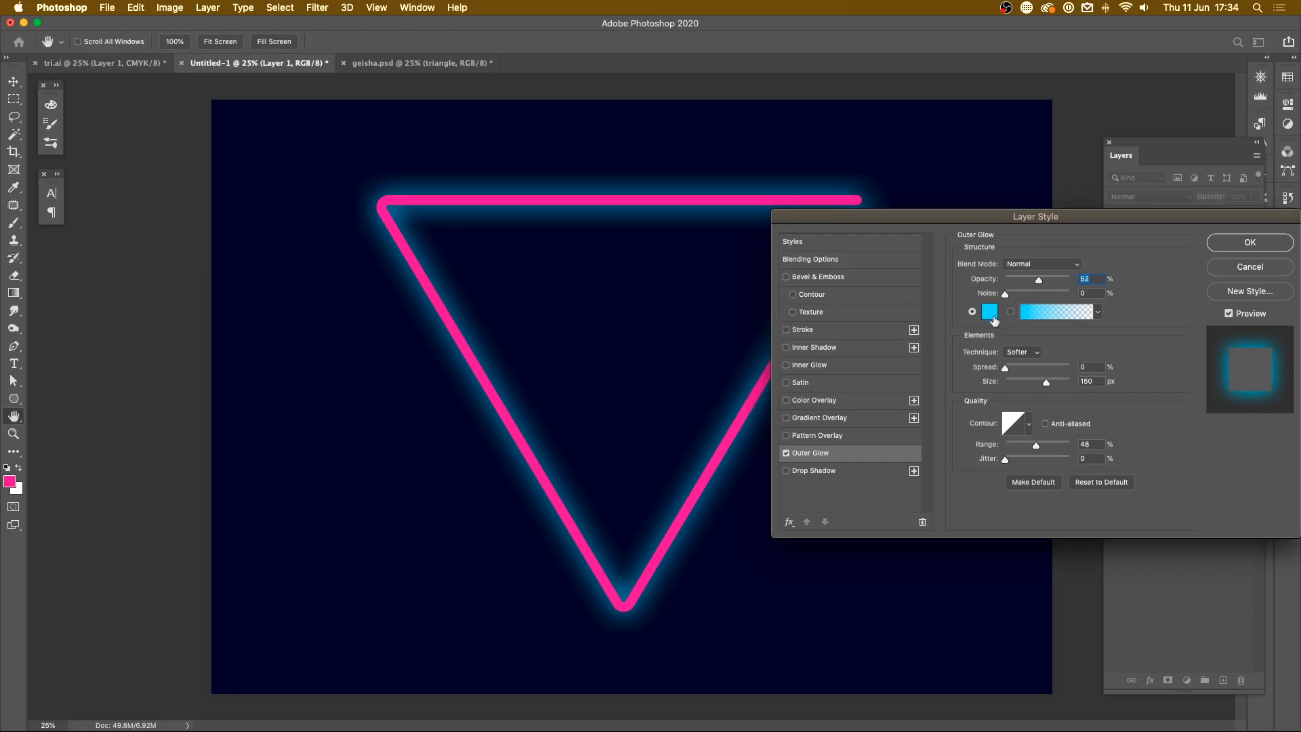
click(988, 312)
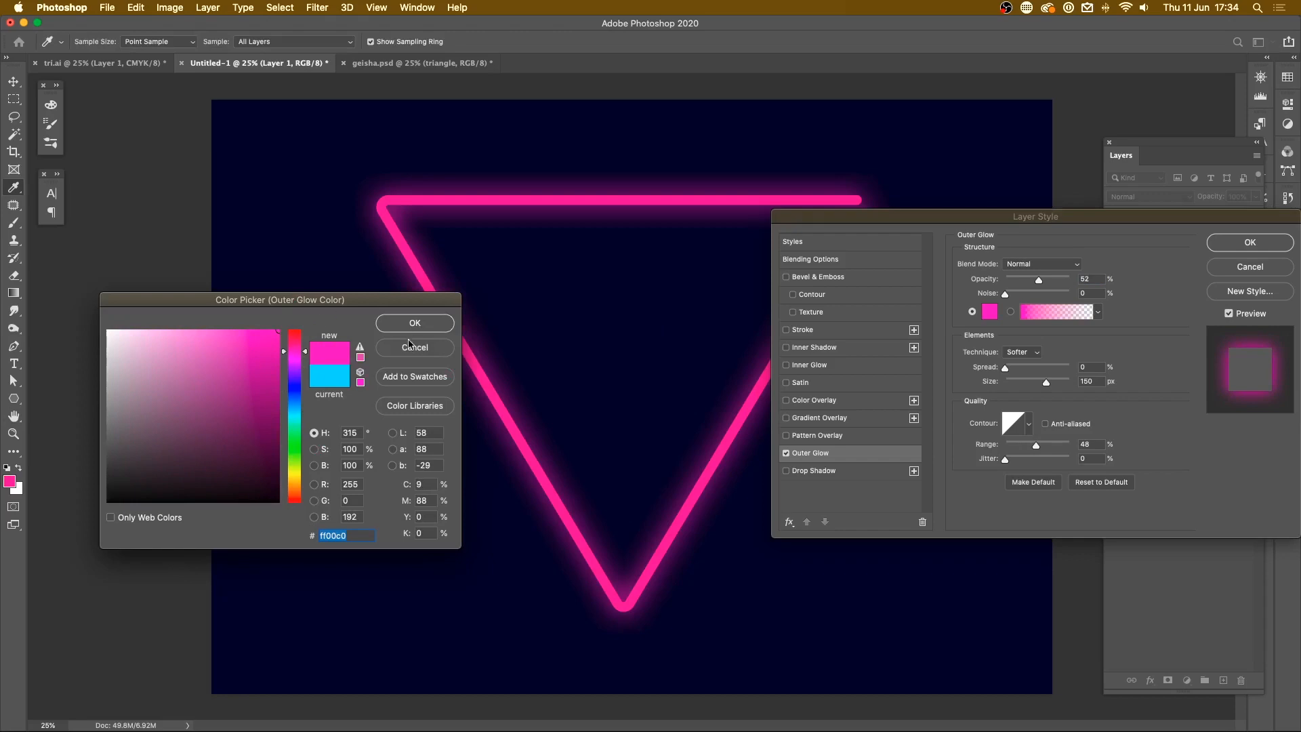
mouse_move(401, 323)
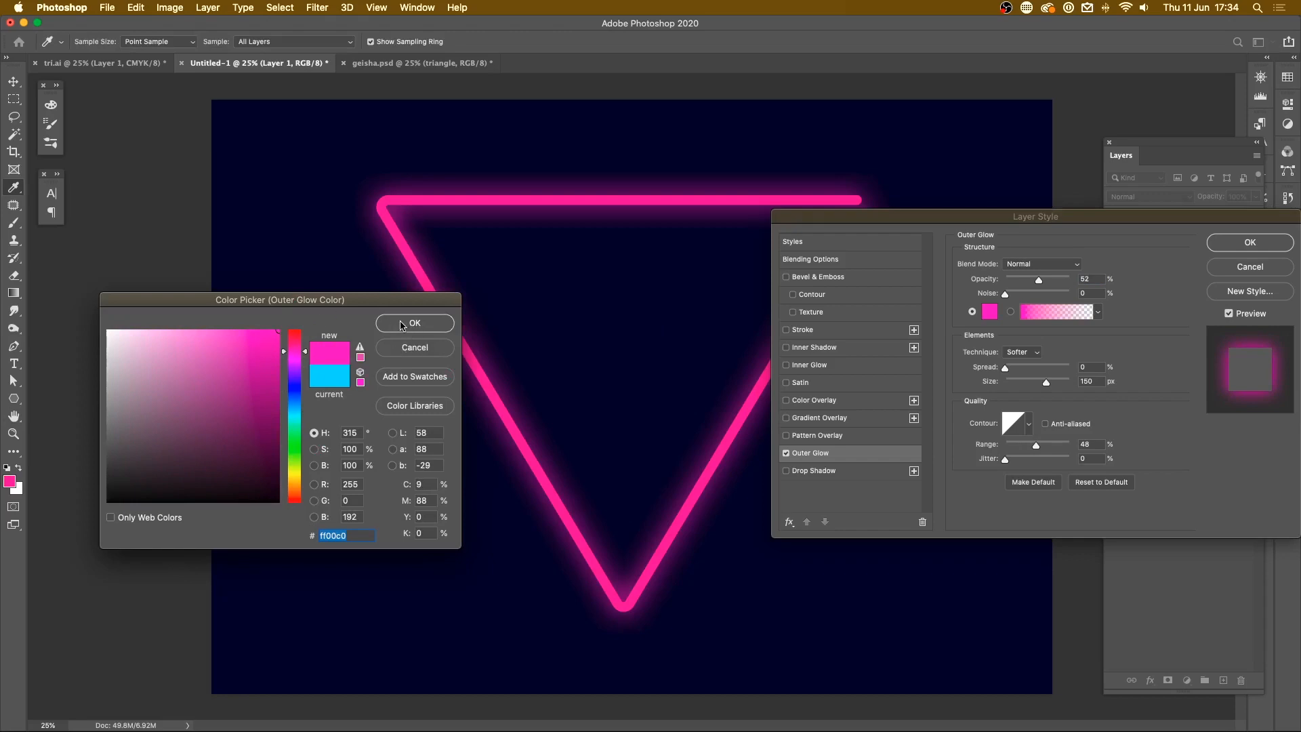
click(415, 324)
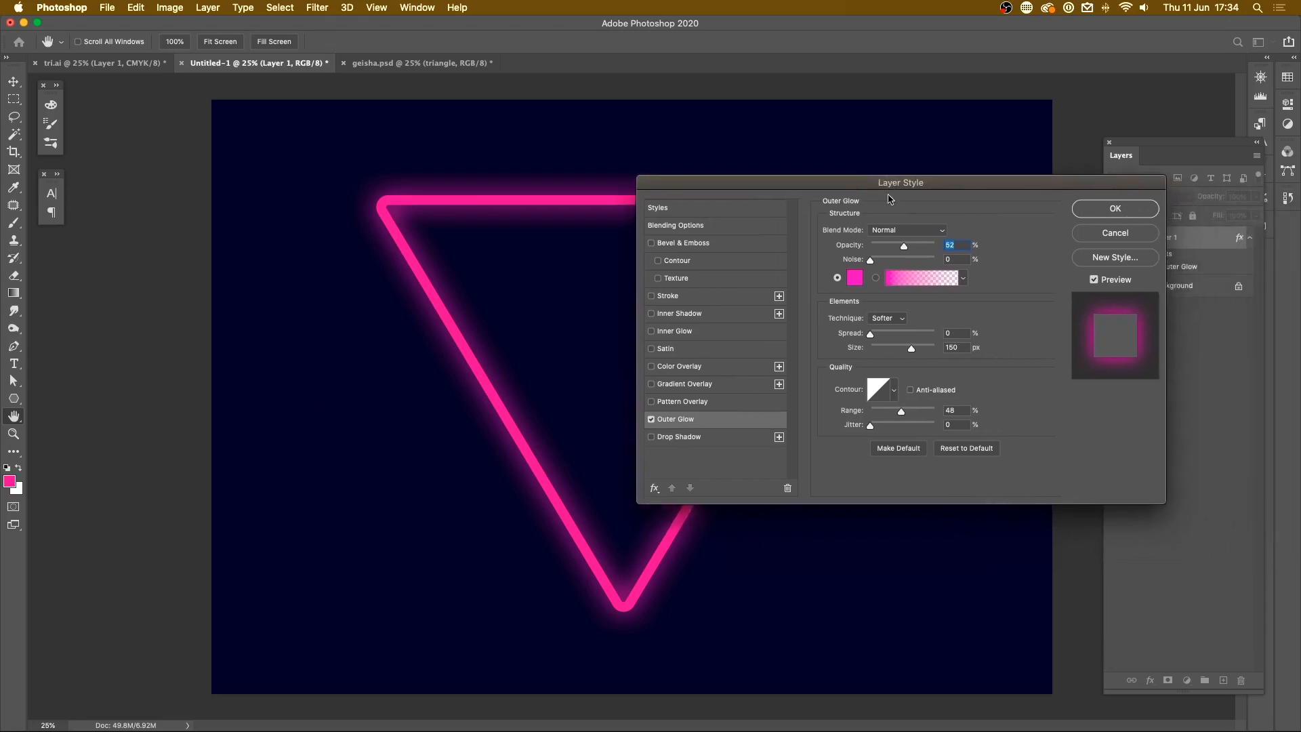
mouse_move(925, 248)
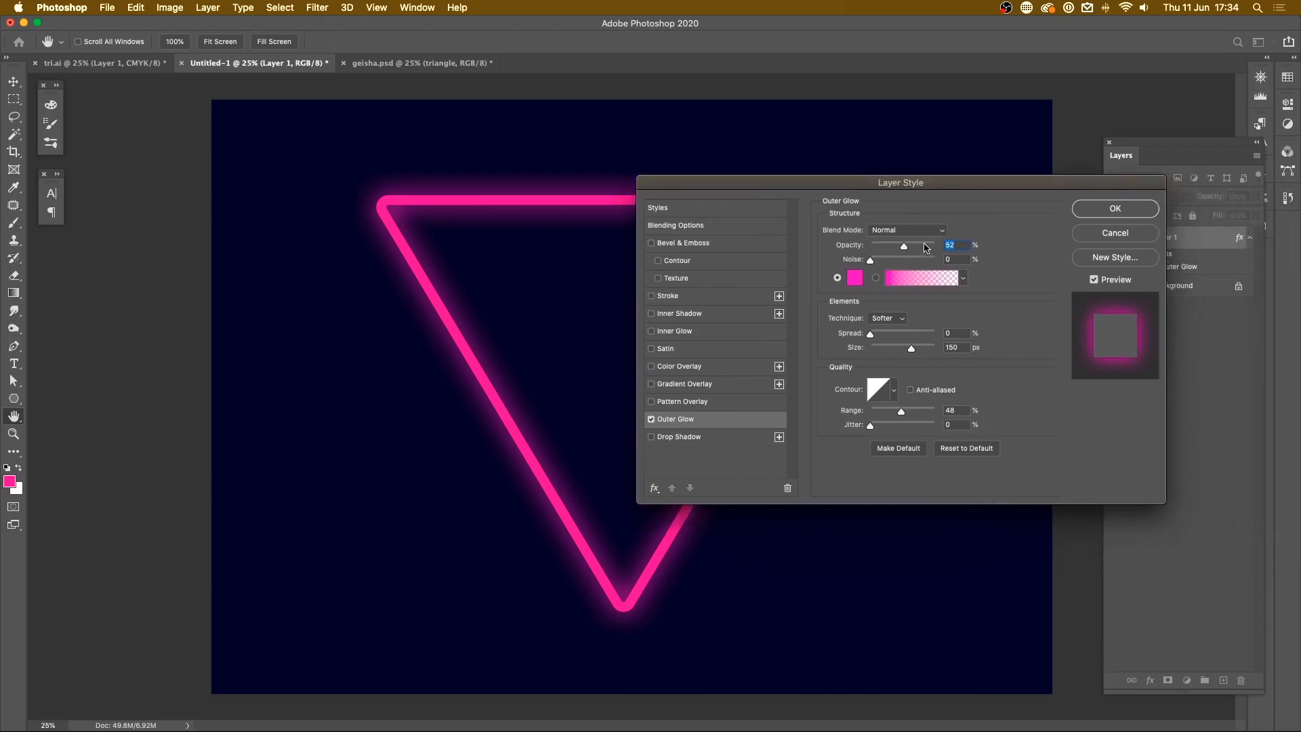
mouse_move(904, 231)
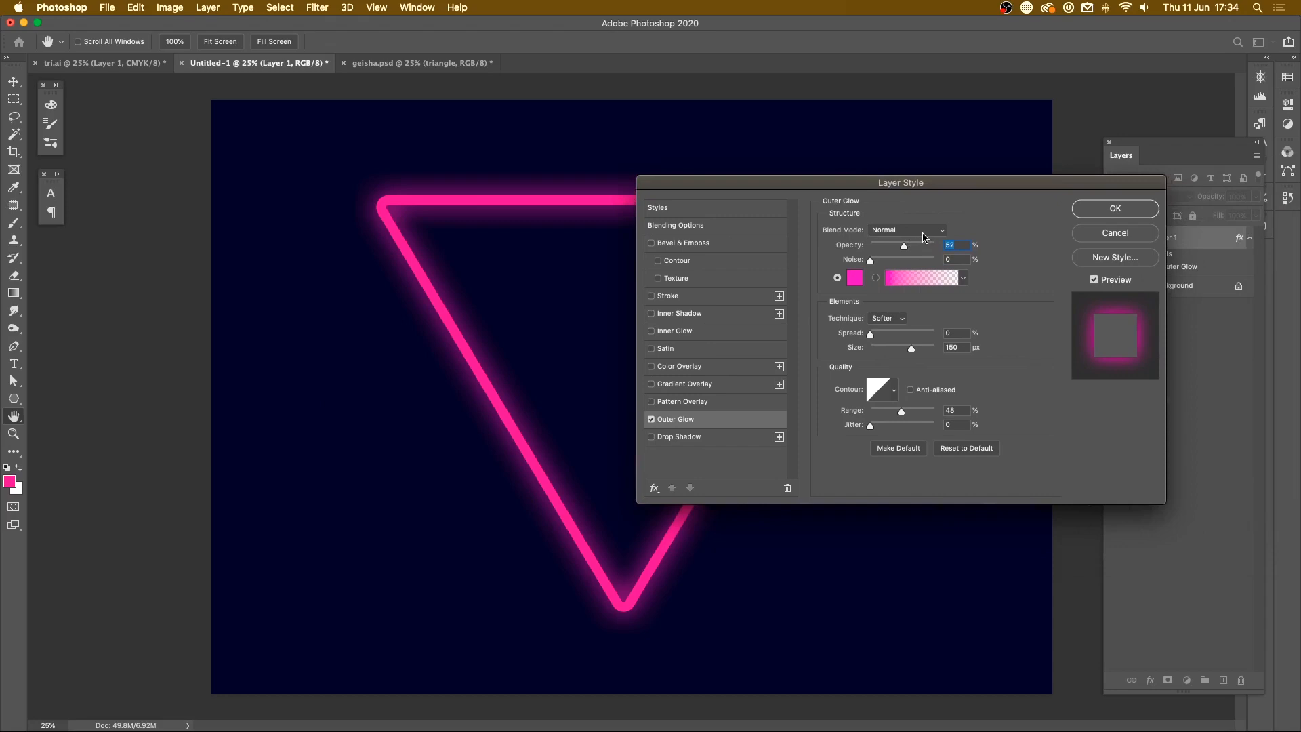
Step: Test Linear Dodge (Add) glow blending, revert to Normal and commit the layer style
click(904, 230)
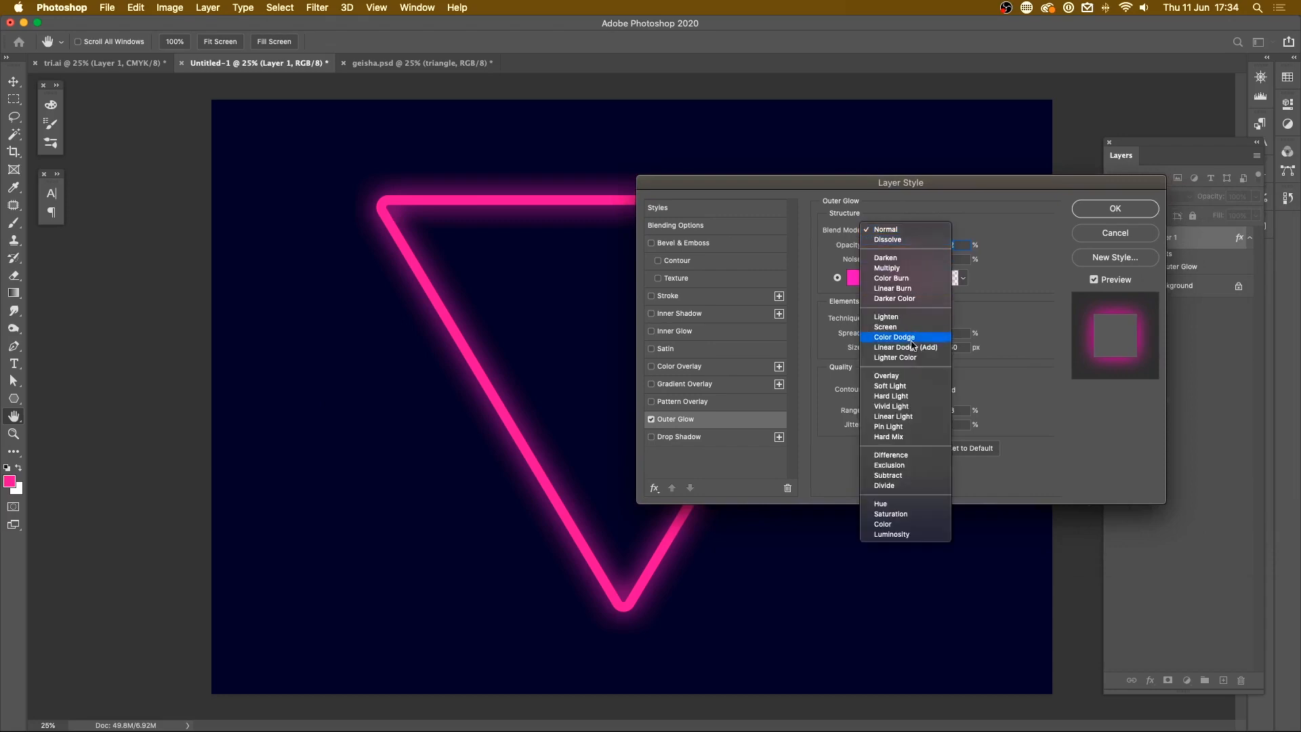
mouse_move(906, 347)
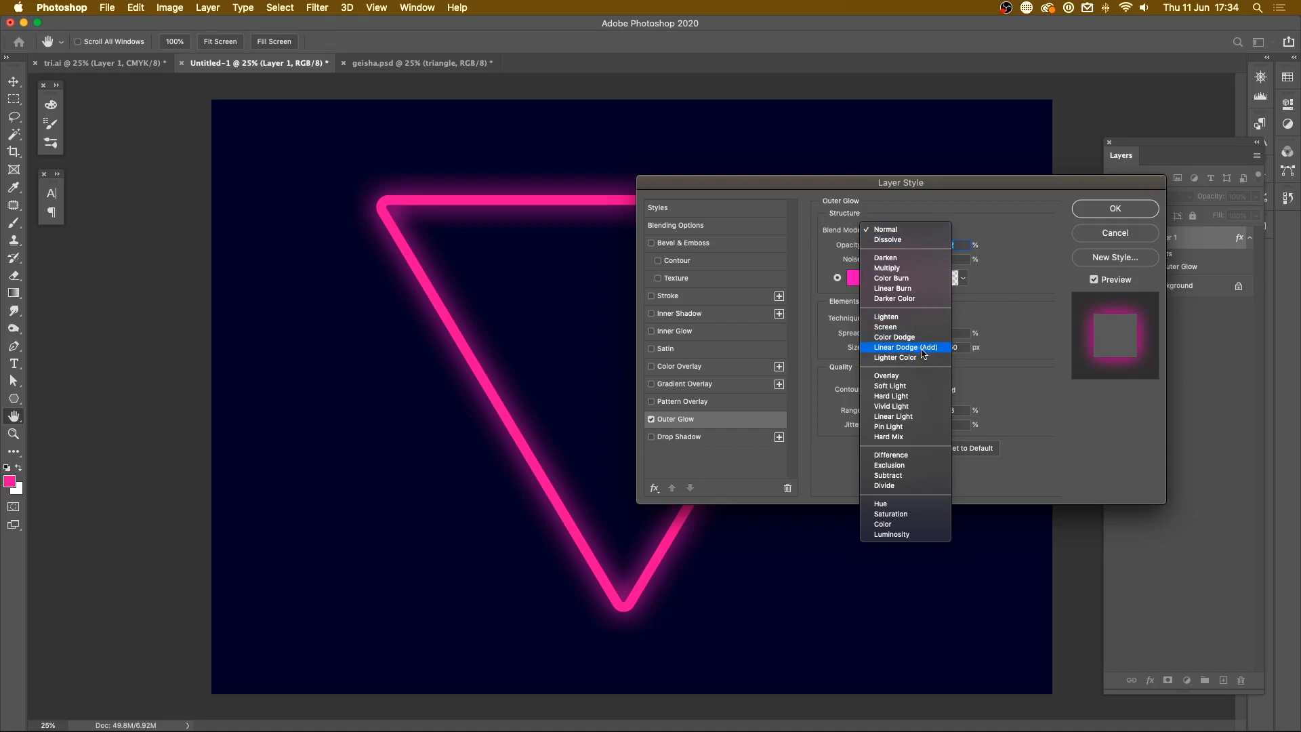
click(905, 347)
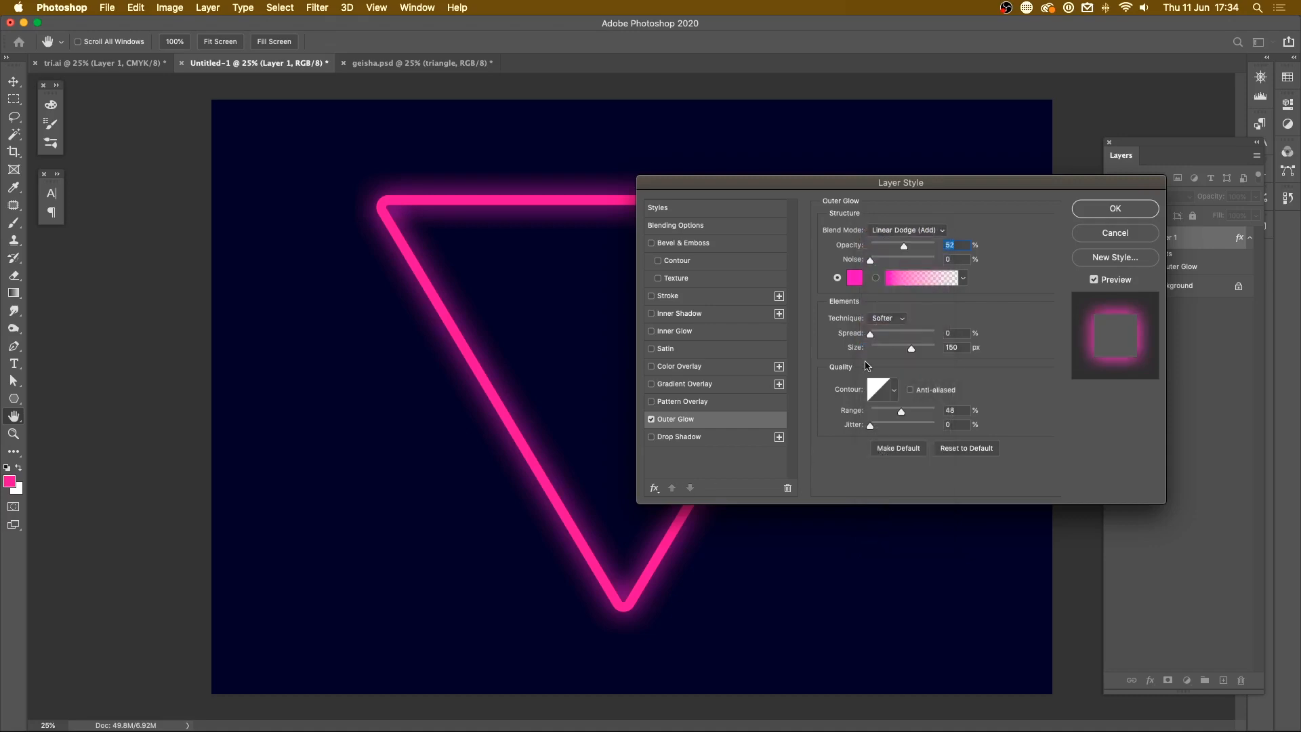
mouse_move(941, 253)
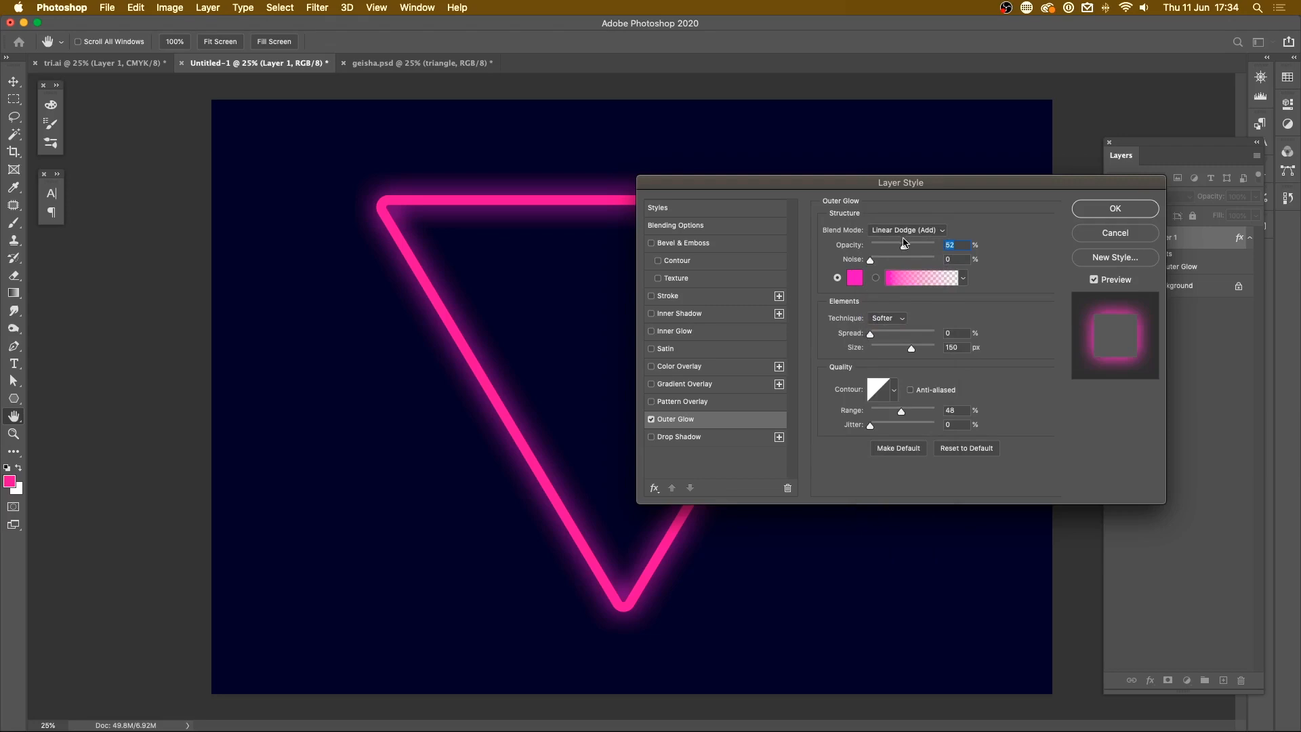
click(907, 230)
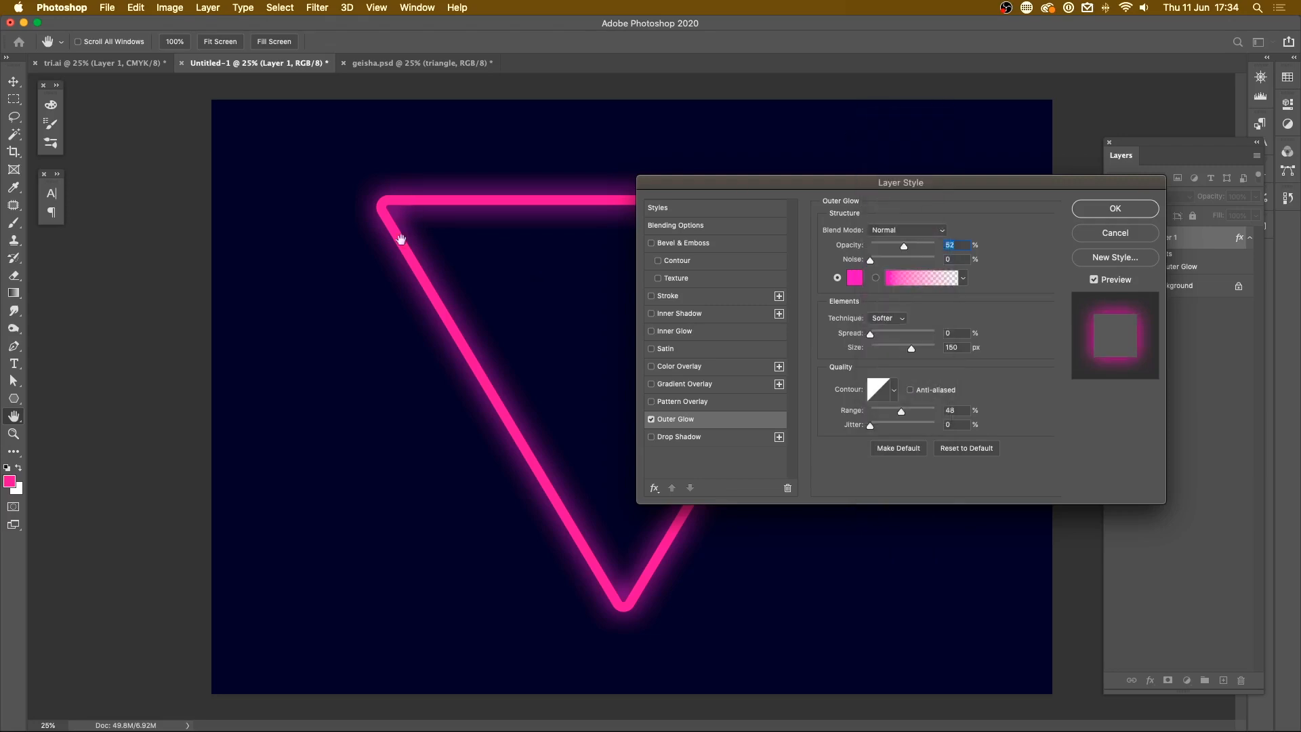
click(1113, 209)
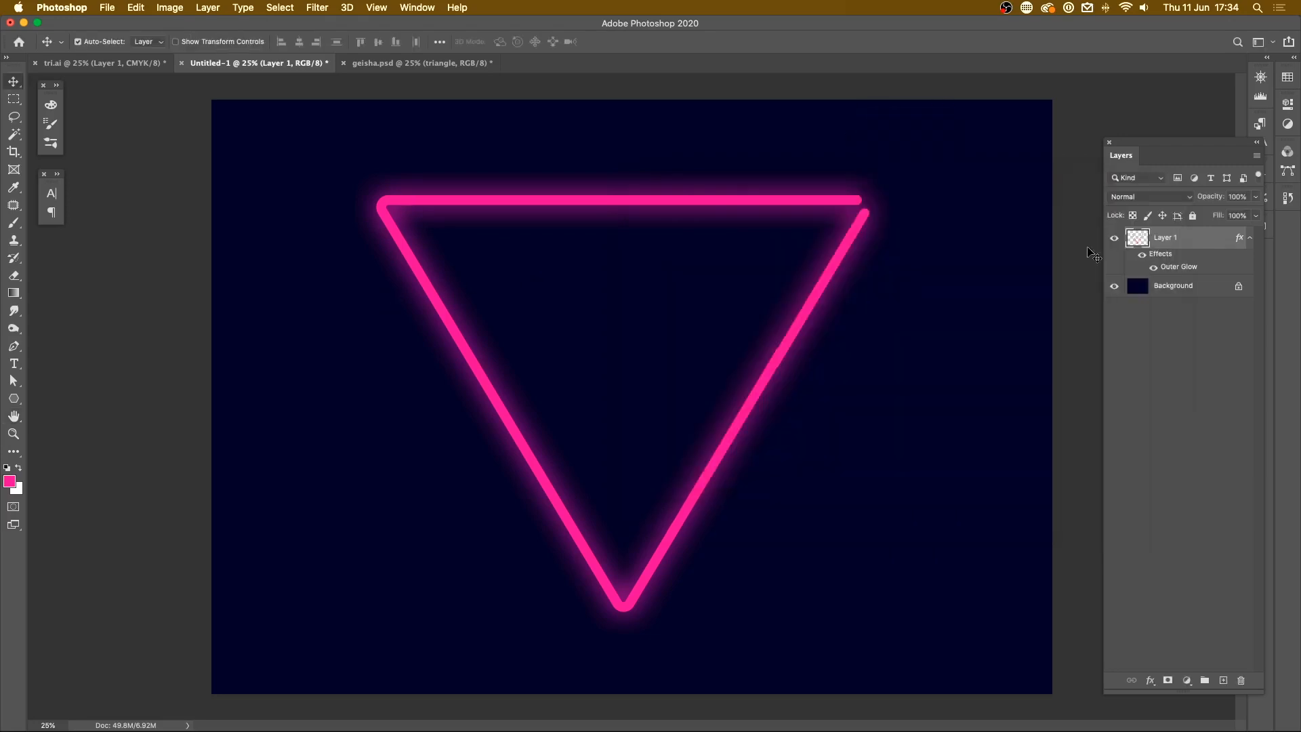
Step: Add Layer 2 below the triangle and fill its left half with orange as a test backdrop
click(1222, 680)
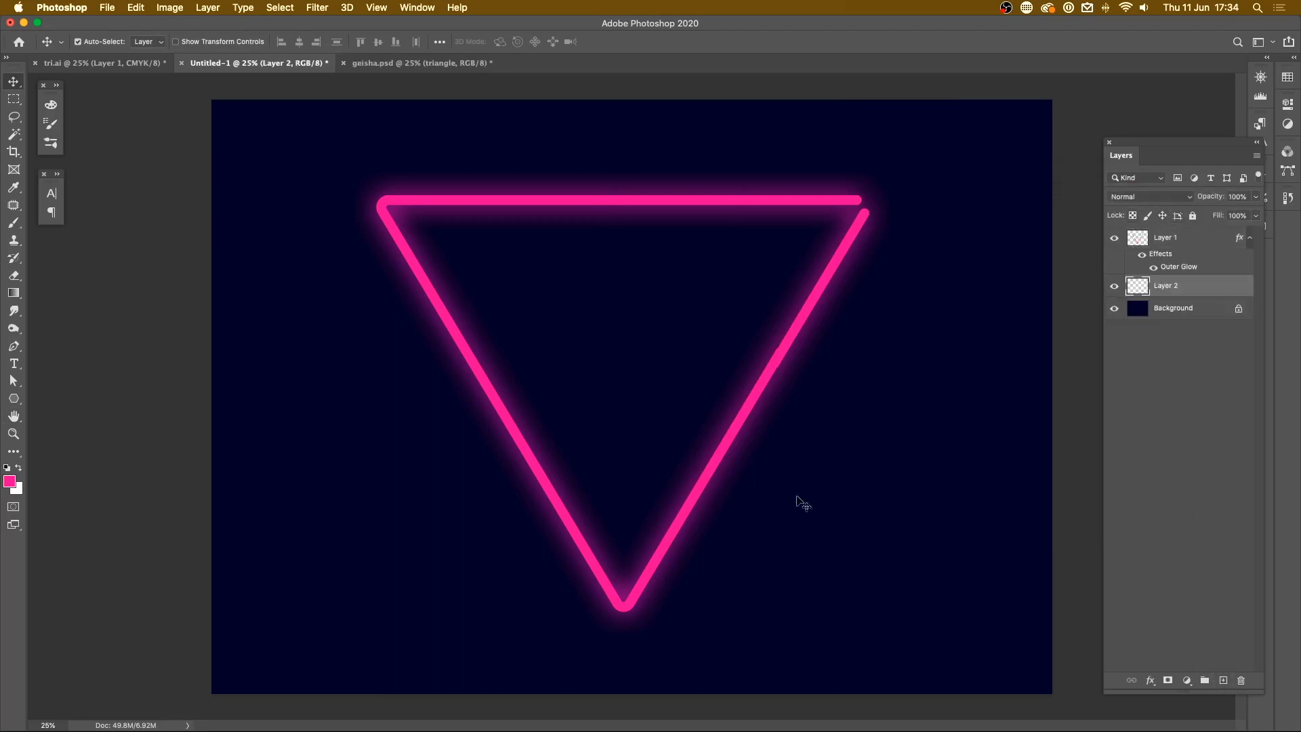
mouse_move(286, 336)
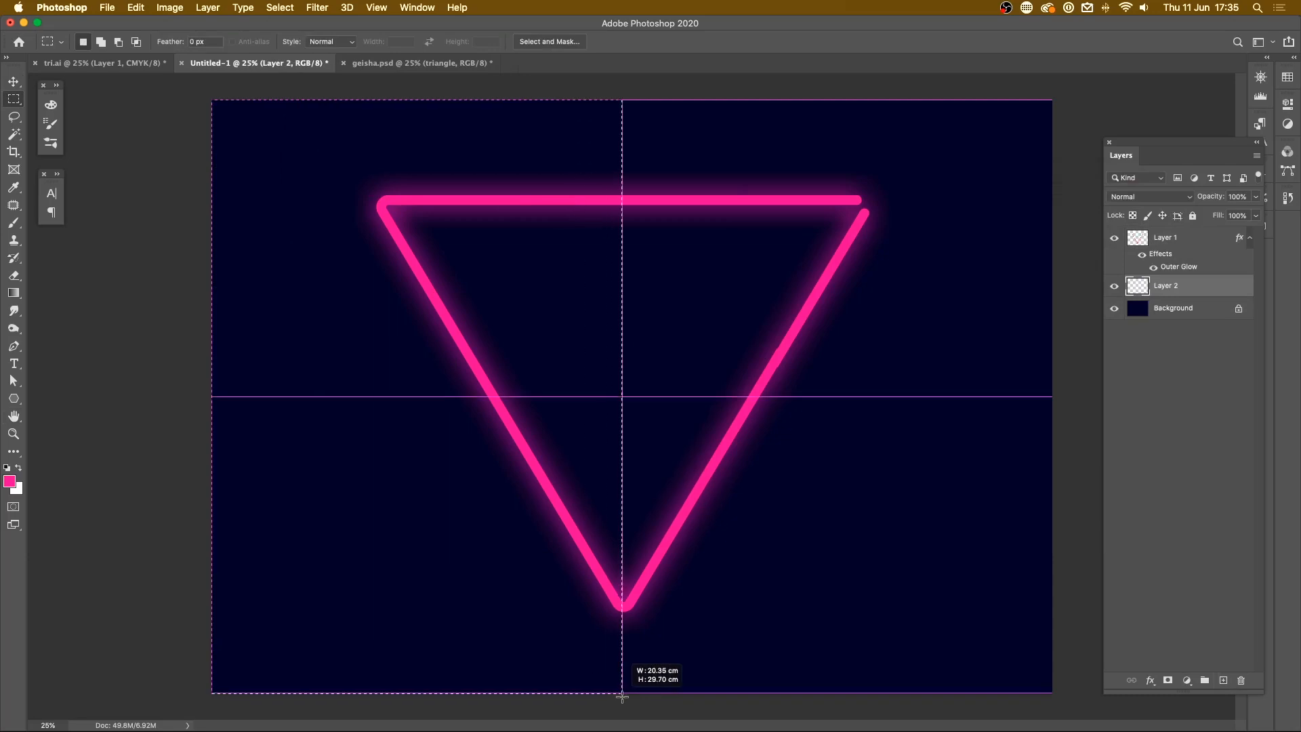
click(9, 480)
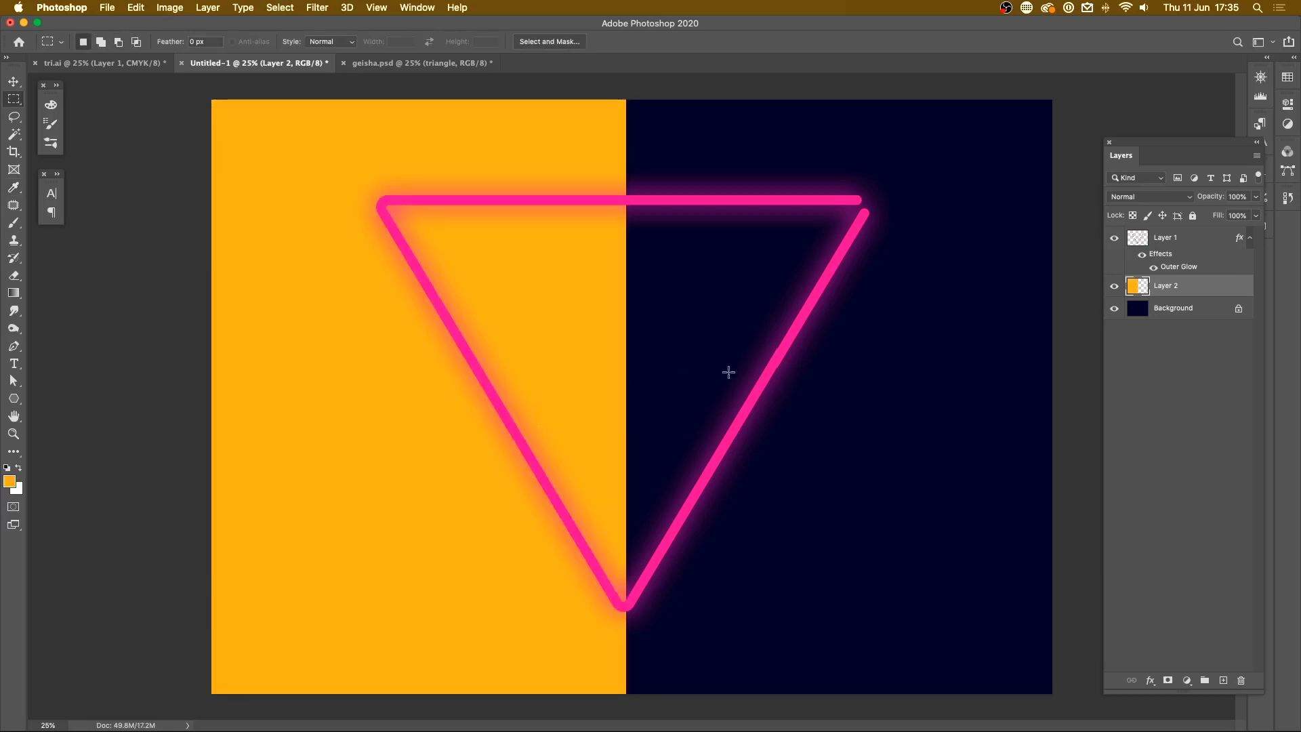
mouse_move(824, 369)
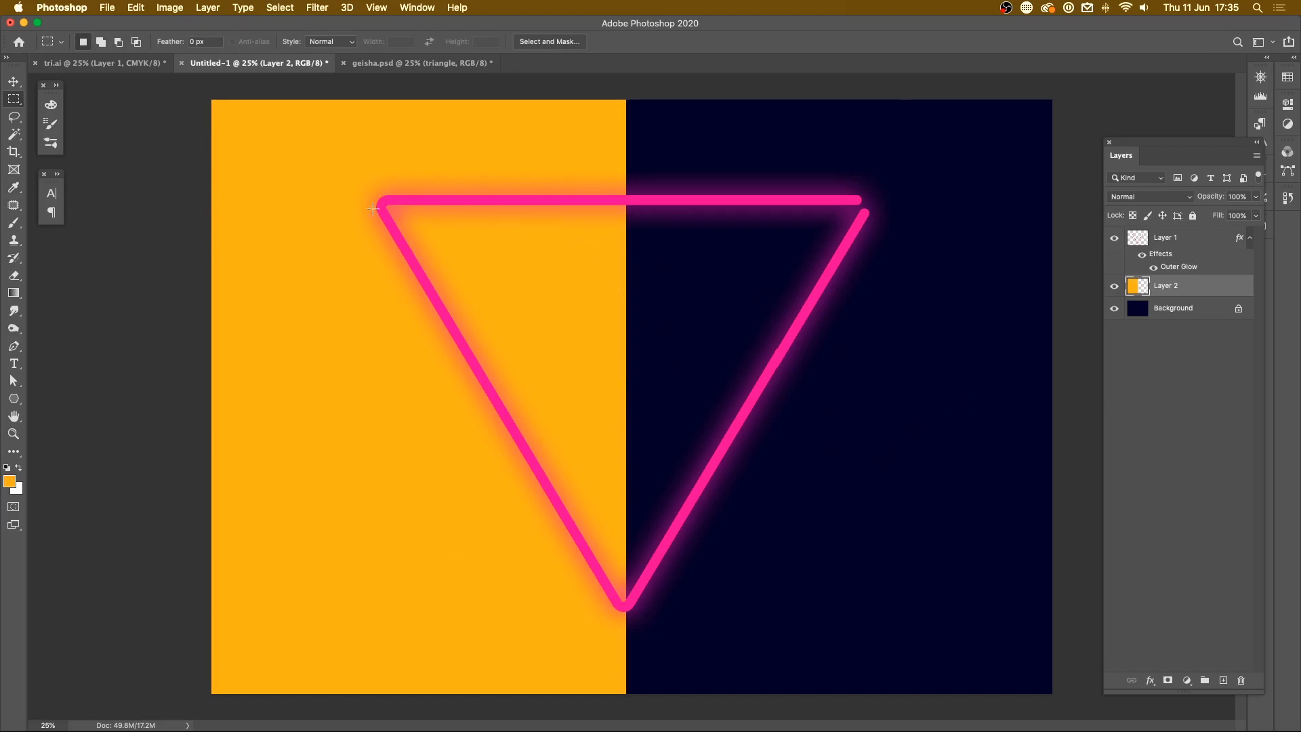
mouse_move(575, 572)
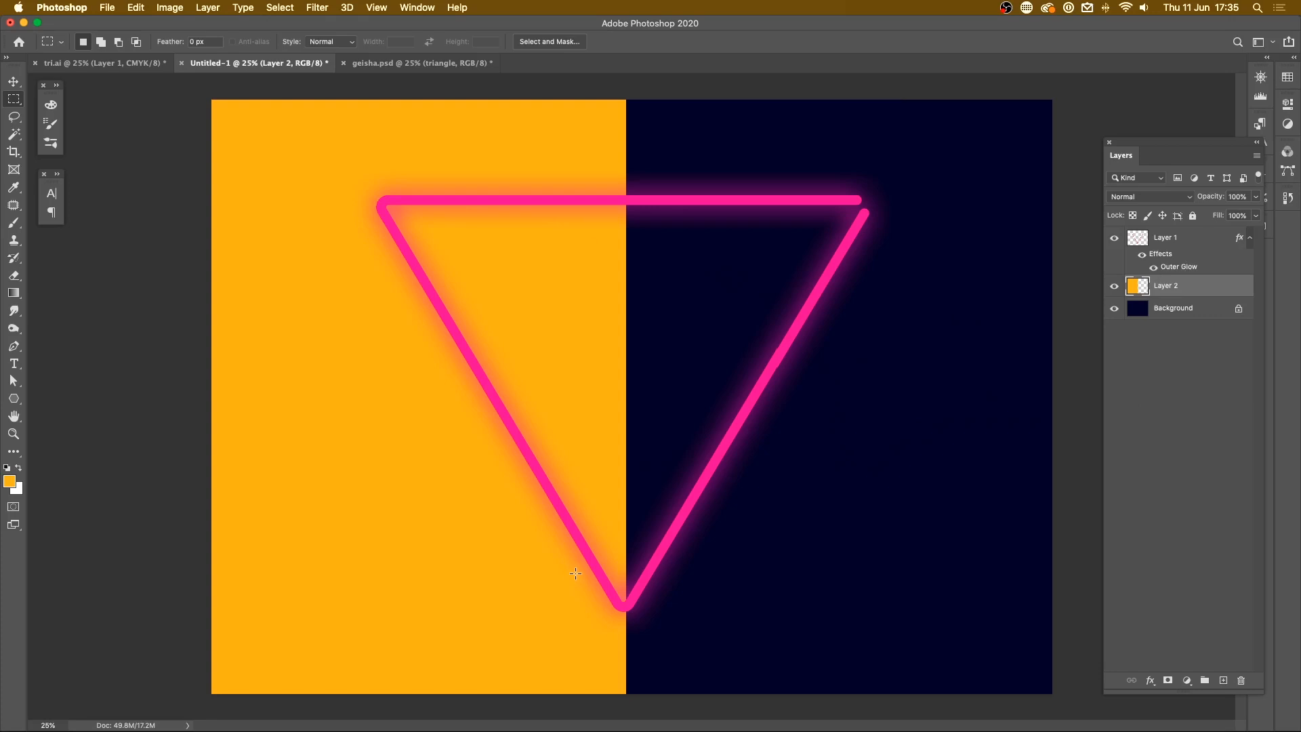
mouse_move(572, 584)
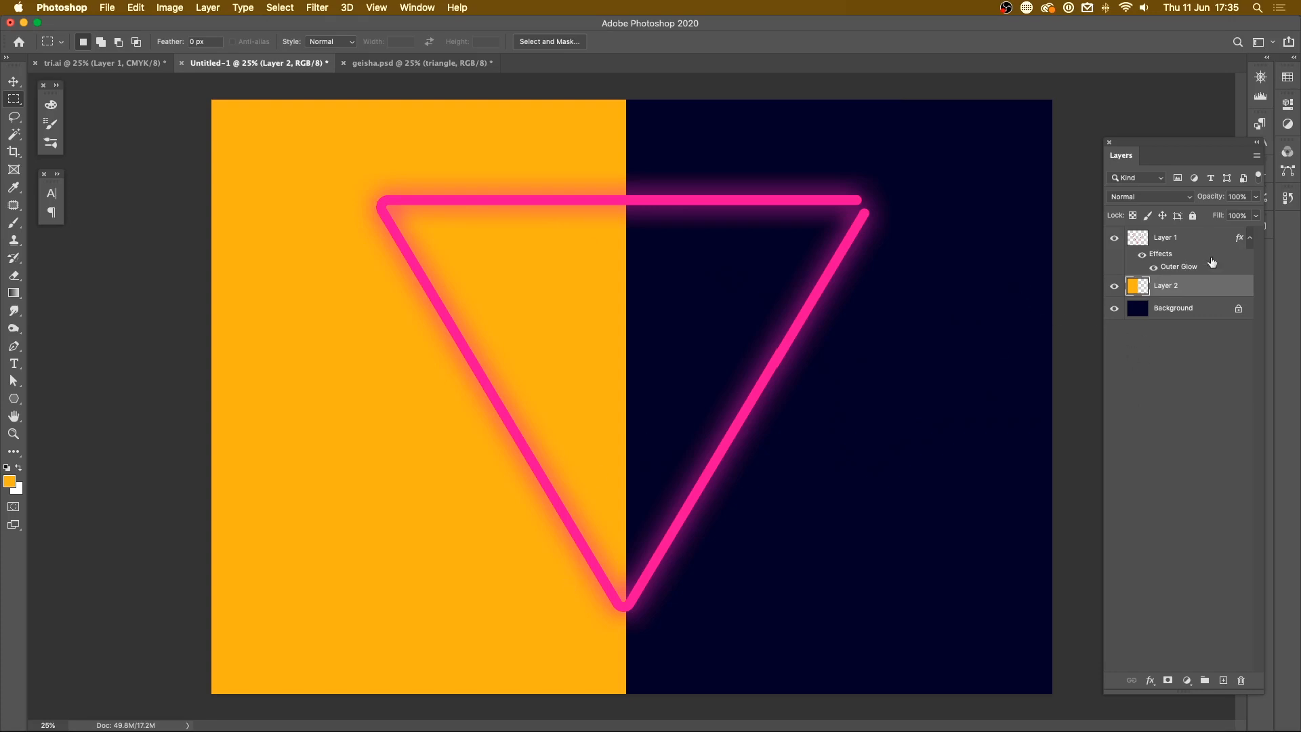
Step: Switch the outer glow blend mode to Linear Dodge (Add) and commit it
double_click(1178, 267)
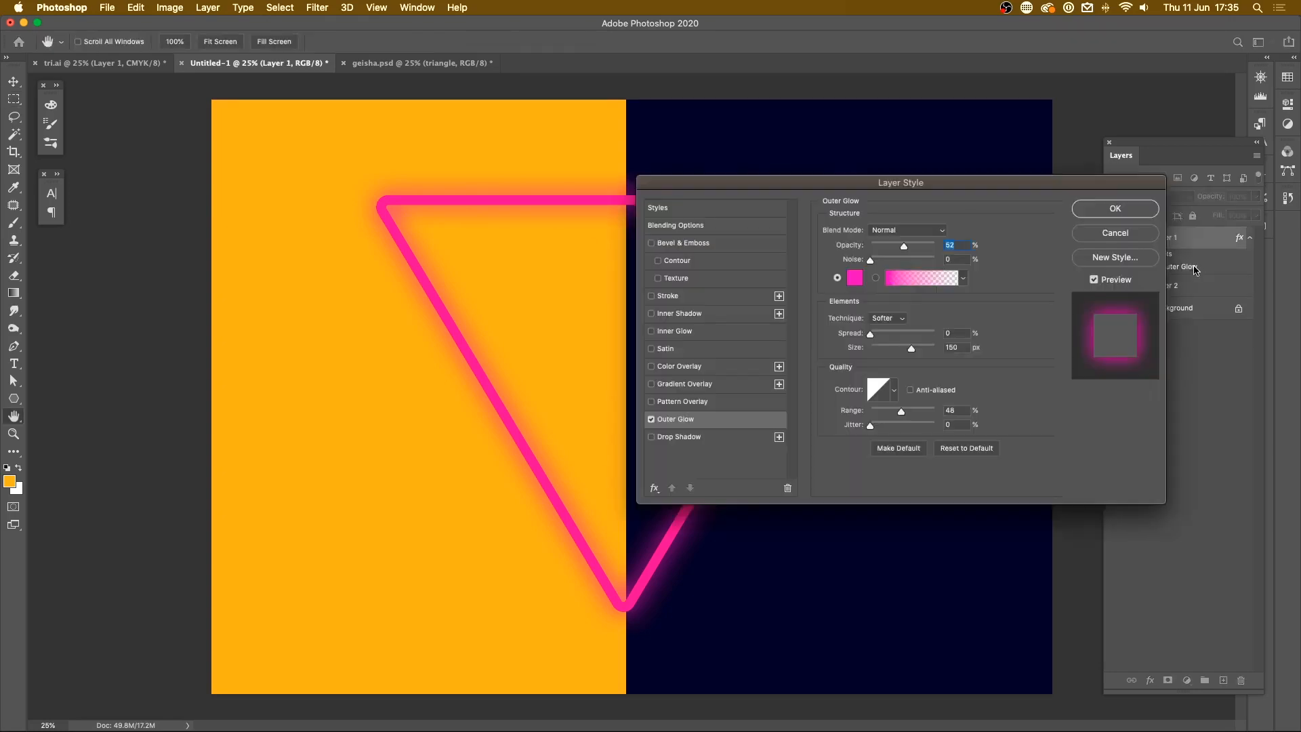
click(907, 230)
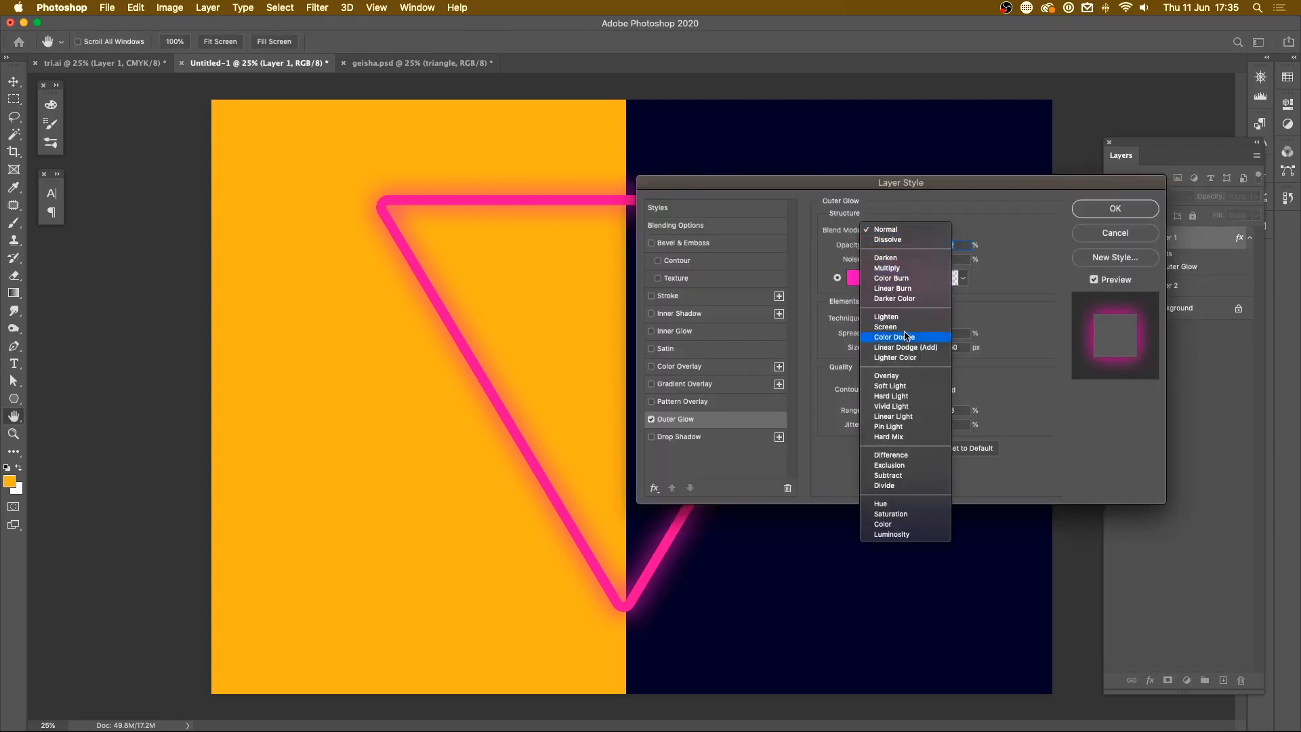
click(904, 347)
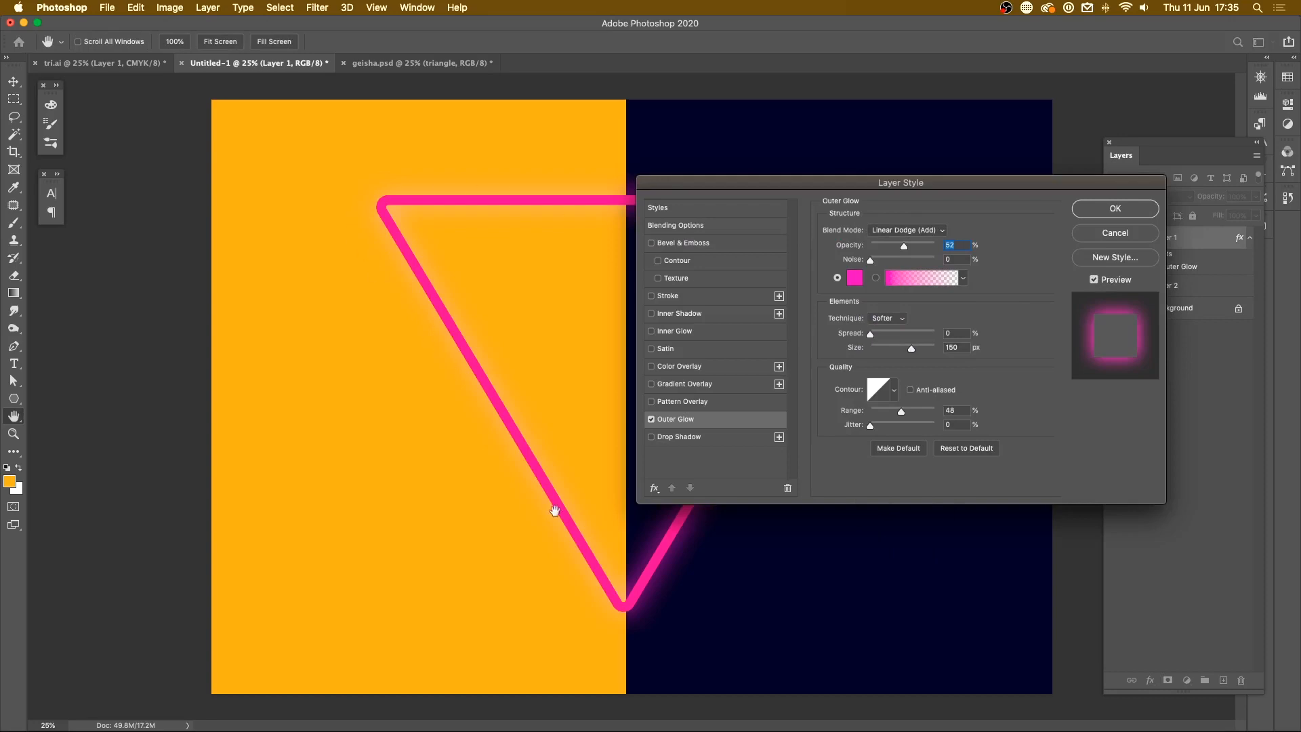
click(1113, 208)
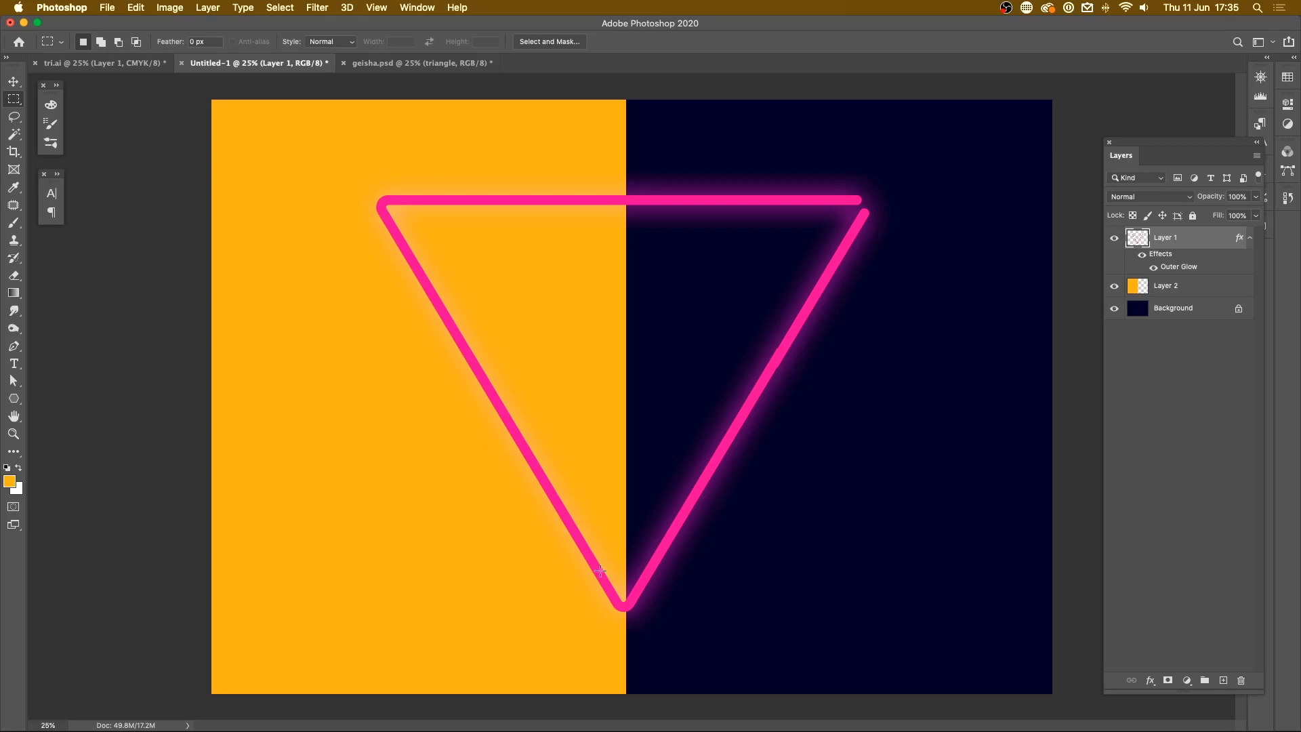
mouse_move(463, 602)
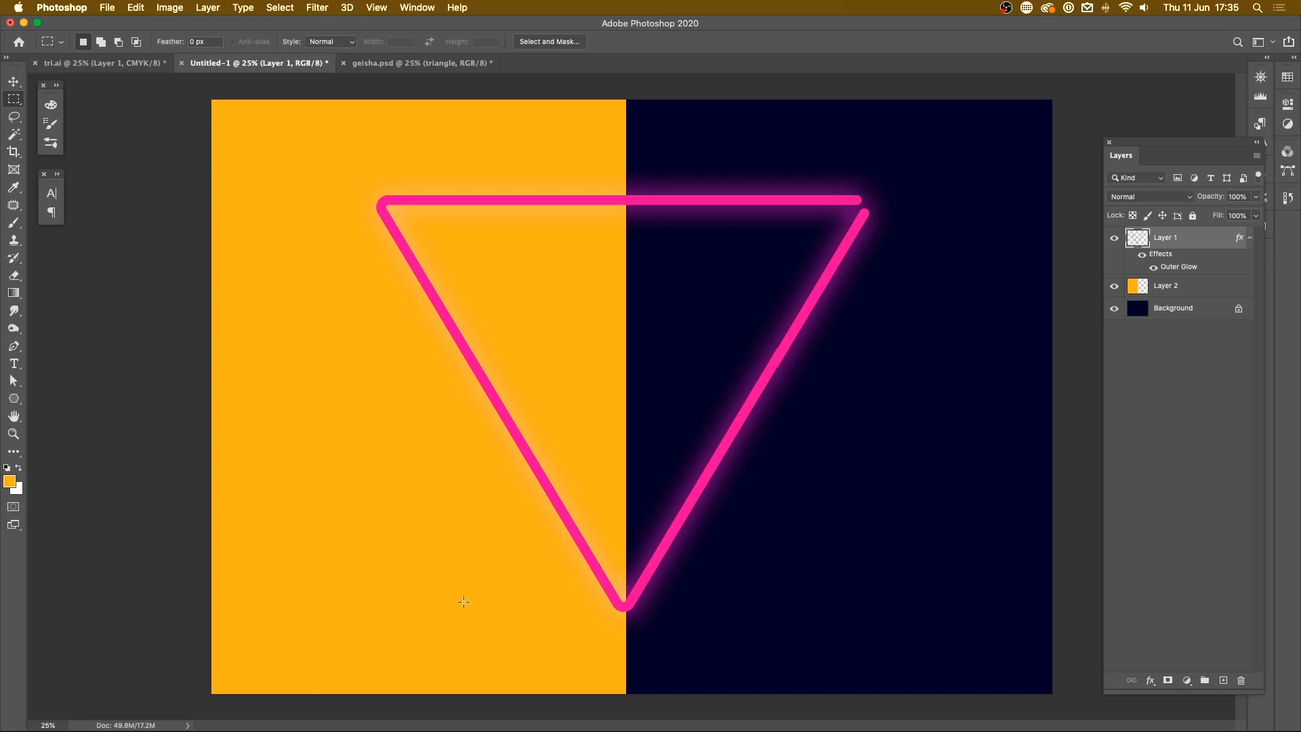
mouse_move(679, 249)
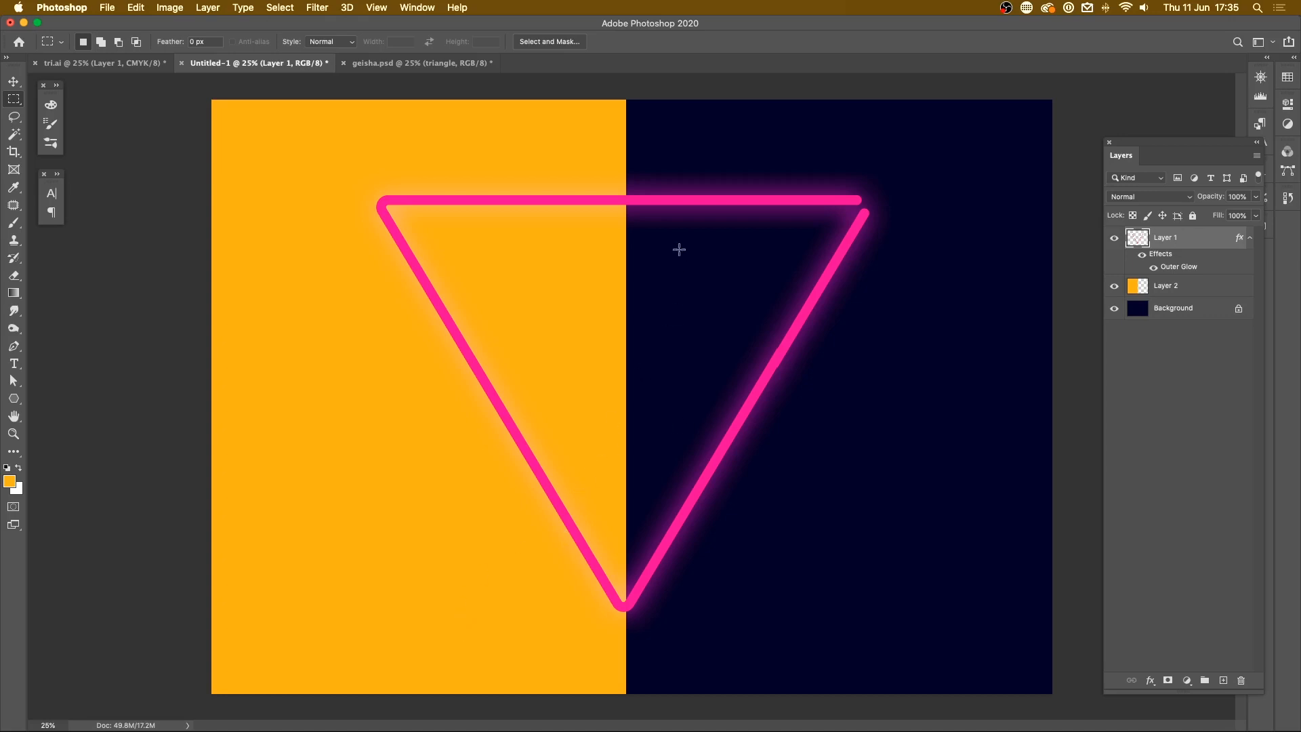
mouse_move(439, 290)
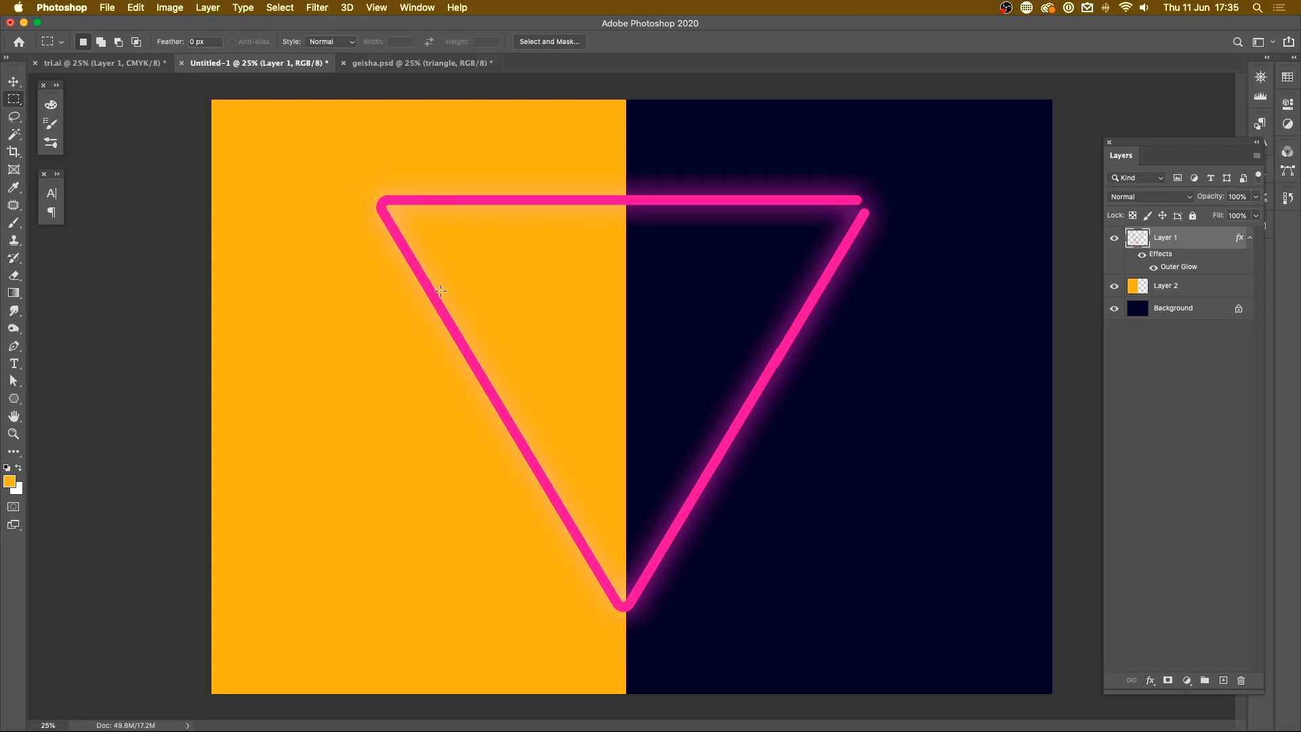
mouse_move(596, 631)
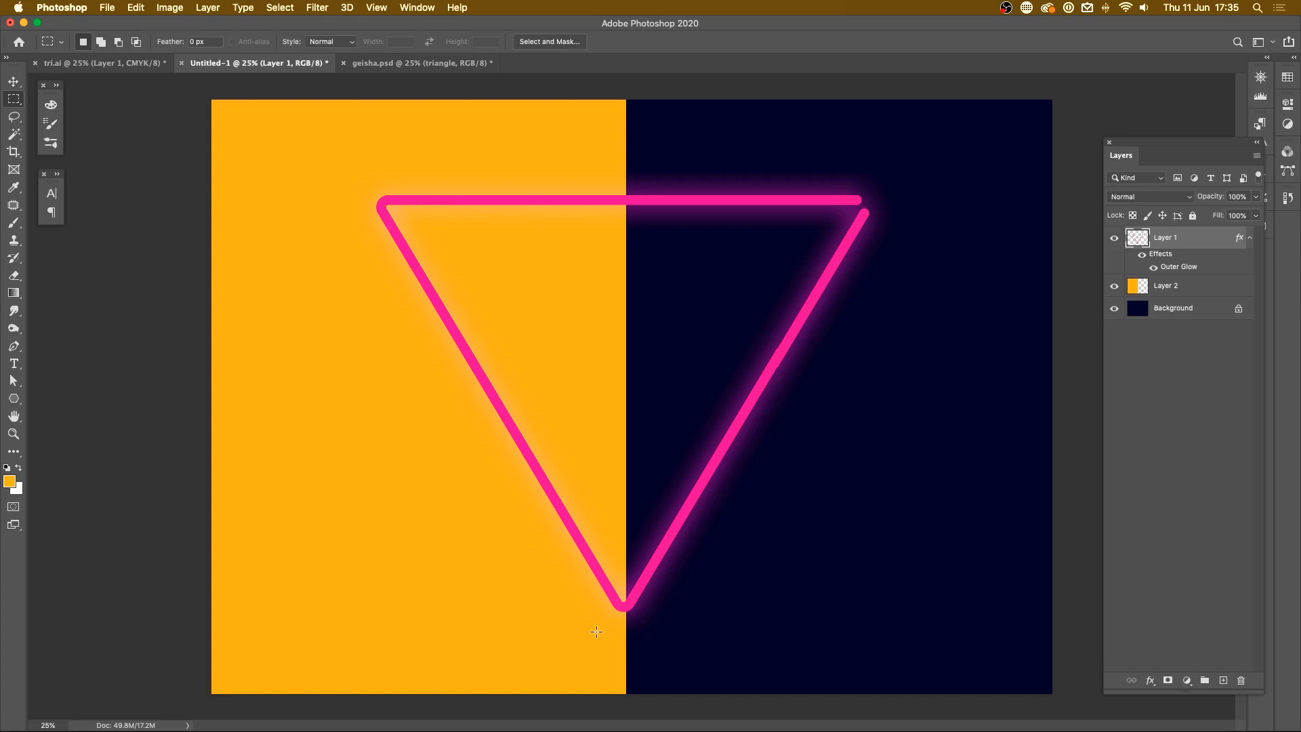
Step: Delete the orange test Layer 2 and return to the triangle's Outer Glow settings
click(1165, 286)
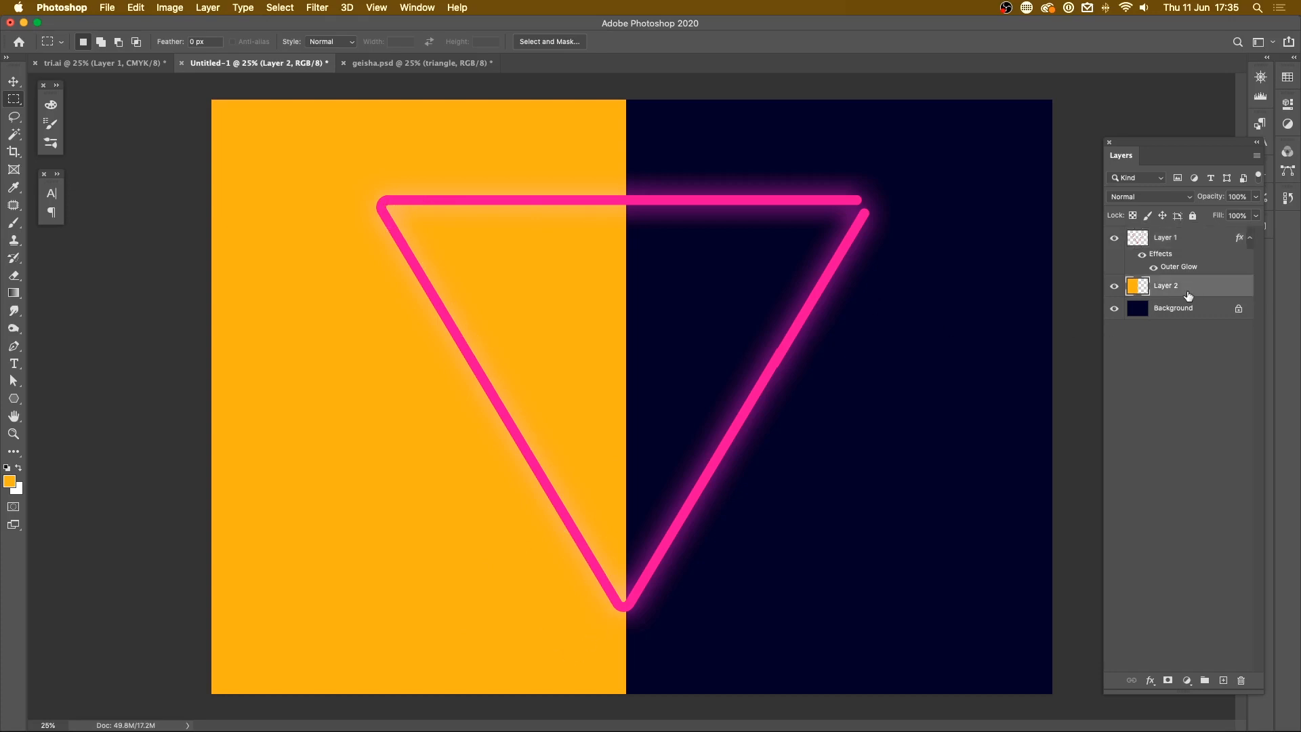
double_click(1177, 267)
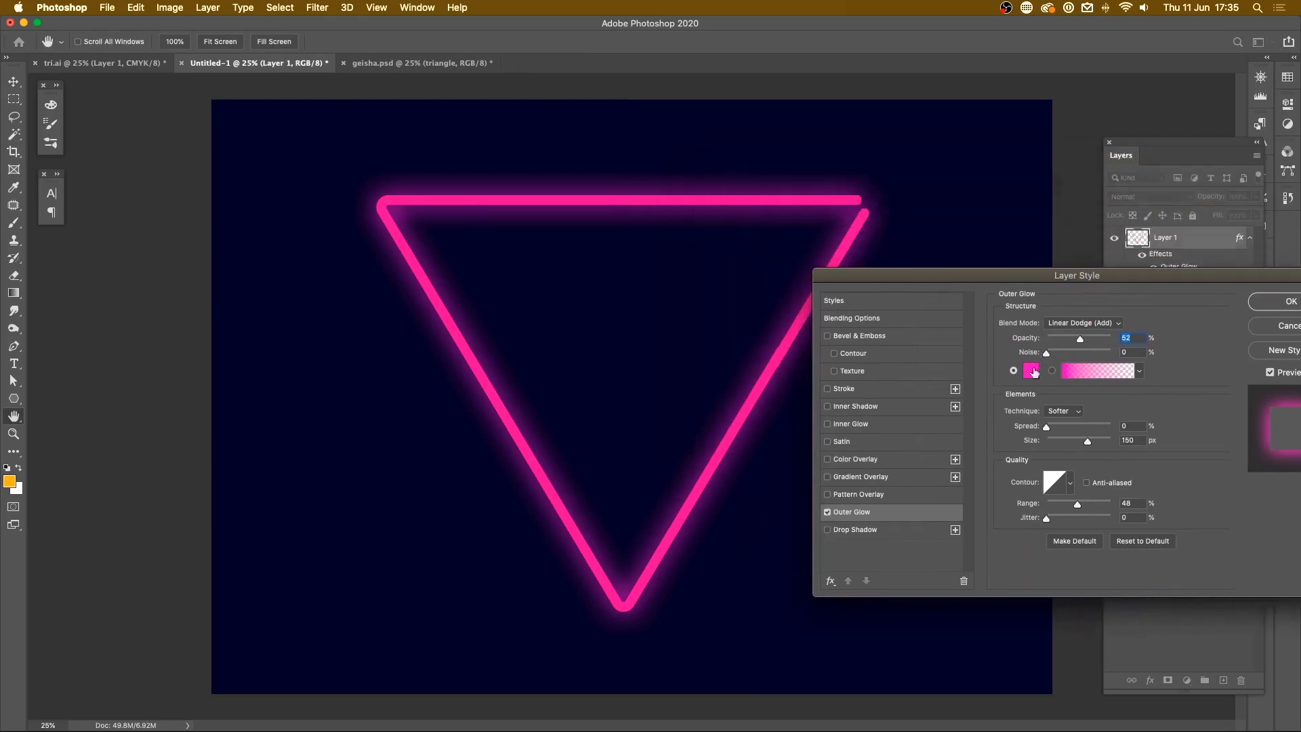
Step: Adjust the outer glow to about 161 px size, 62% range and 64% opacity
click(1031, 370)
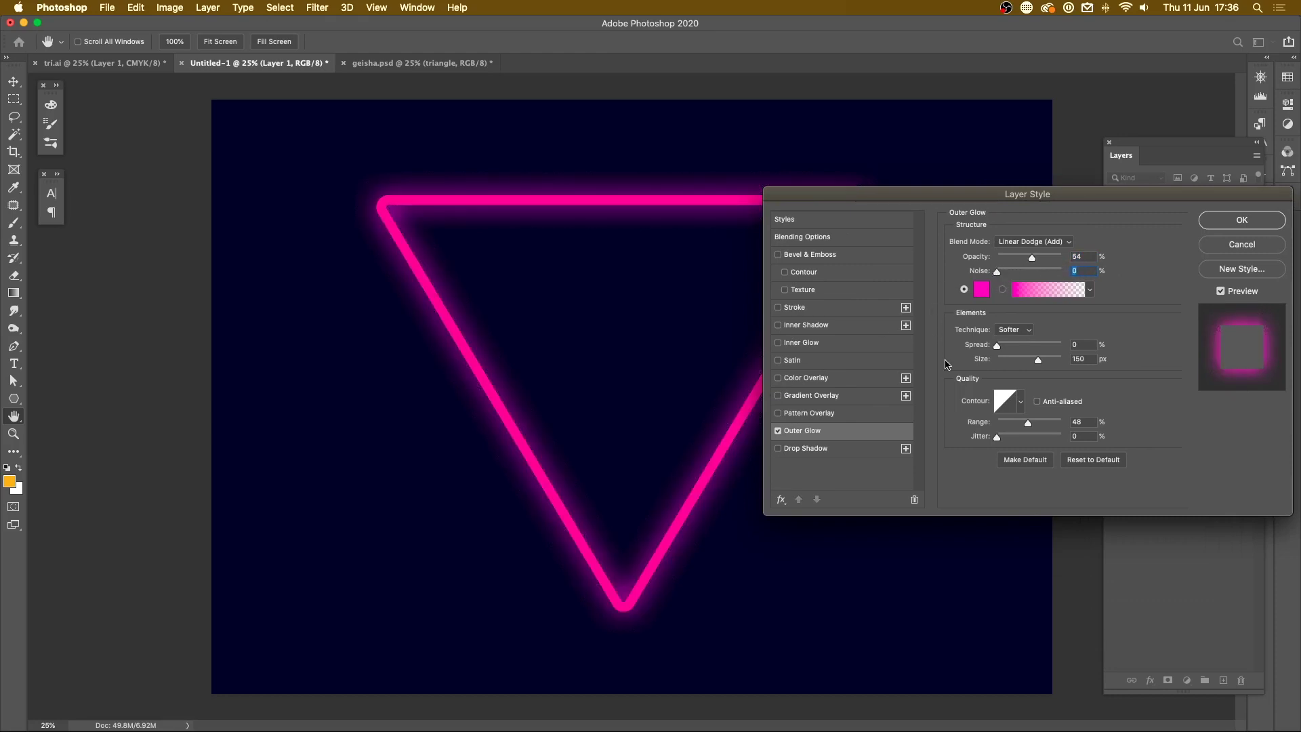
mouse_move(948, 374)
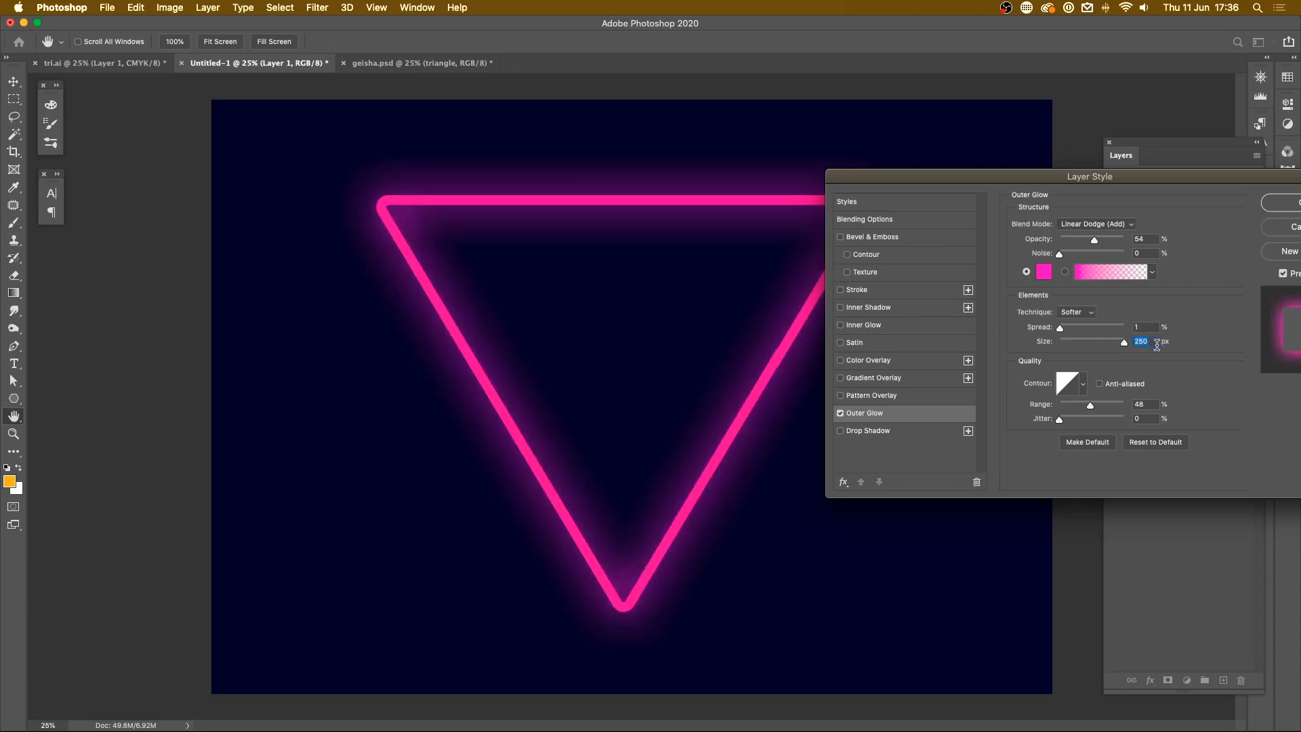
mouse_move(1138, 358)
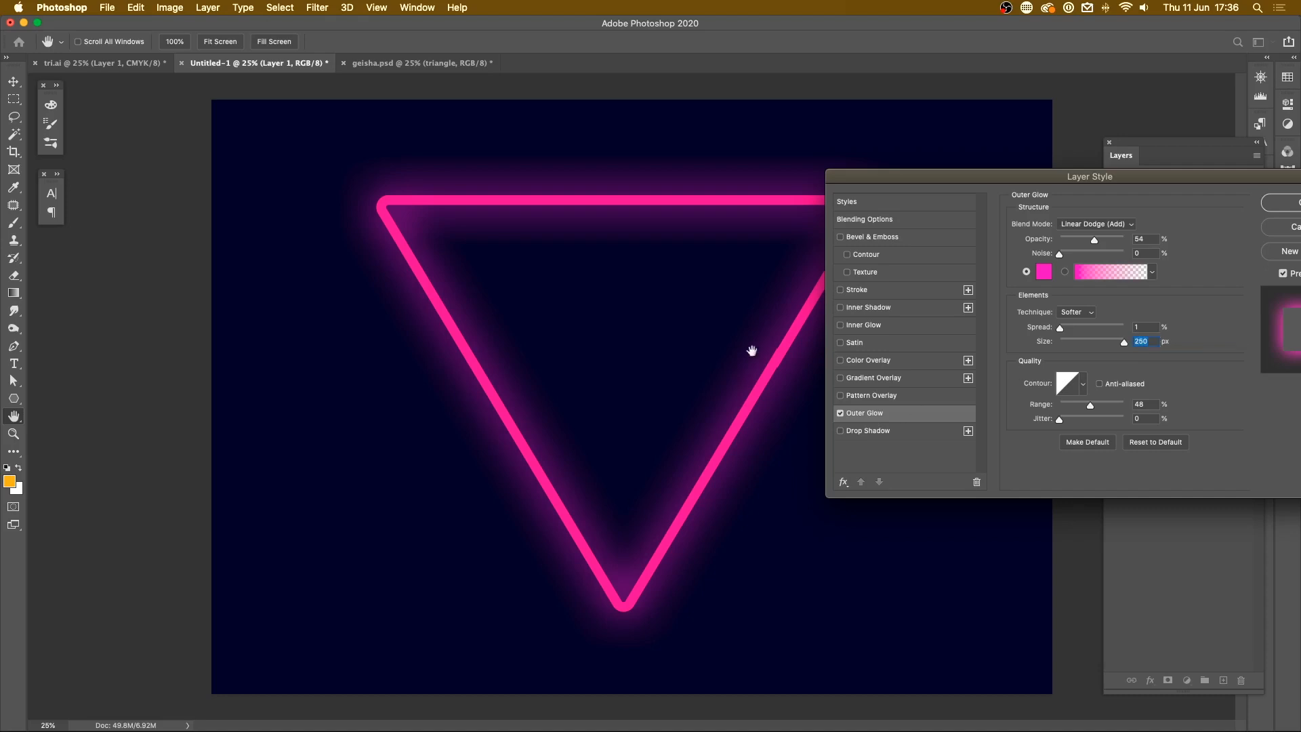
mouse_move(620, 570)
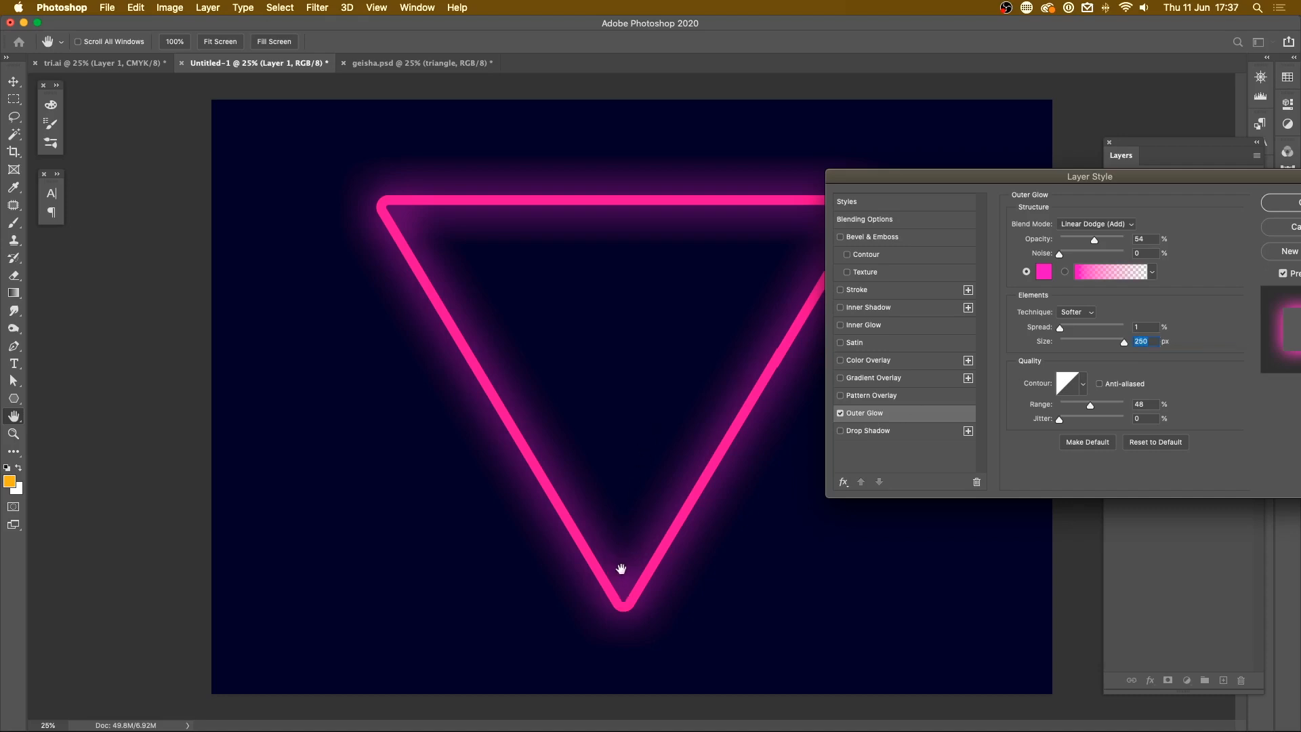
mouse_move(512, 493)
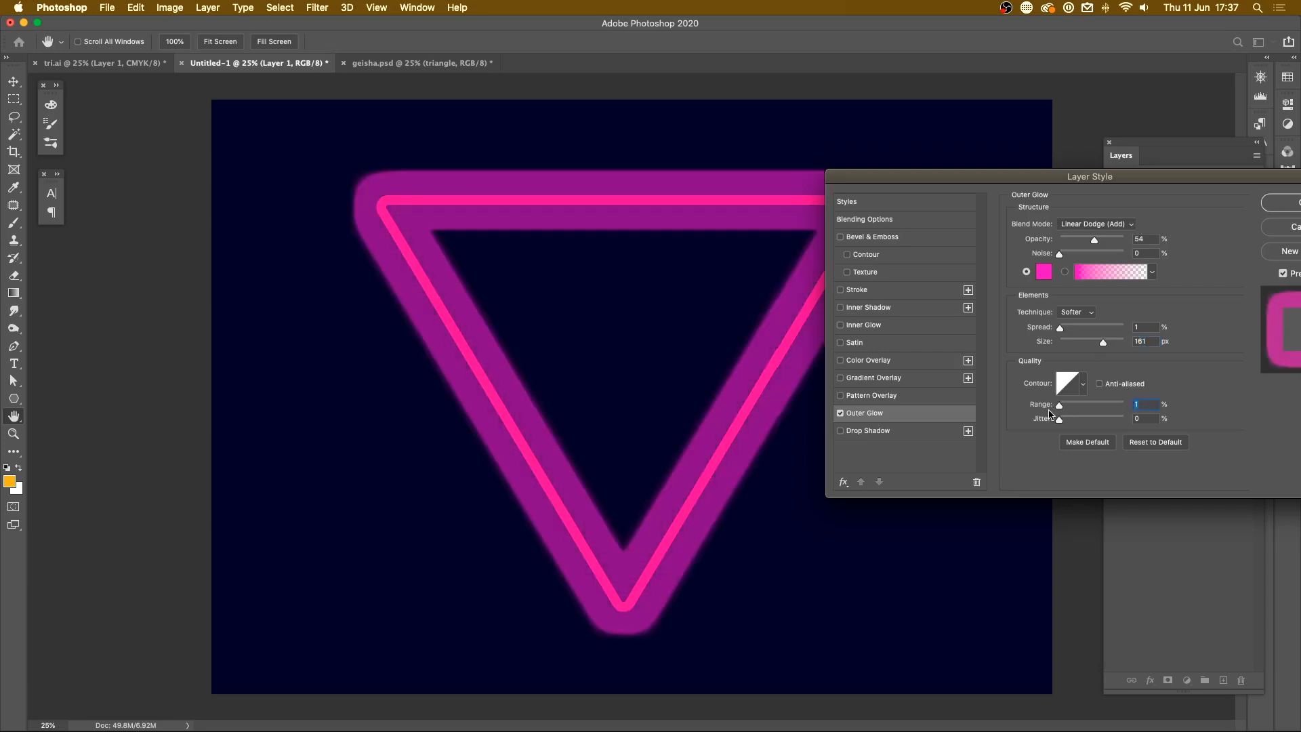
mouse_move(1067, 407)
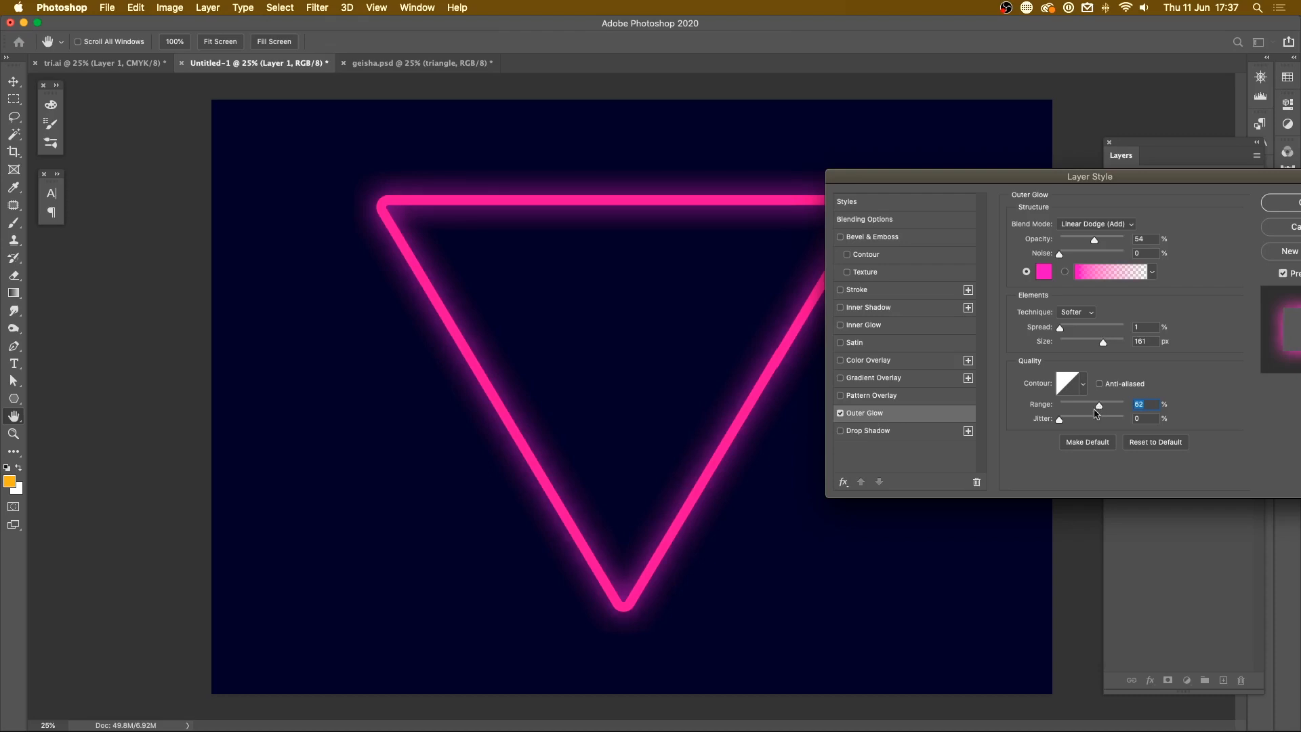
mouse_move(621, 398)
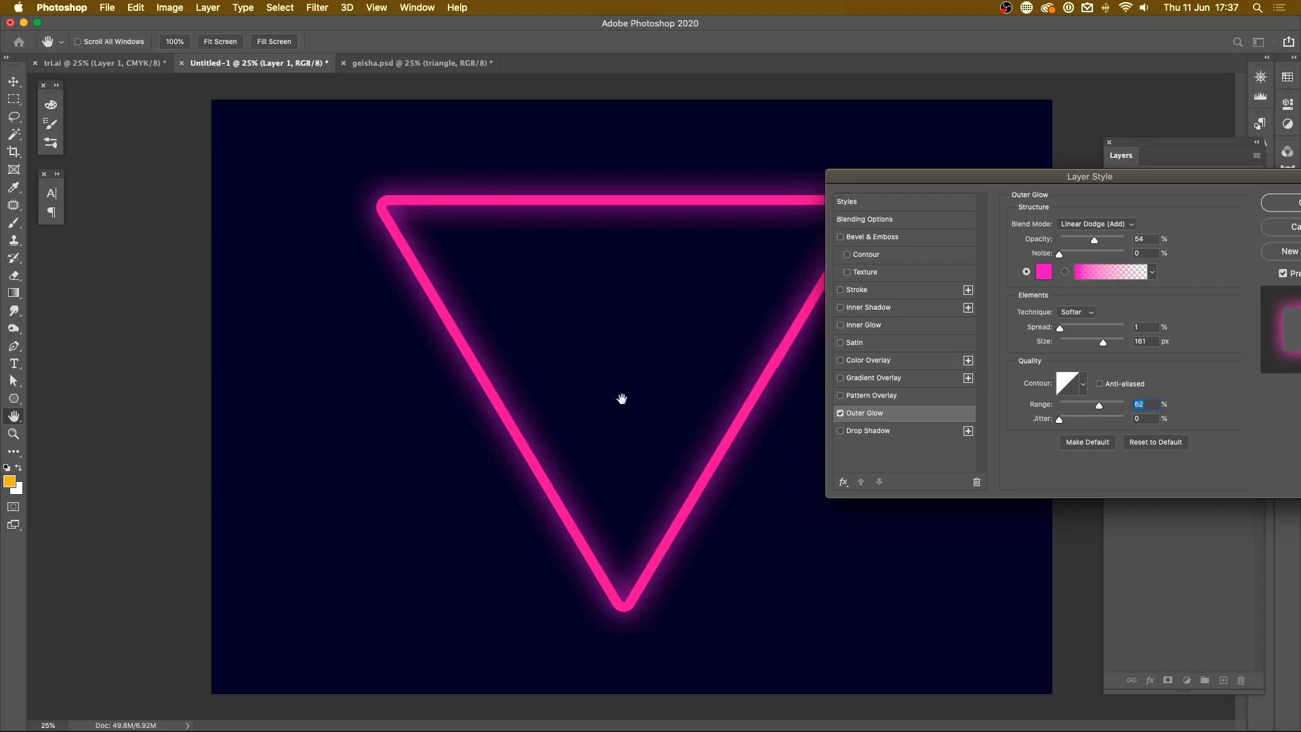
mouse_move(1055, 176)
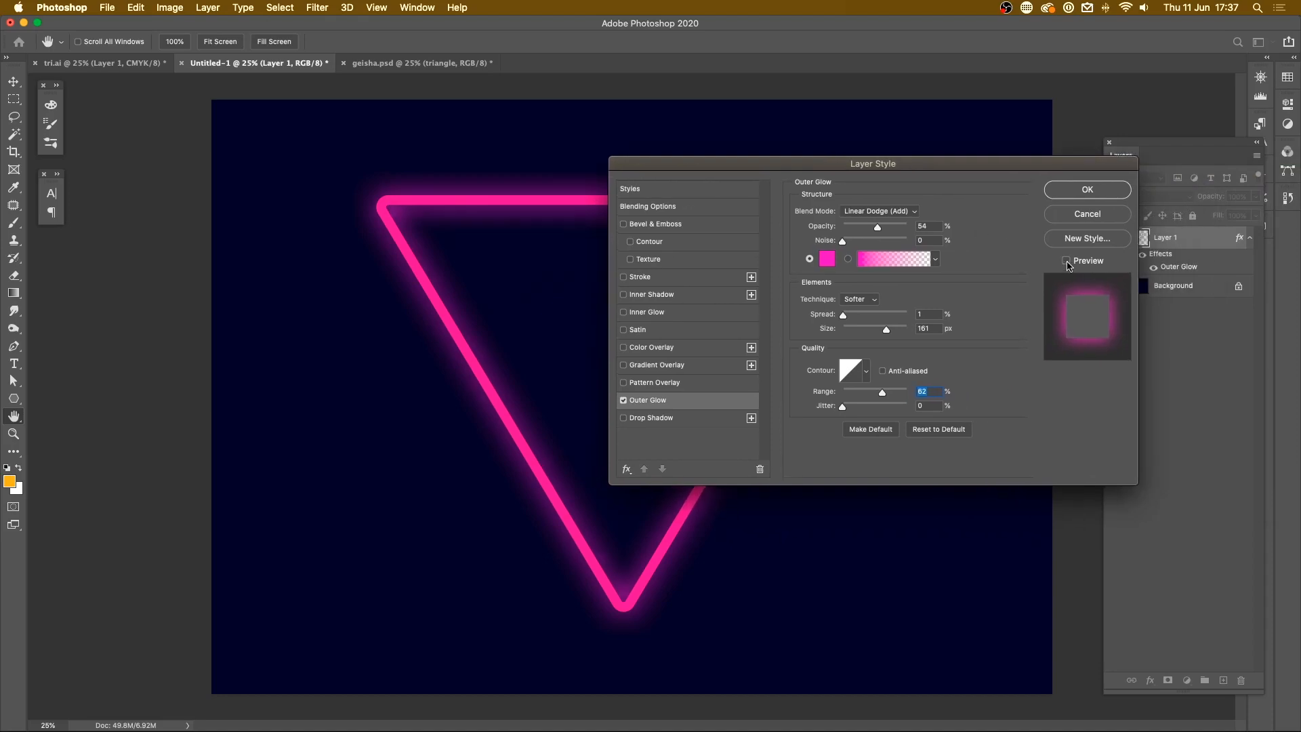
Step: Re-enable the effects preview and commit the tightened pink outer glow
click(1066, 260)
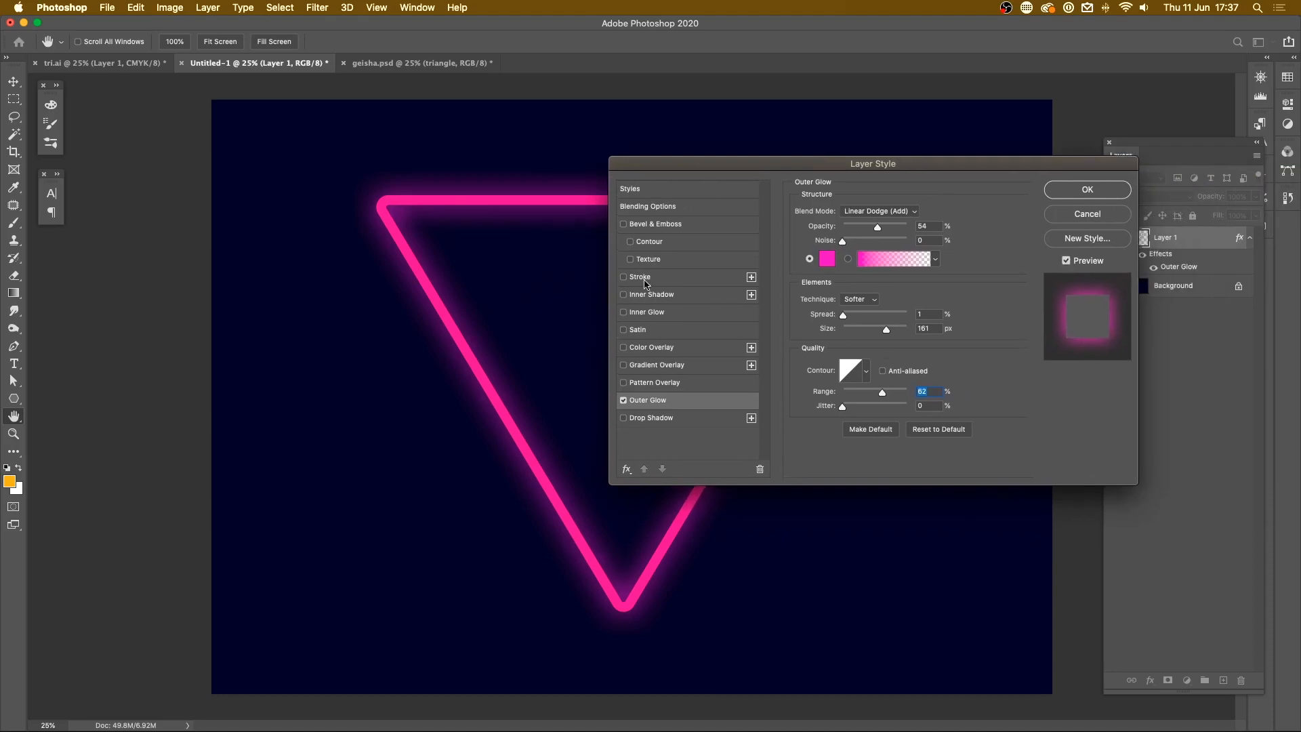
mouse_move(1074, 195)
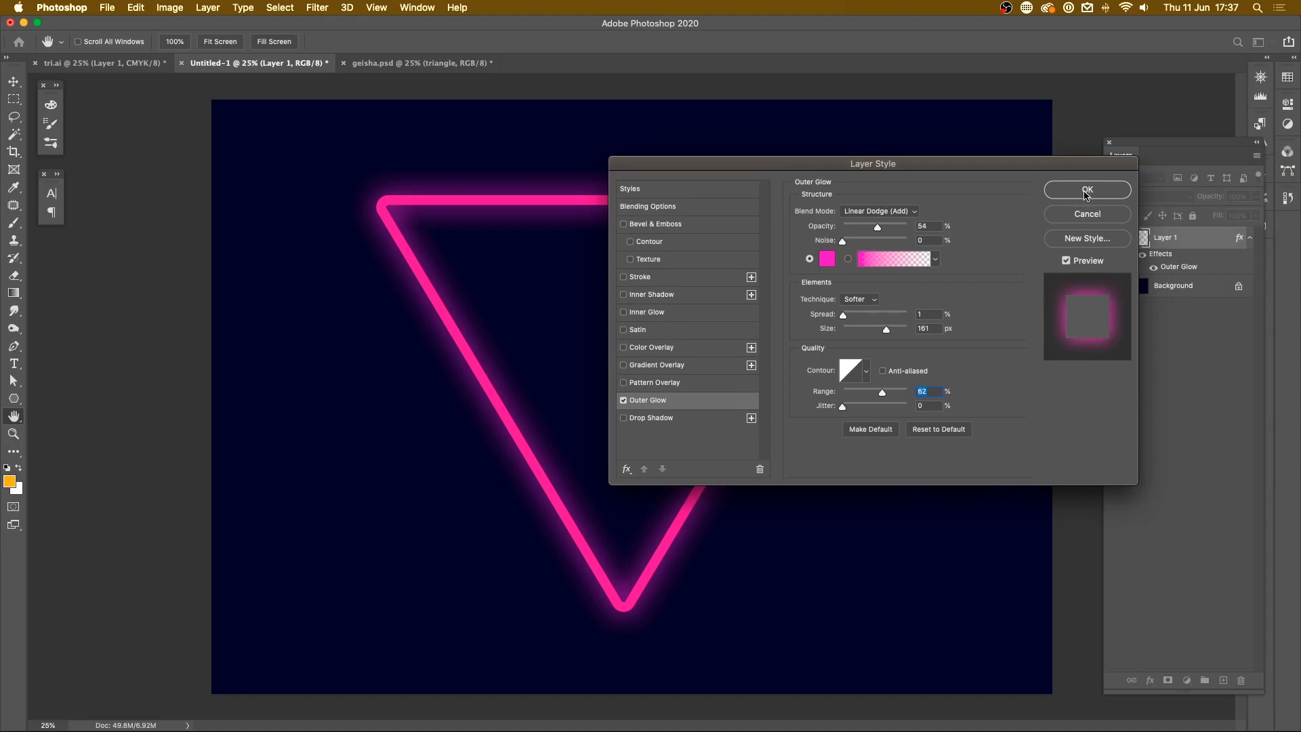
click(1087, 189)
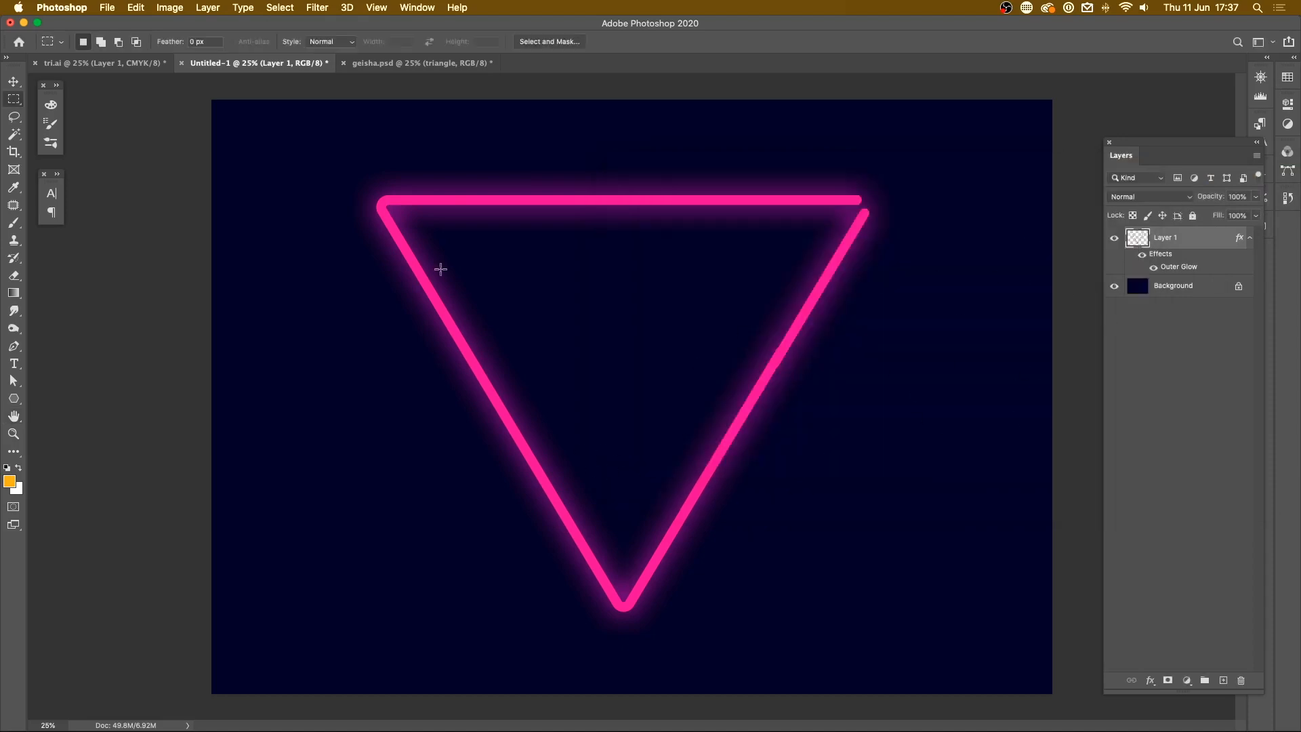
mouse_move(667, 611)
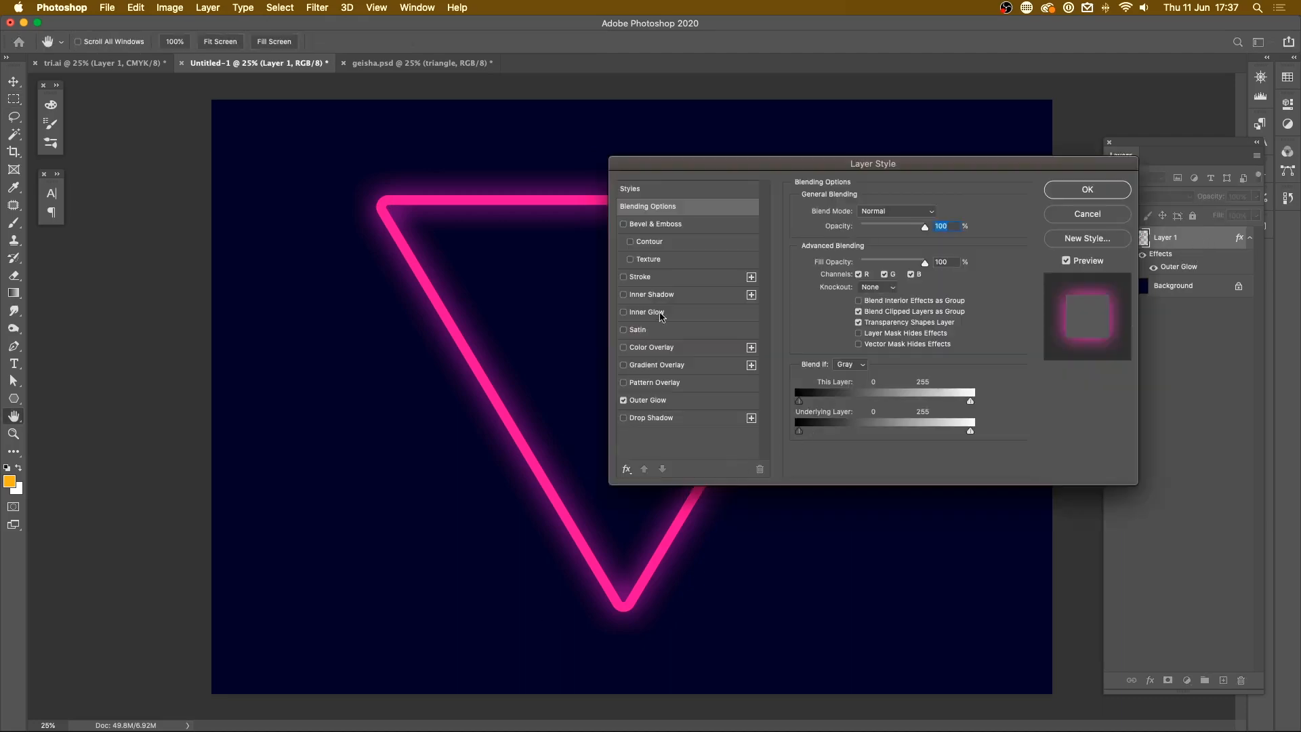
Step: Enable Inner Glow, try a cyan colour, then cancel to keep it white
click(645, 312)
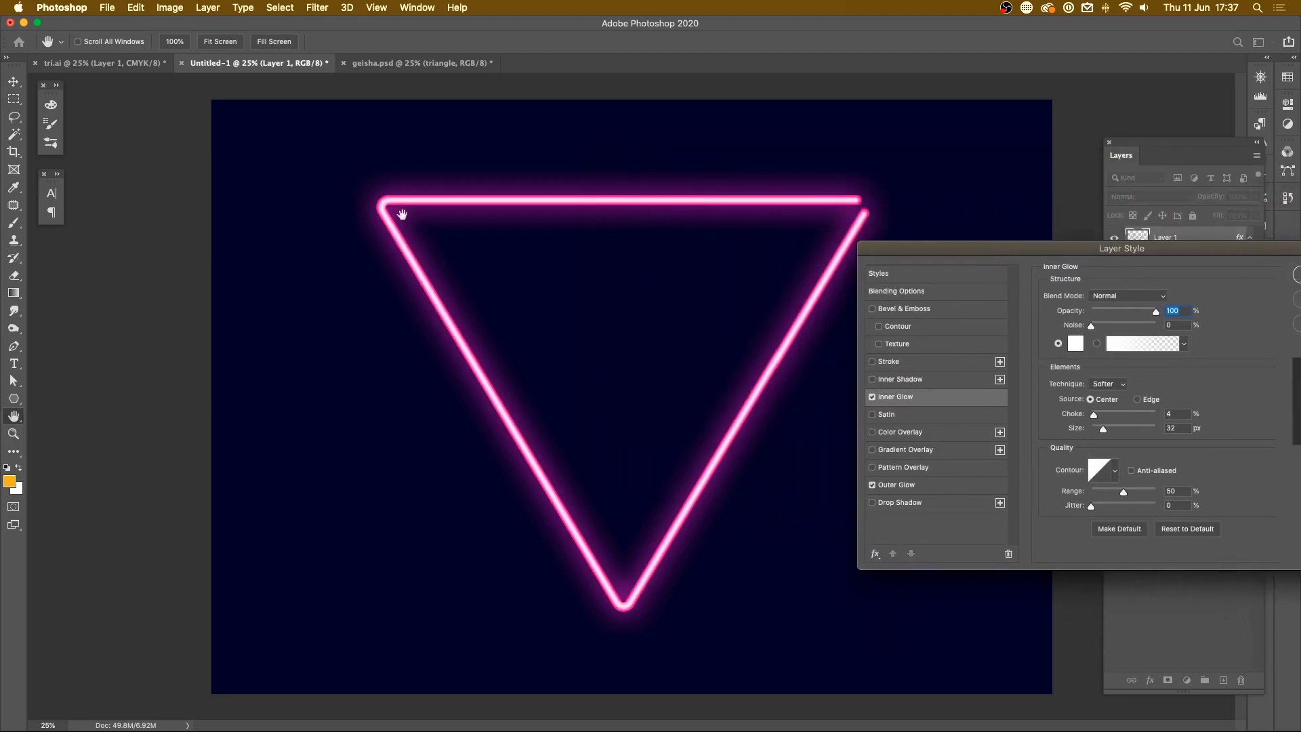
click(1076, 343)
text(00f0ff)
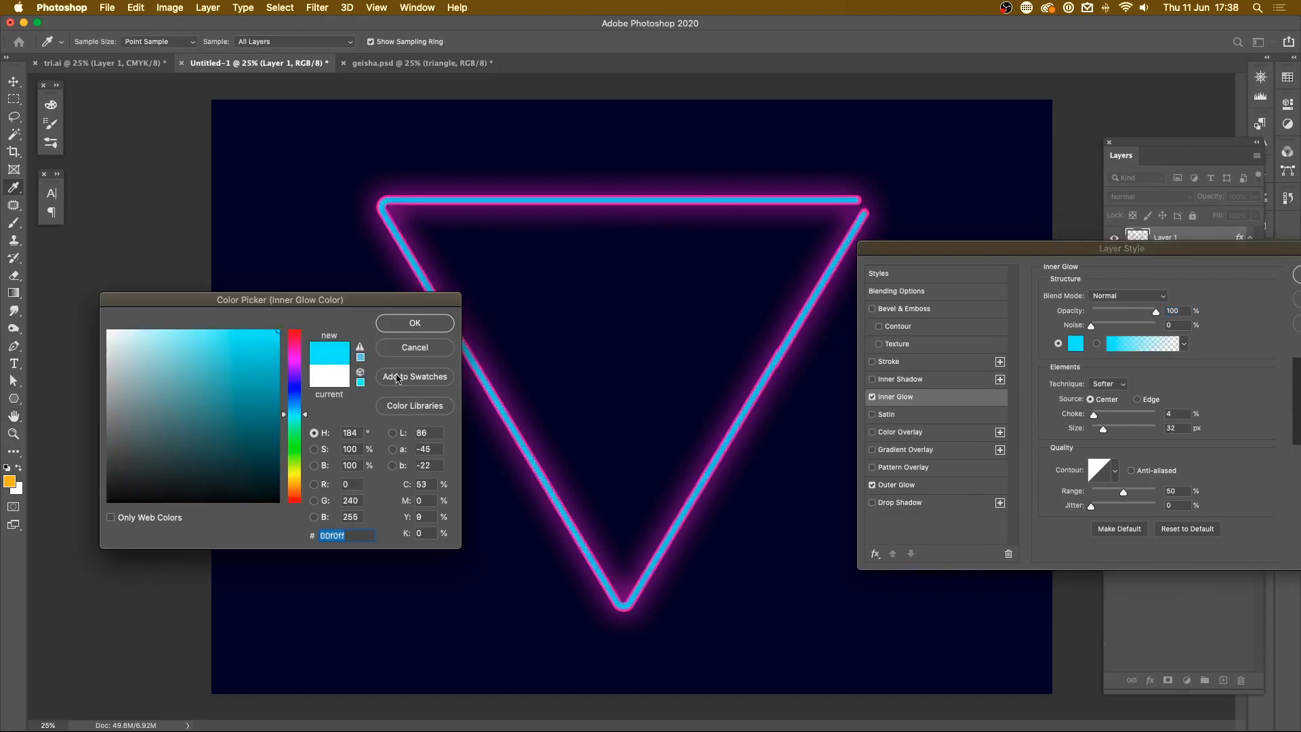
click(415, 323)
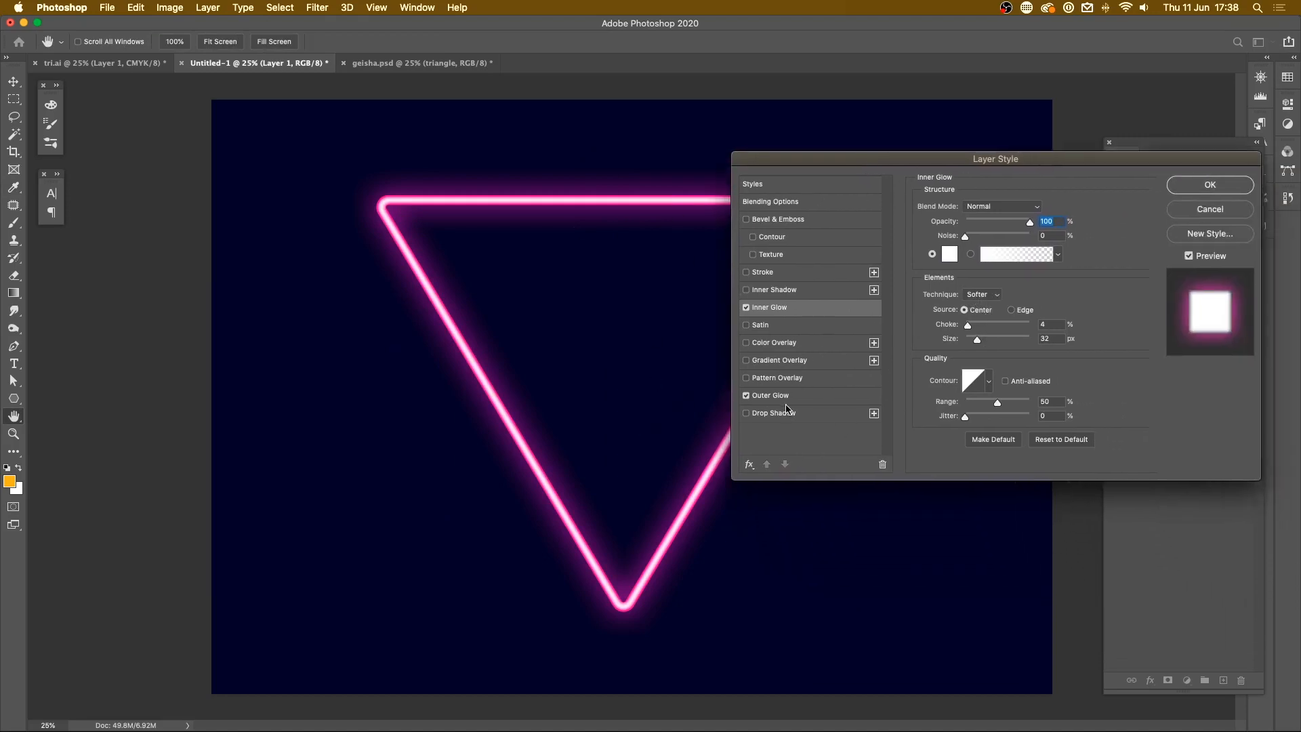
Step: Set the inner glow to Linear Dodge (Add) blending and lower its opacity to 86%
click(1002, 206)
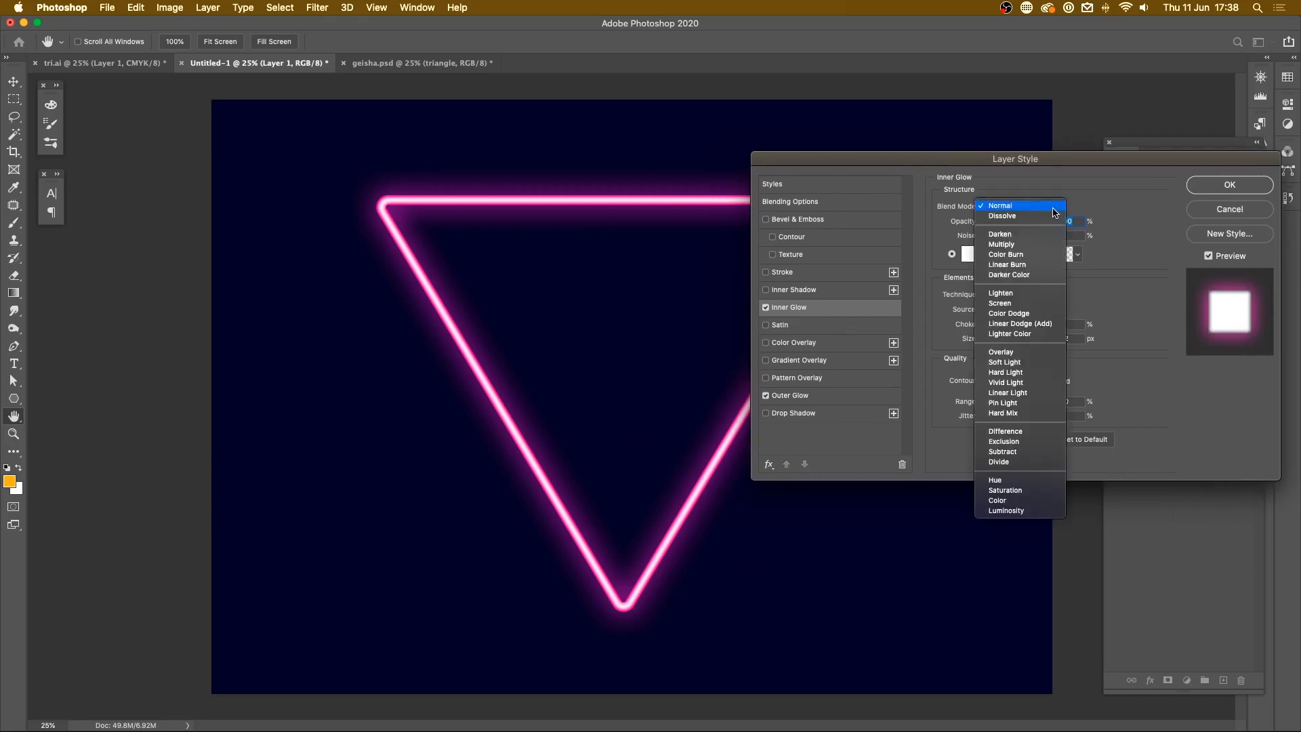
click(1019, 323)
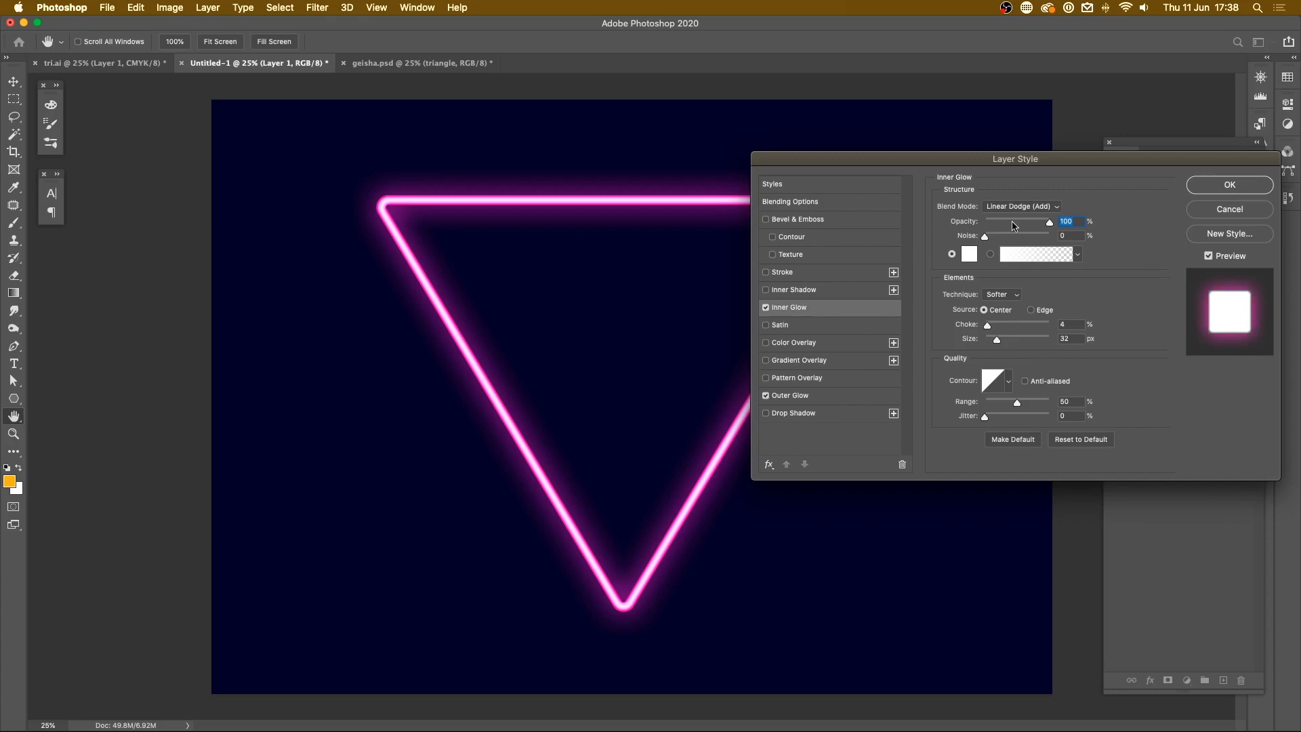
click(1021, 205)
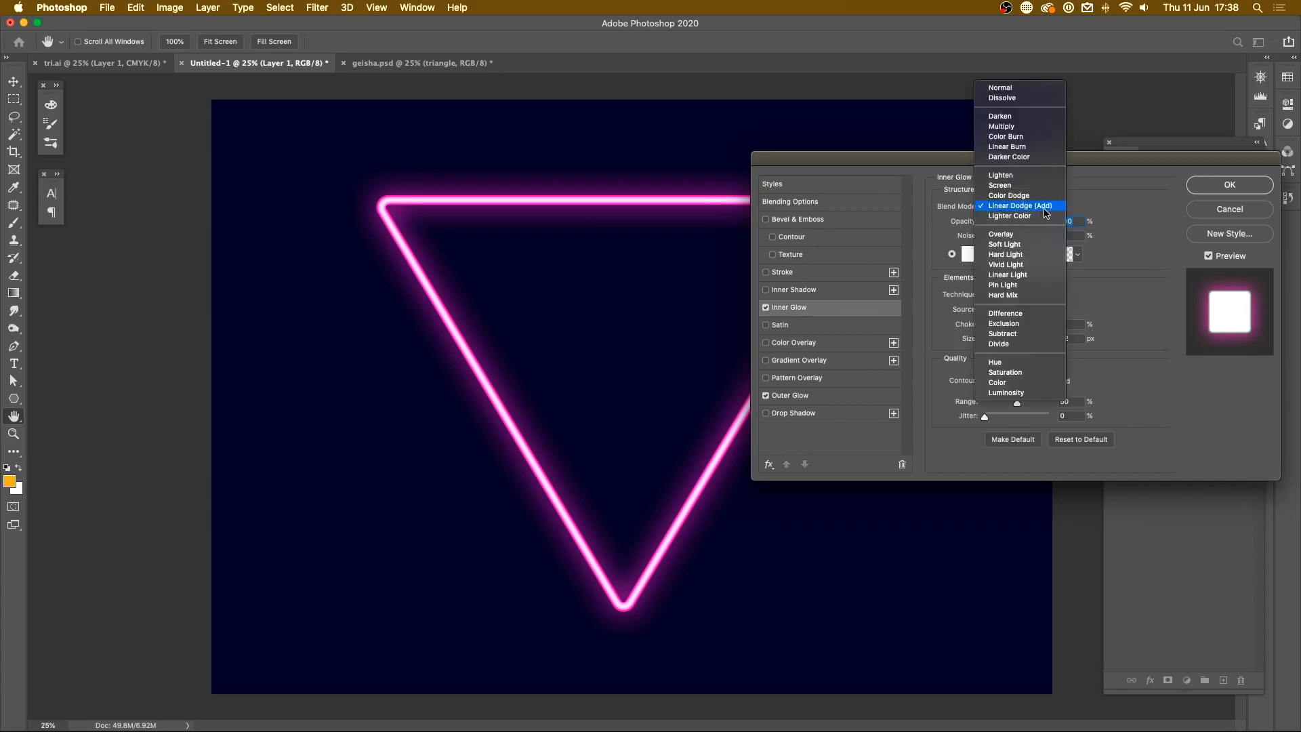
mouse_move(1004, 244)
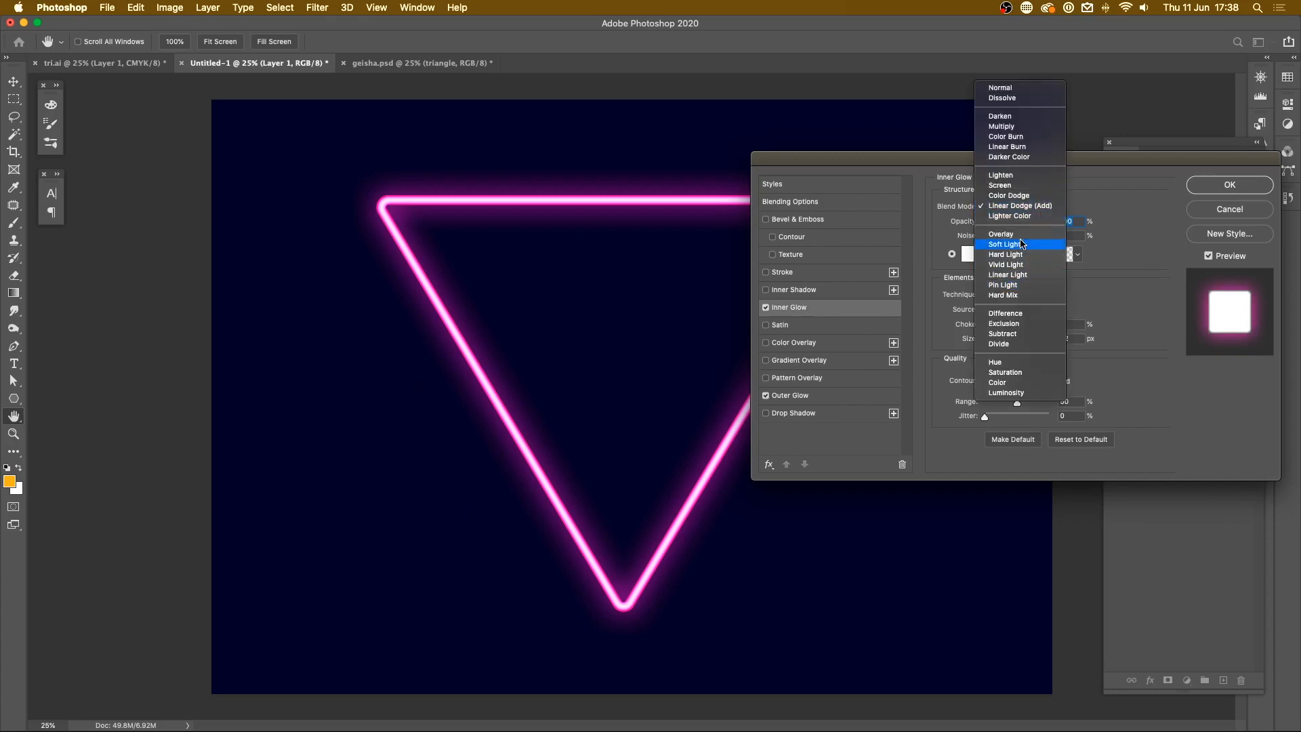
click(1019, 205)
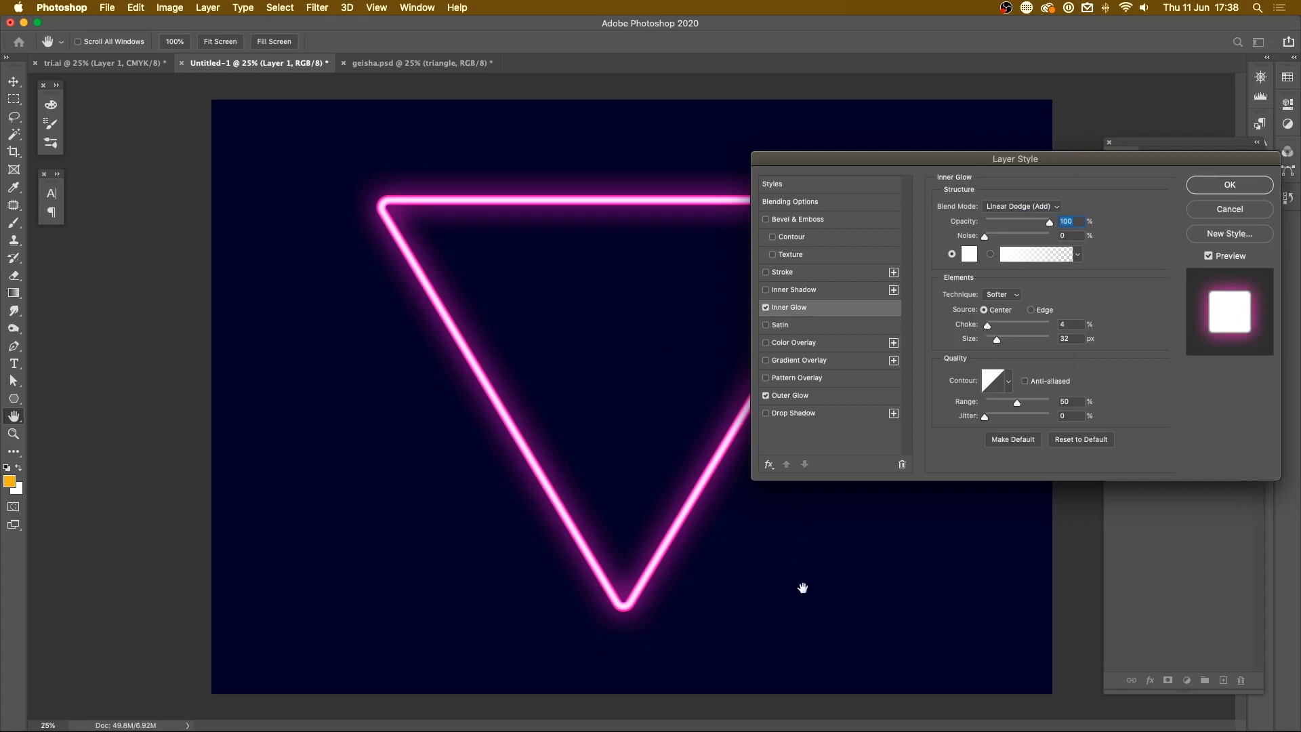
mouse_move(1041, 227)
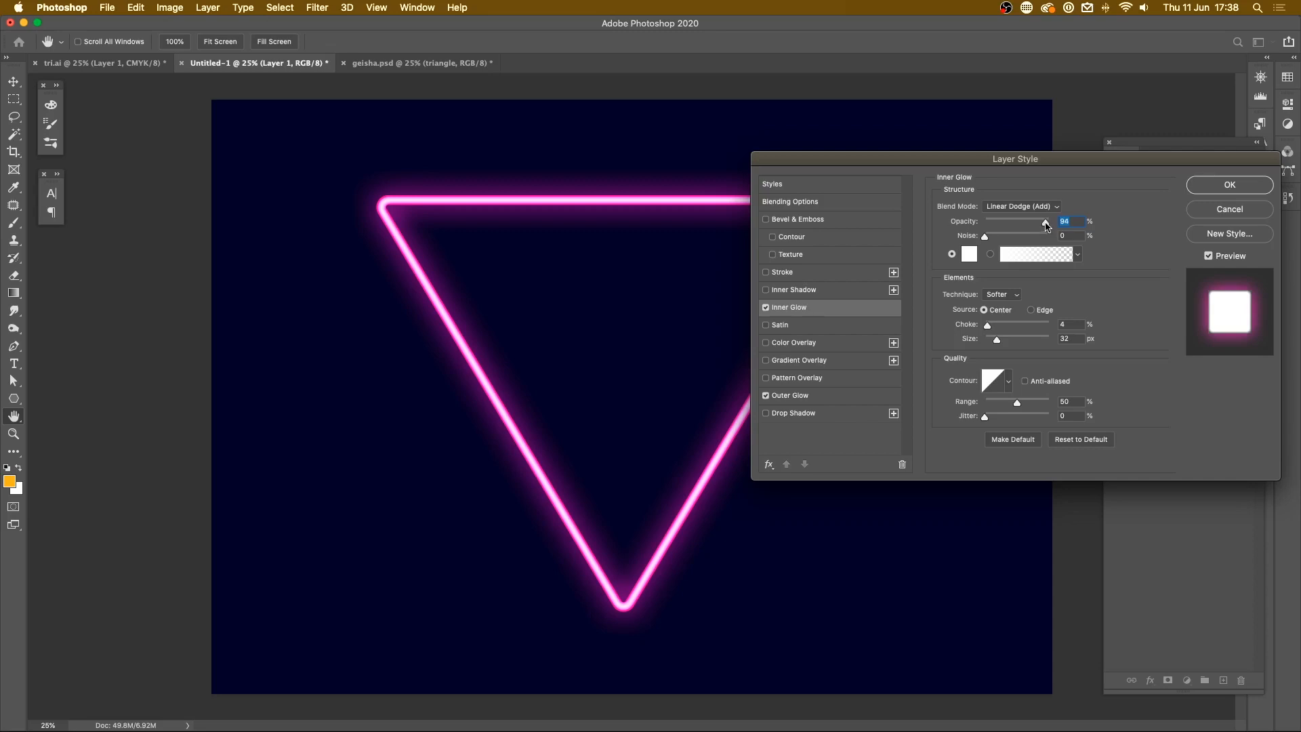
mouse_move(1039, 226)
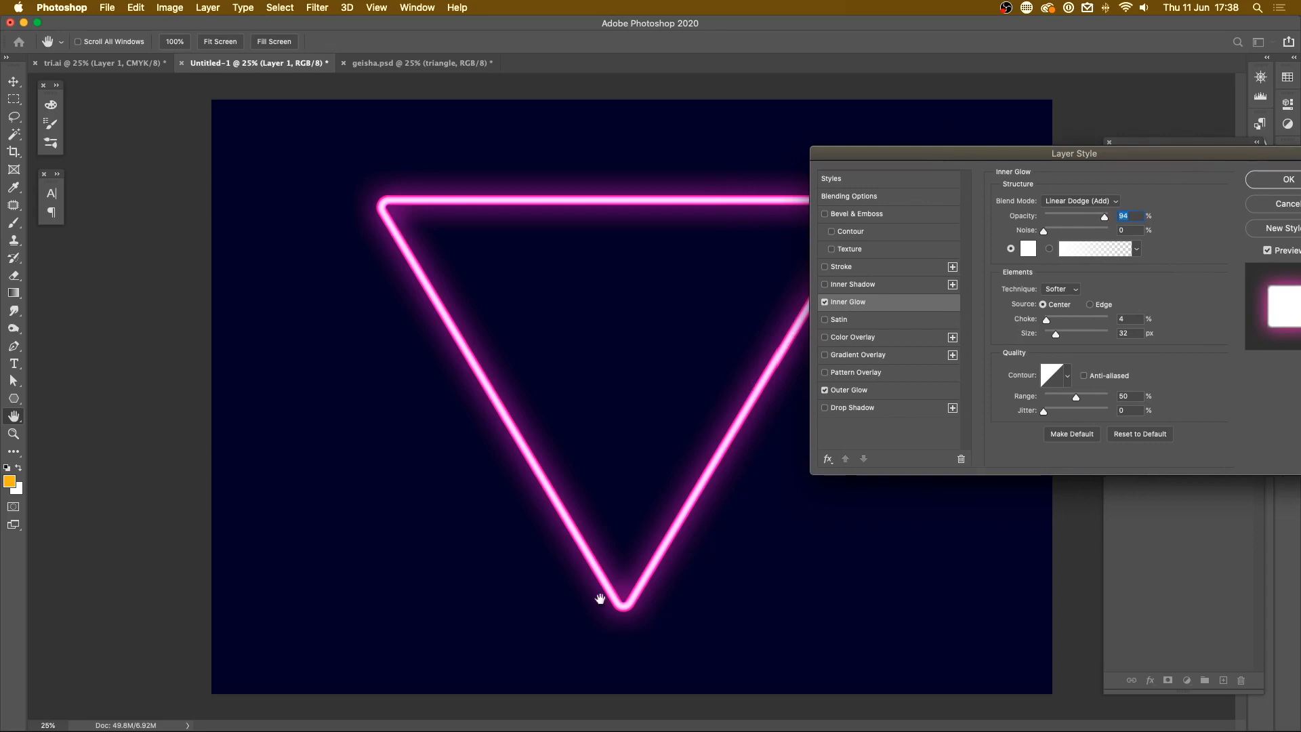
triple_click(1124, 216)
text(86)
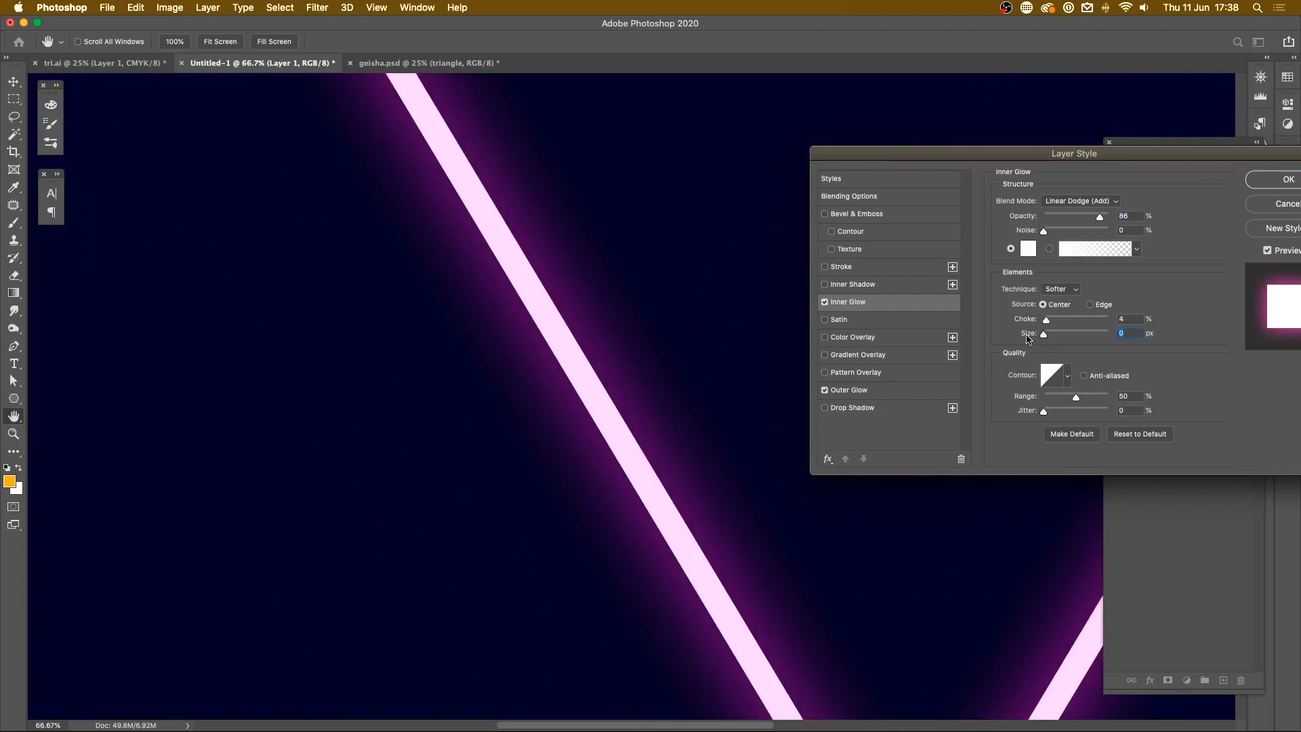
mouse_move(1057, 327)
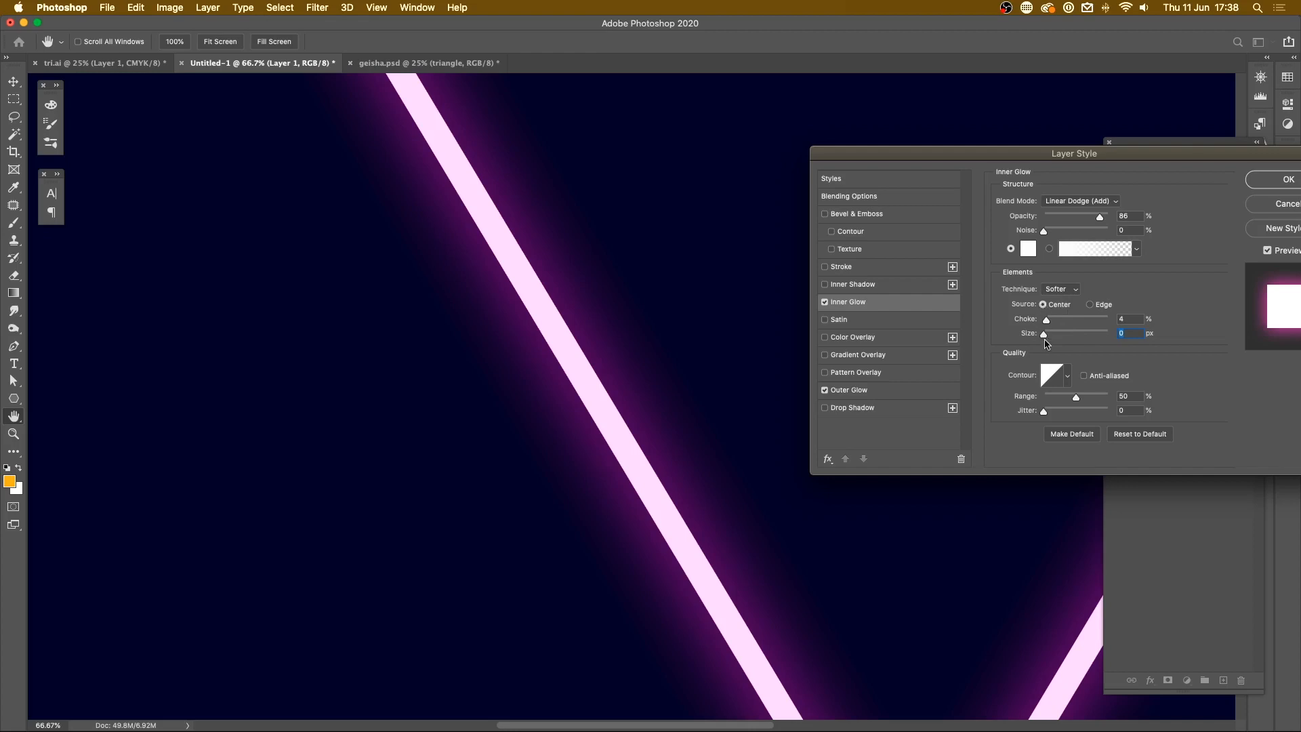
mouse_move(1074, 340)
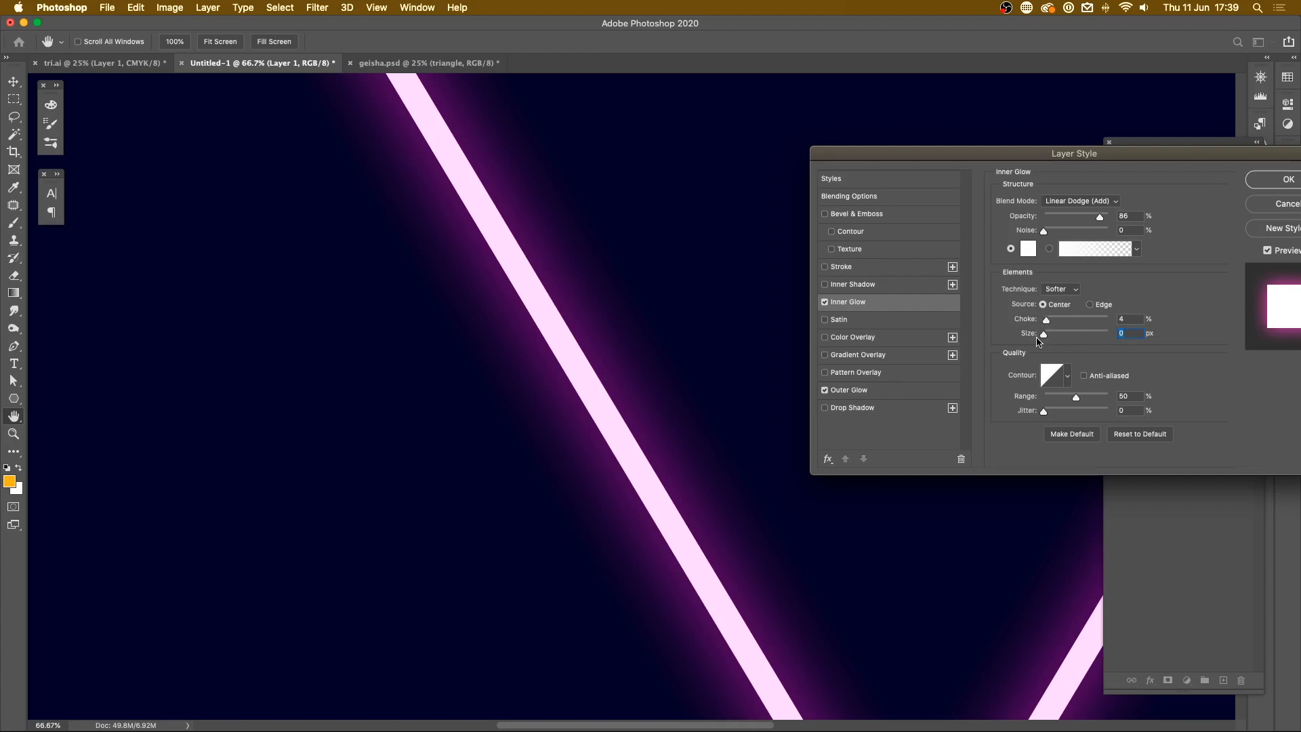
mouse_move(1049, 332)
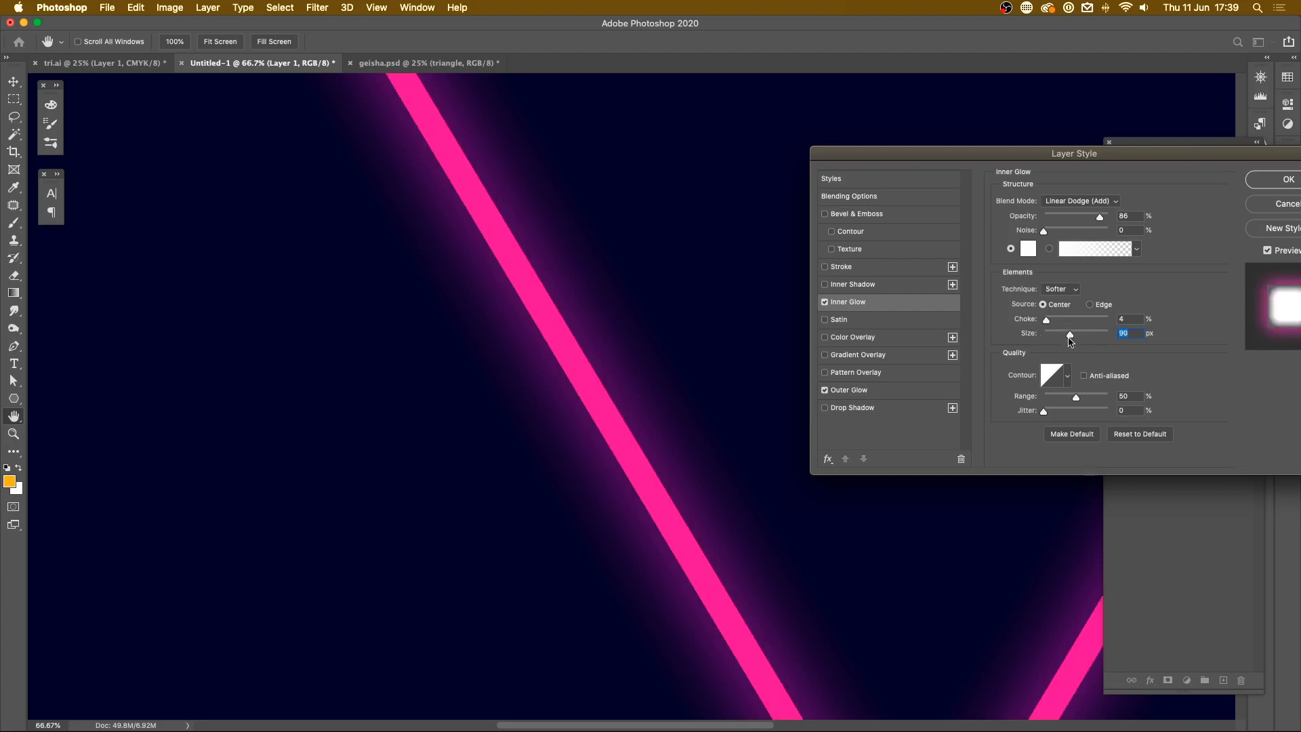
mouse_move(605, 561)
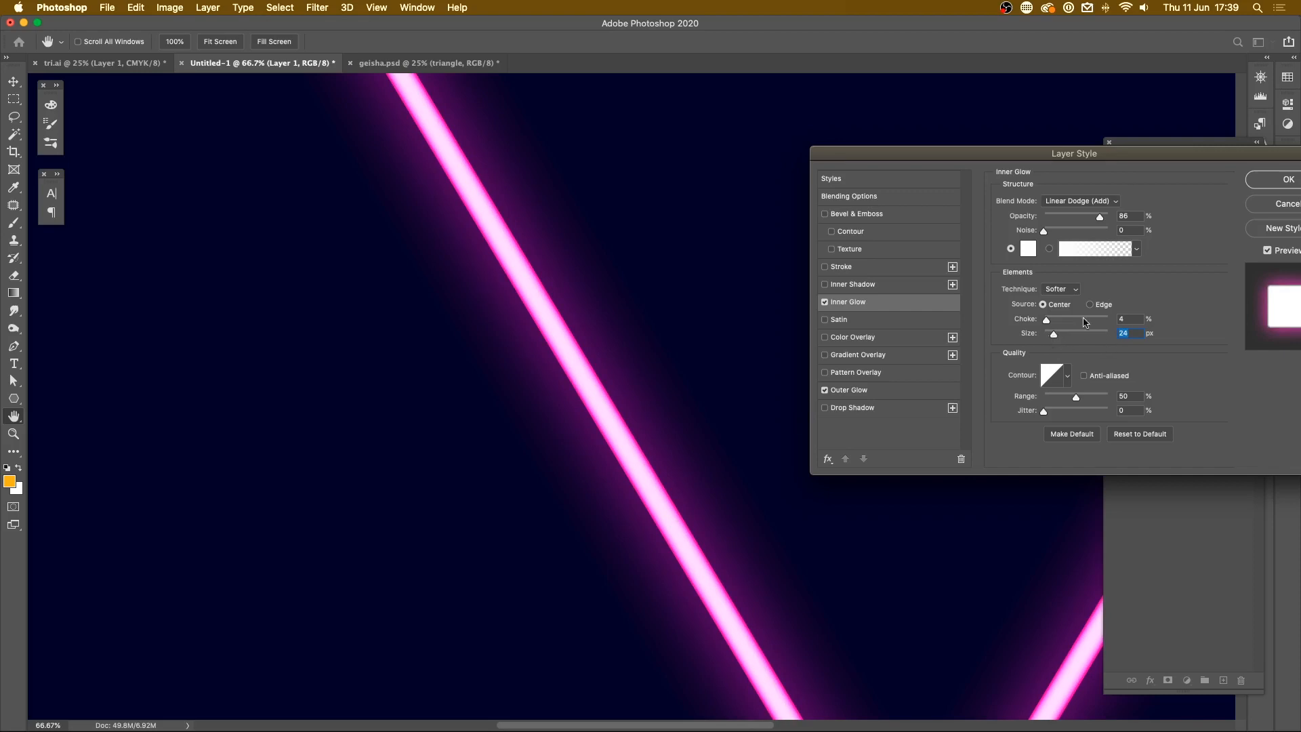
mouse_move(1046, 384)
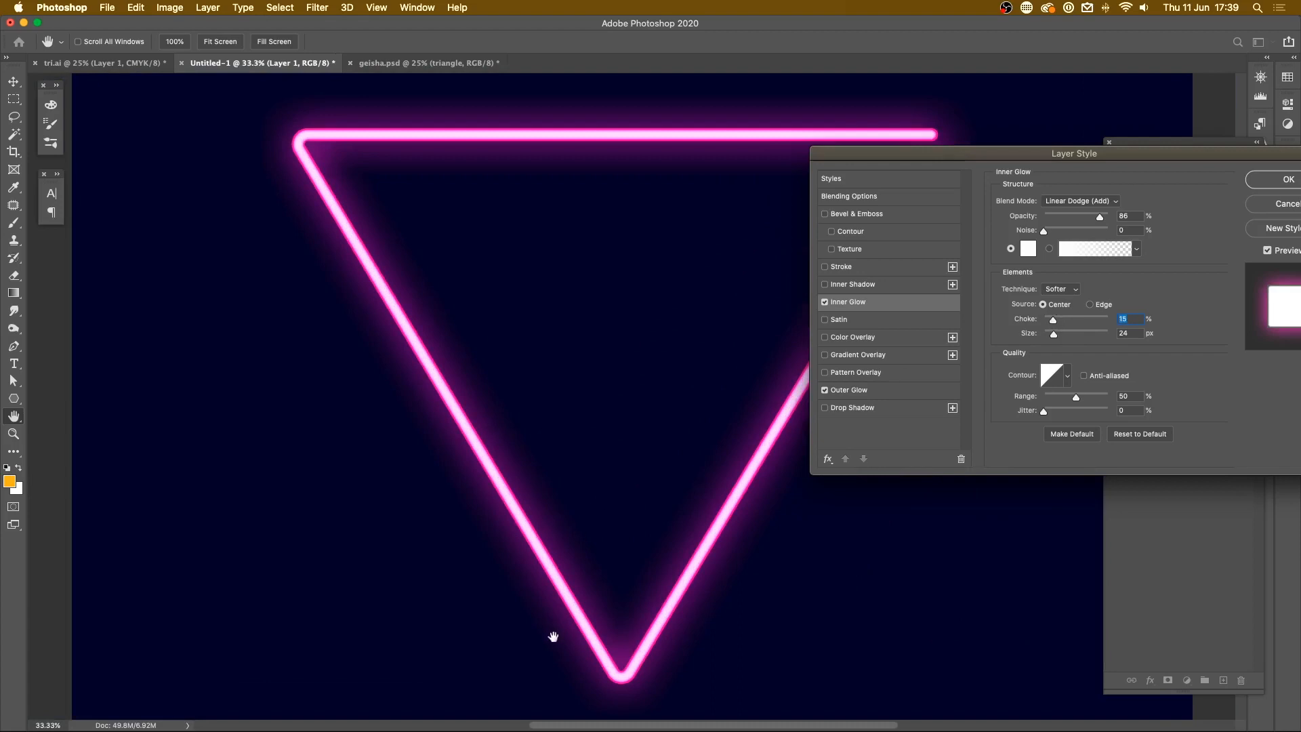
mouse_move(626, 556)
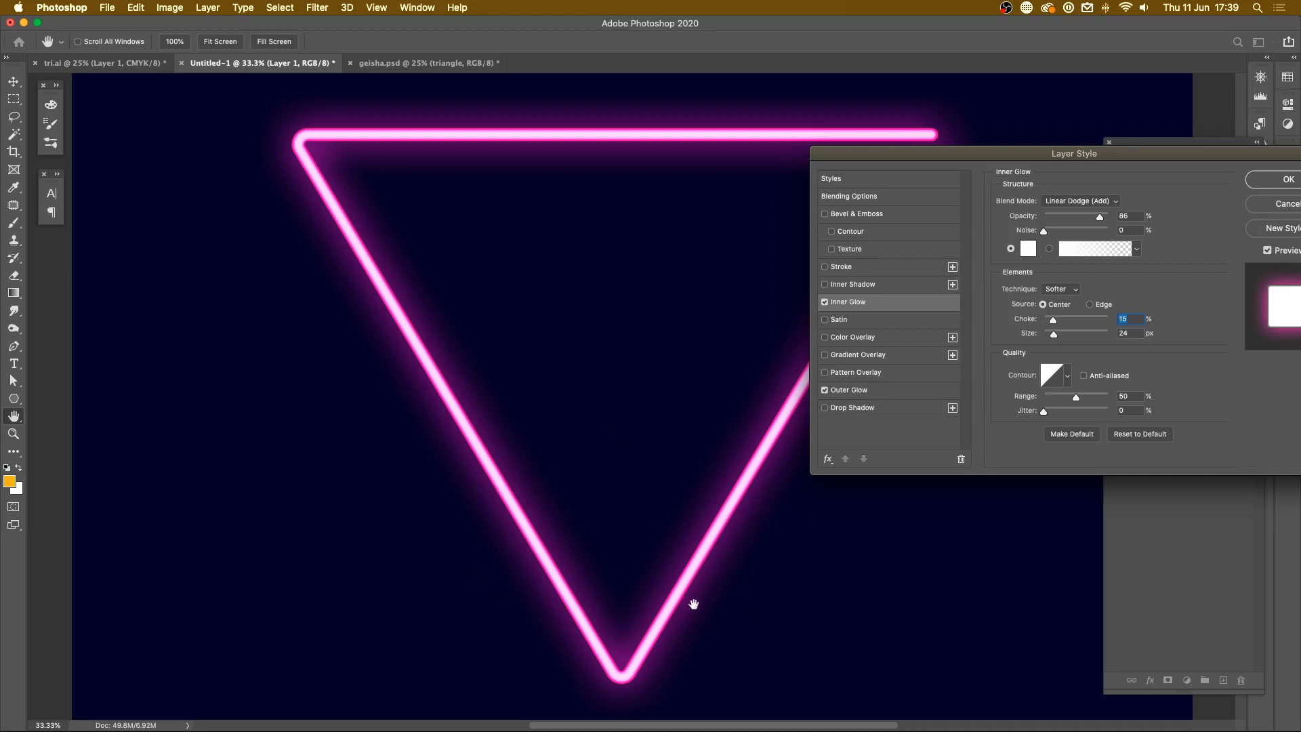
mouse_move(390, 171)
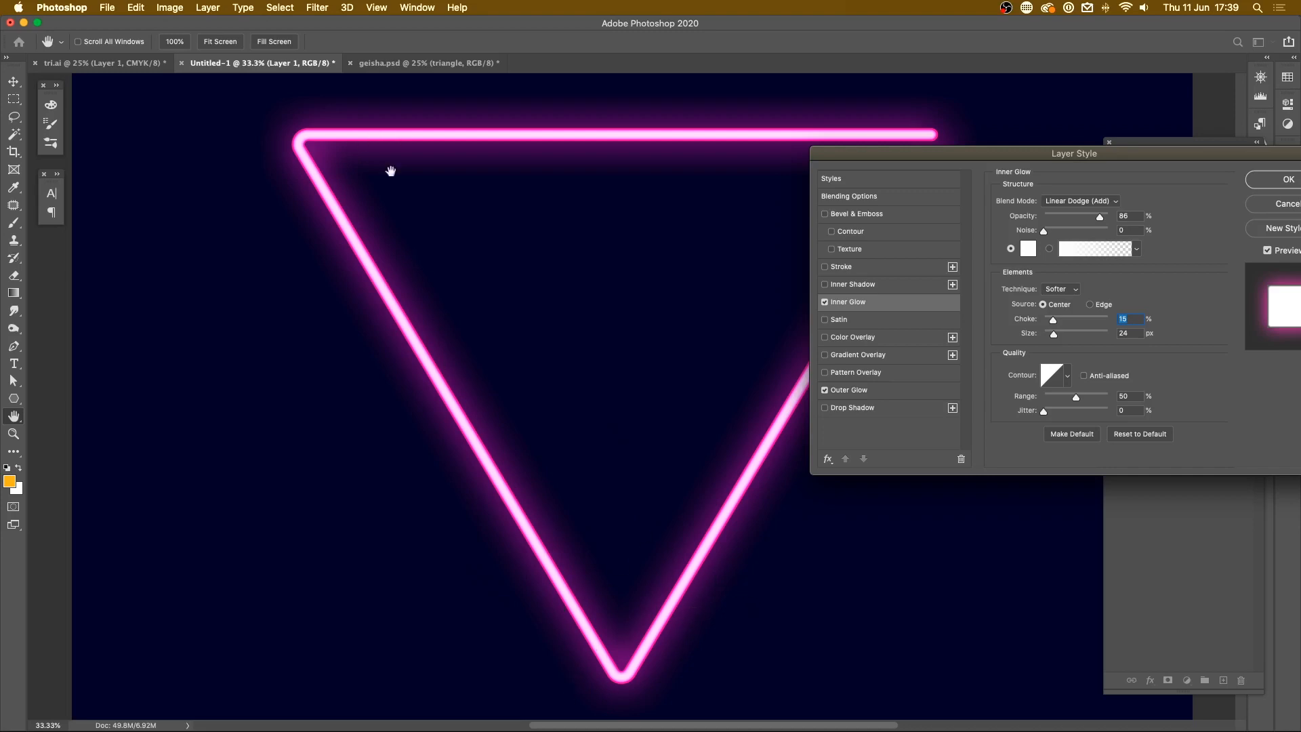
mouse_move(1024, 403)
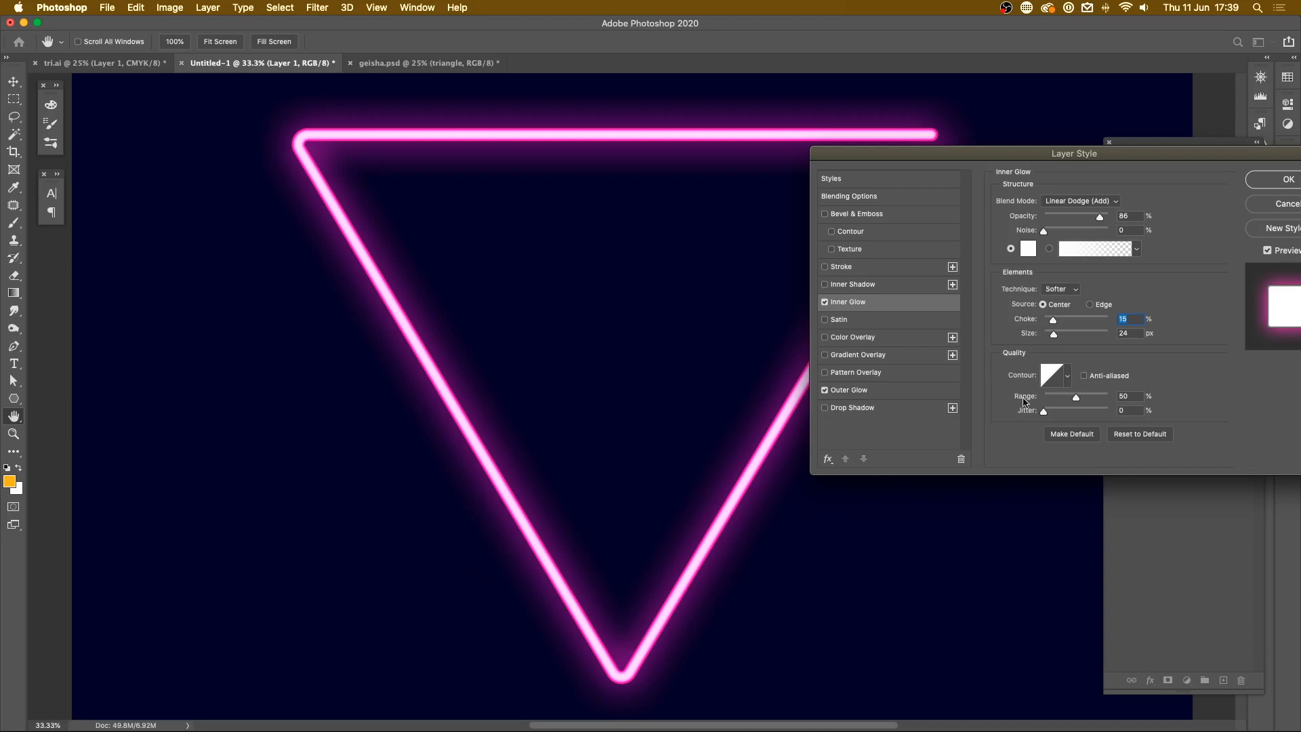
mouse_move(1071, 402)
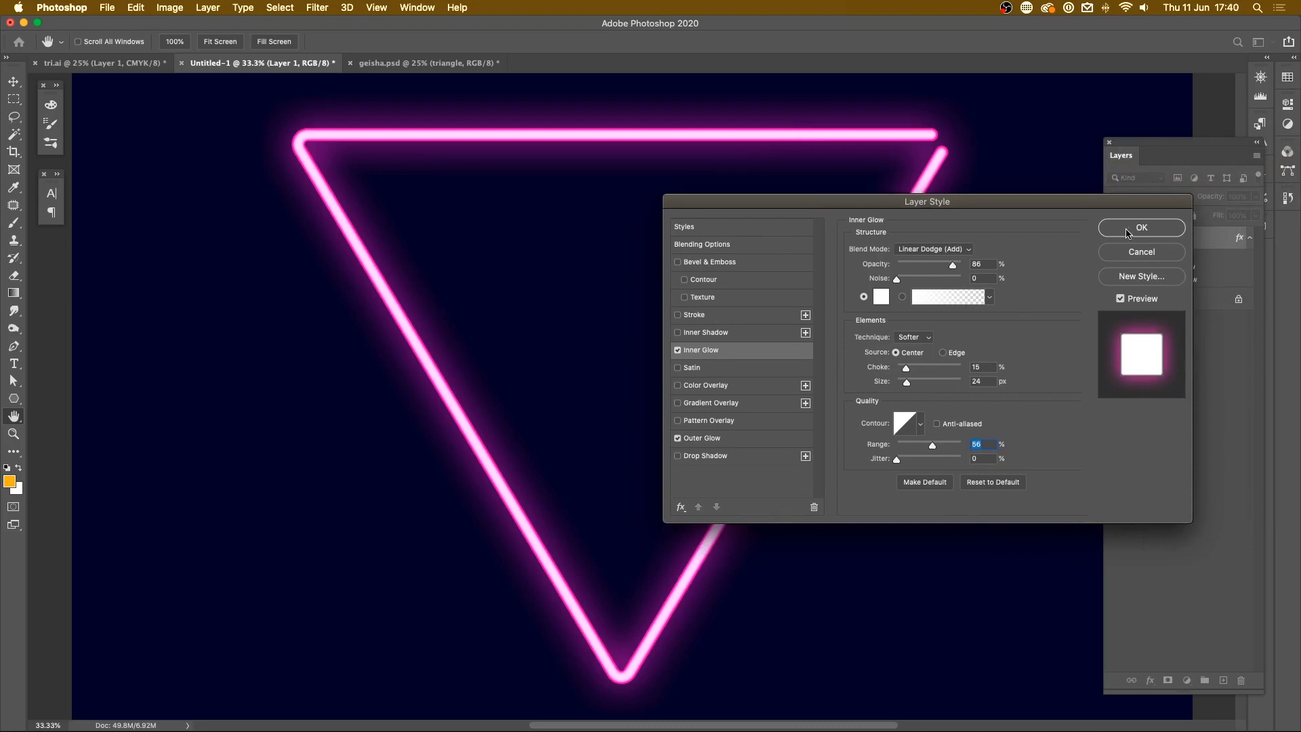
Step: Commit the inner glow (Linear Dodge, 86% opacity, size 24) alongside the outer glow
click(1141, 227)
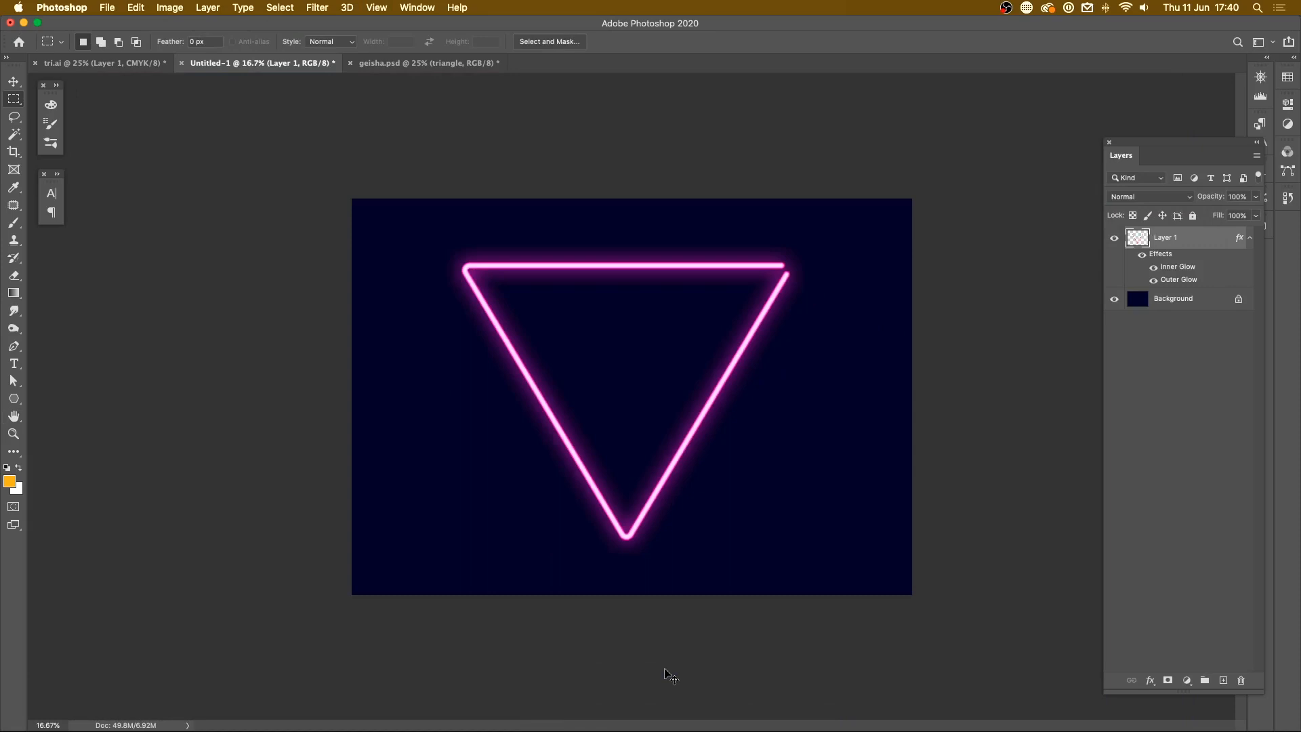
Step: Retune the outer glow to 144 px size and 48% range, then collapse the effects list
double_click(1177, 279)
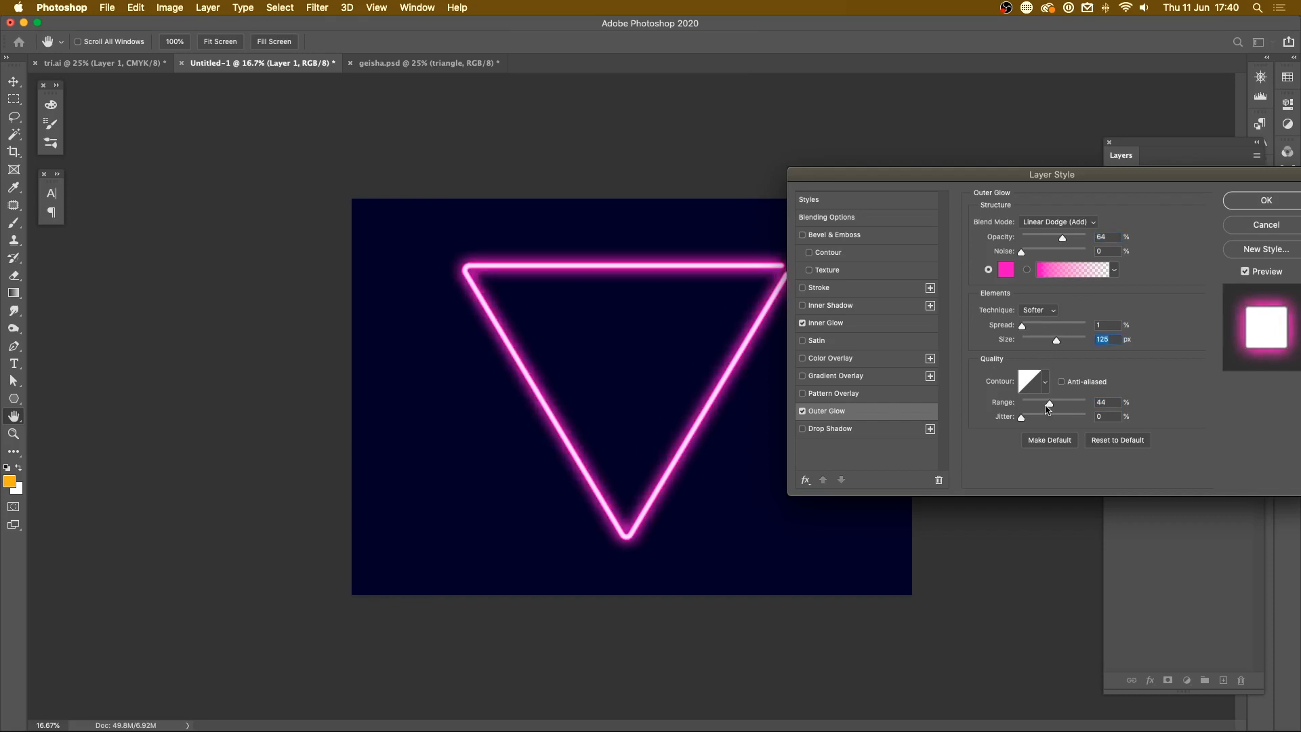
mouse_move(1054, 341)
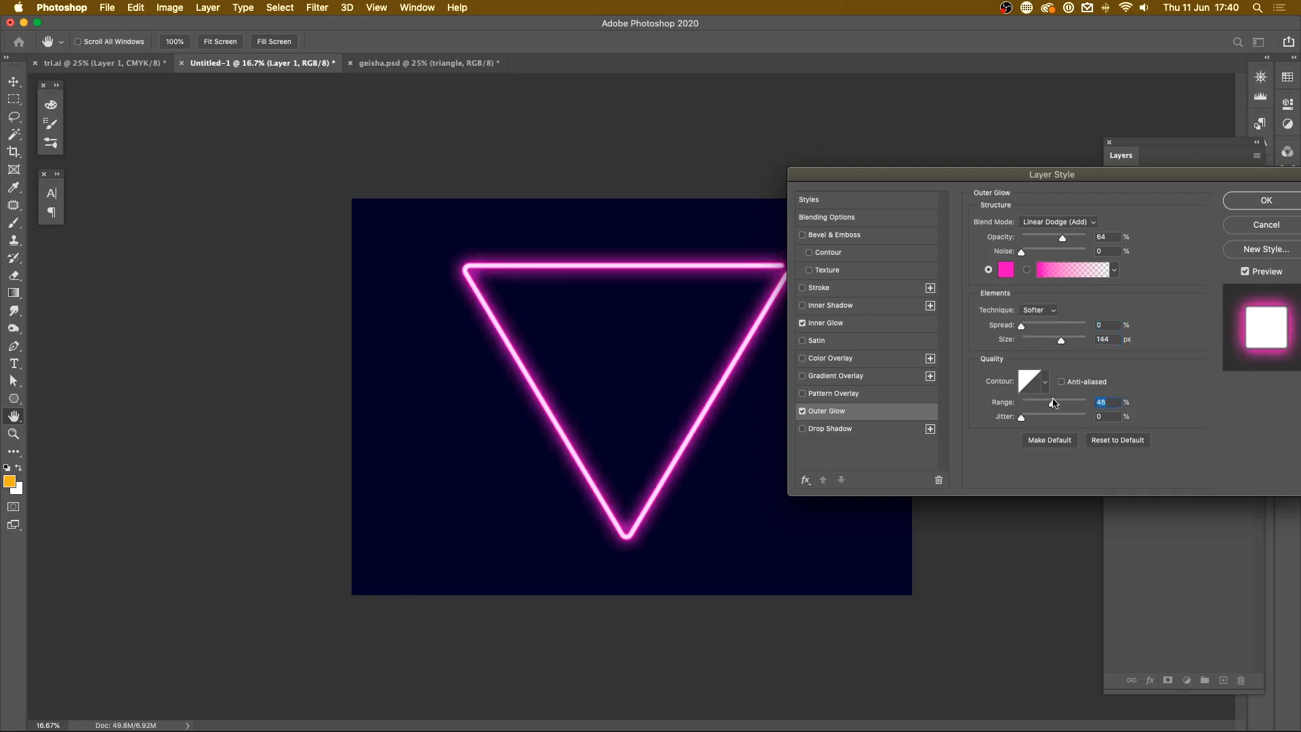
click(1265, 200)
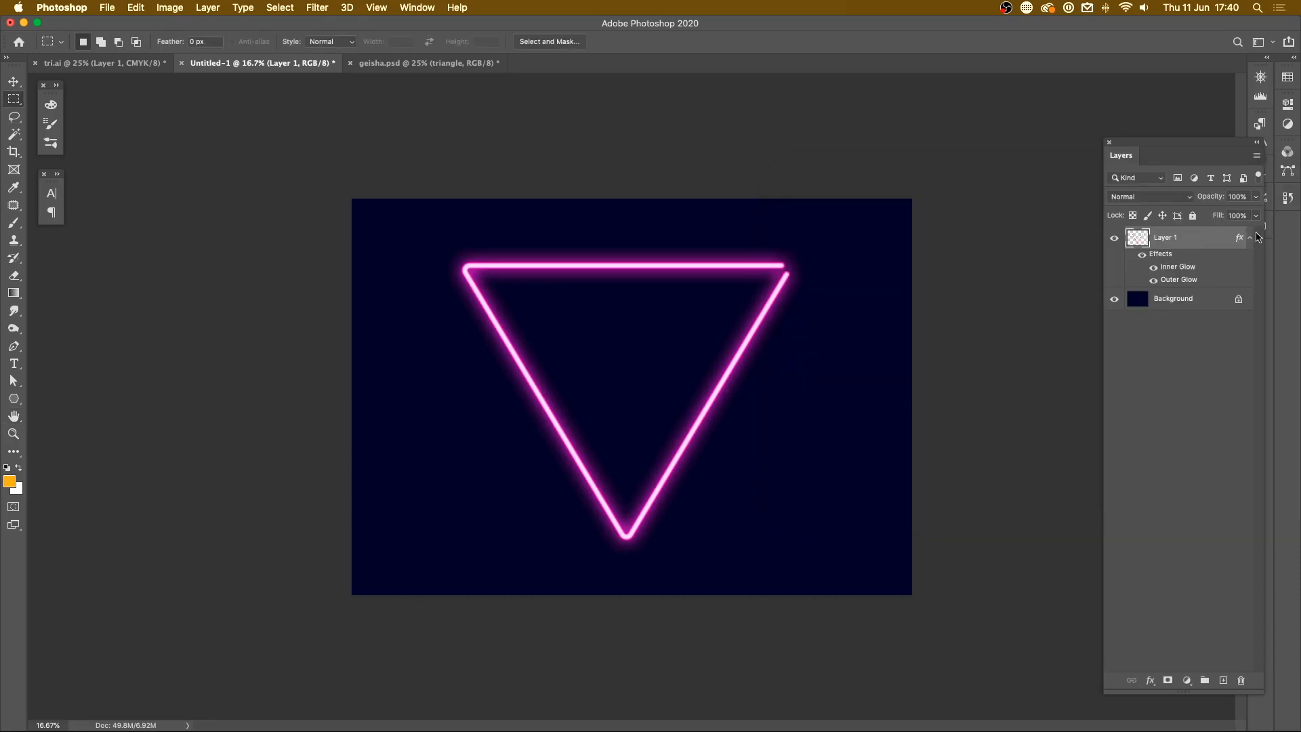
click(1249, 238)
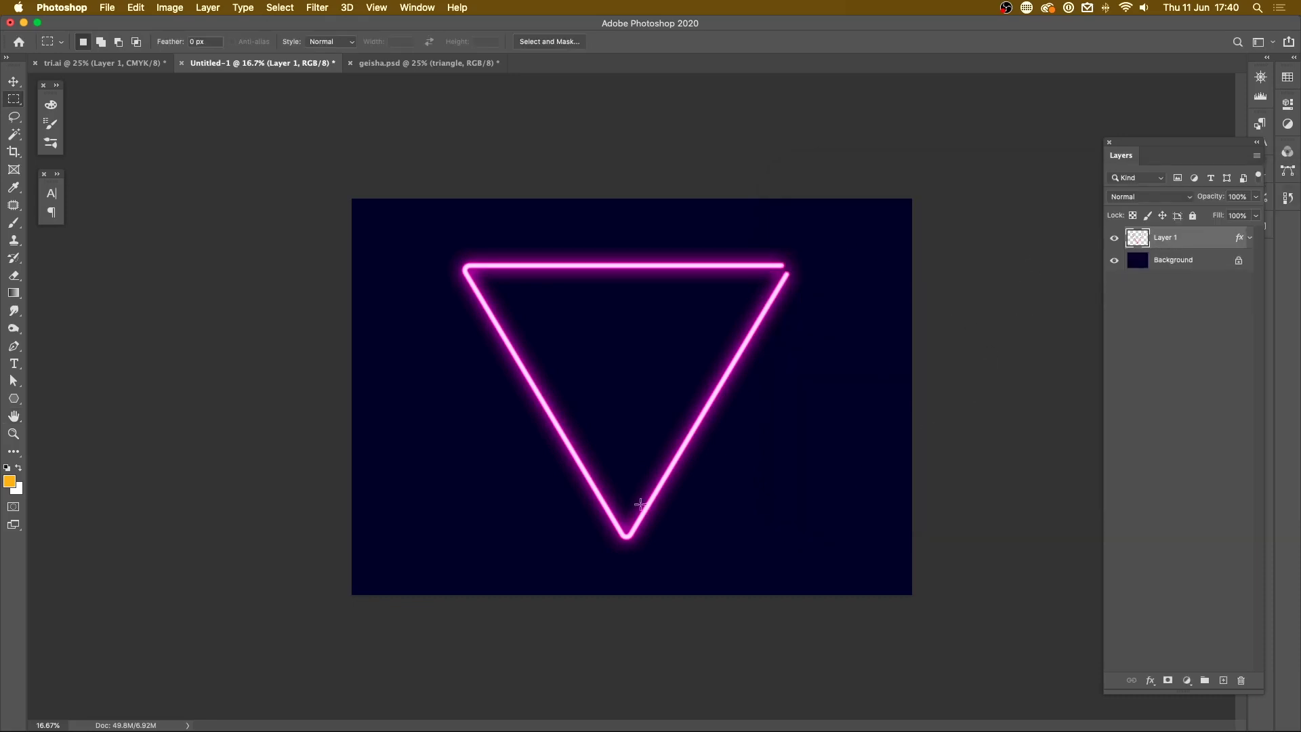
Step: Switch to the Brush and sample the triangle's neon pink as the foreground colour
click(14, 222)
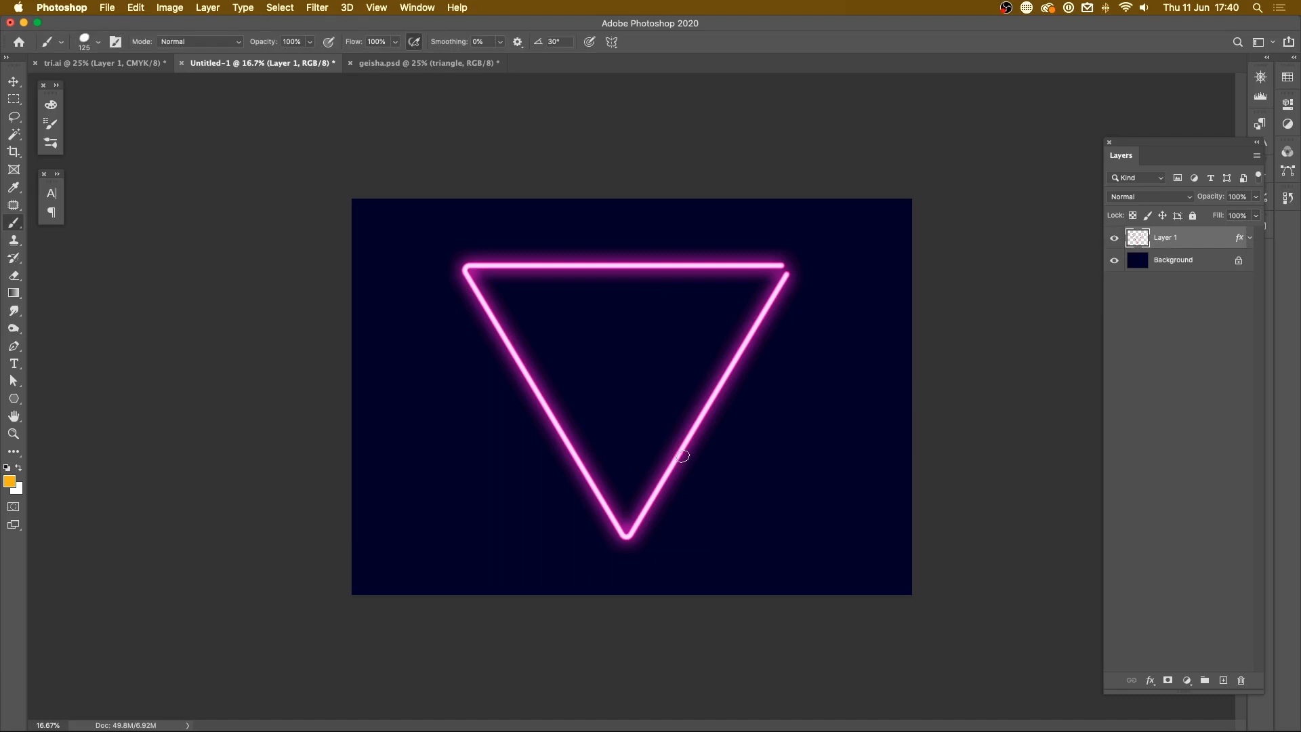
mouse_move(766, 444)
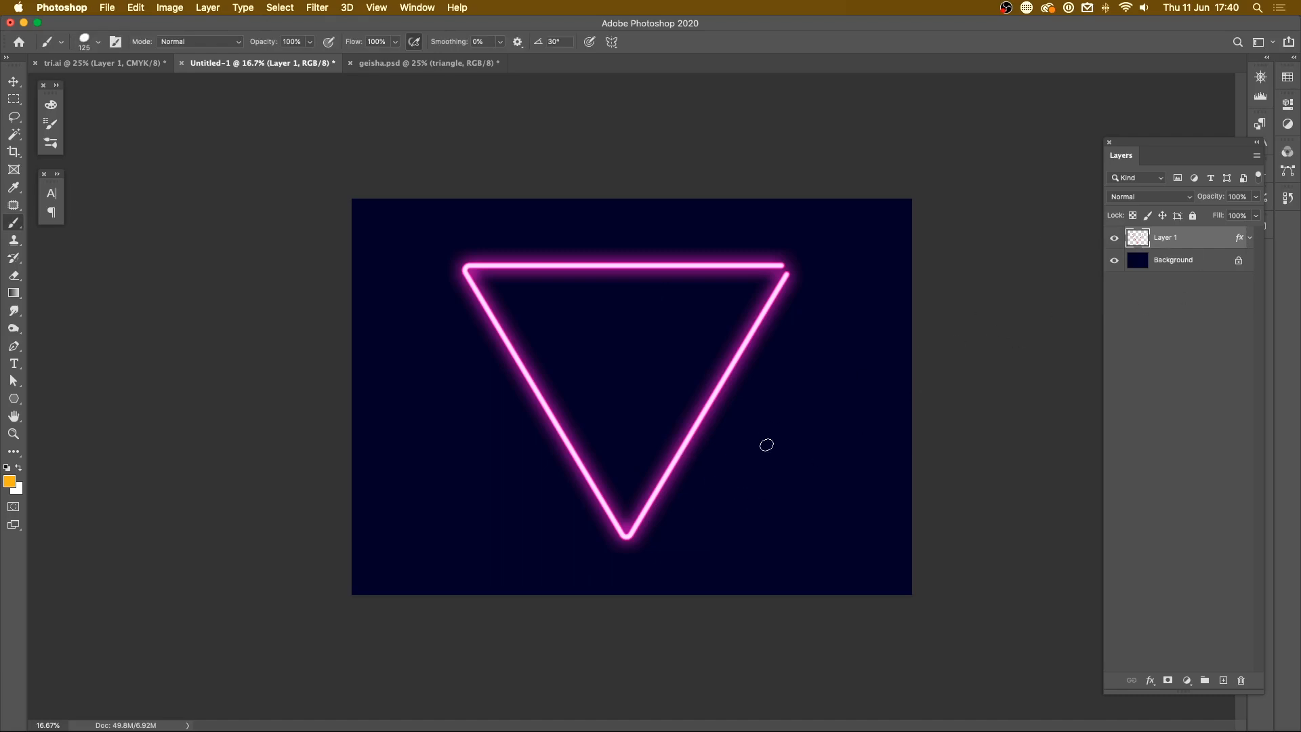
mouse_move(427, 486)
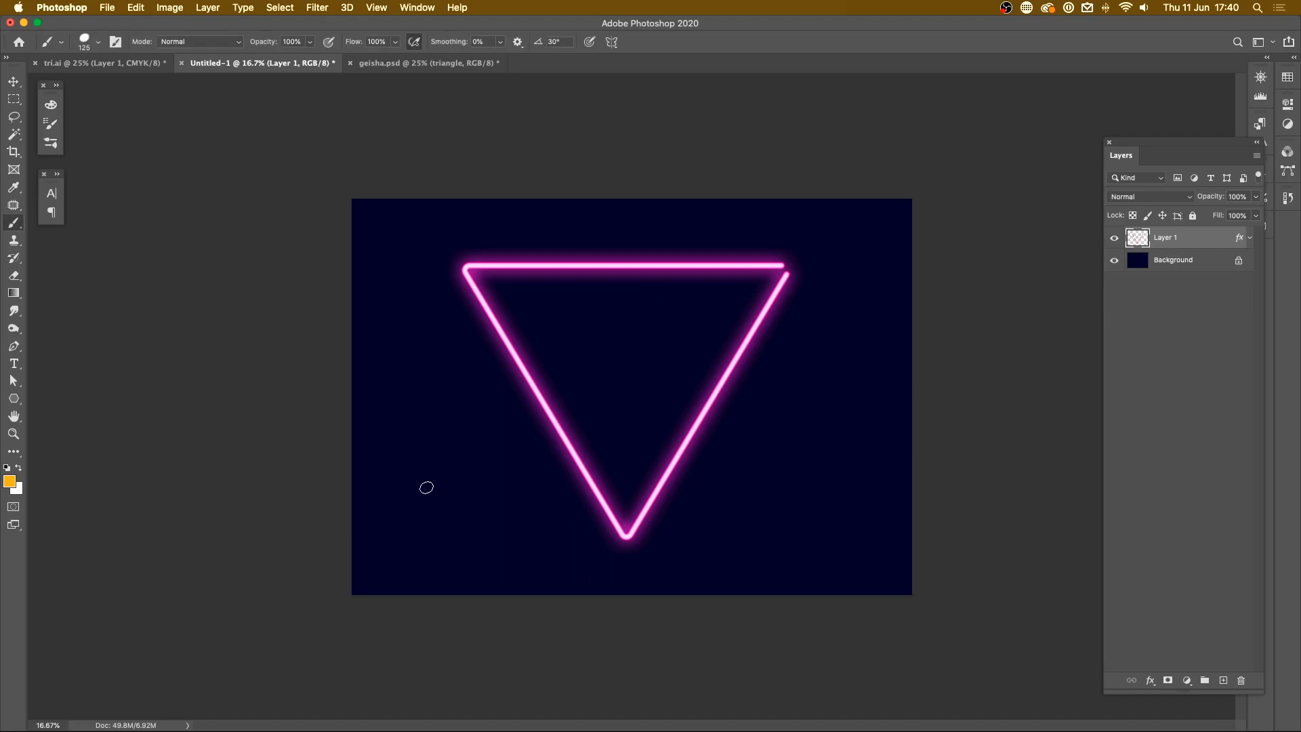
click(9, 480)
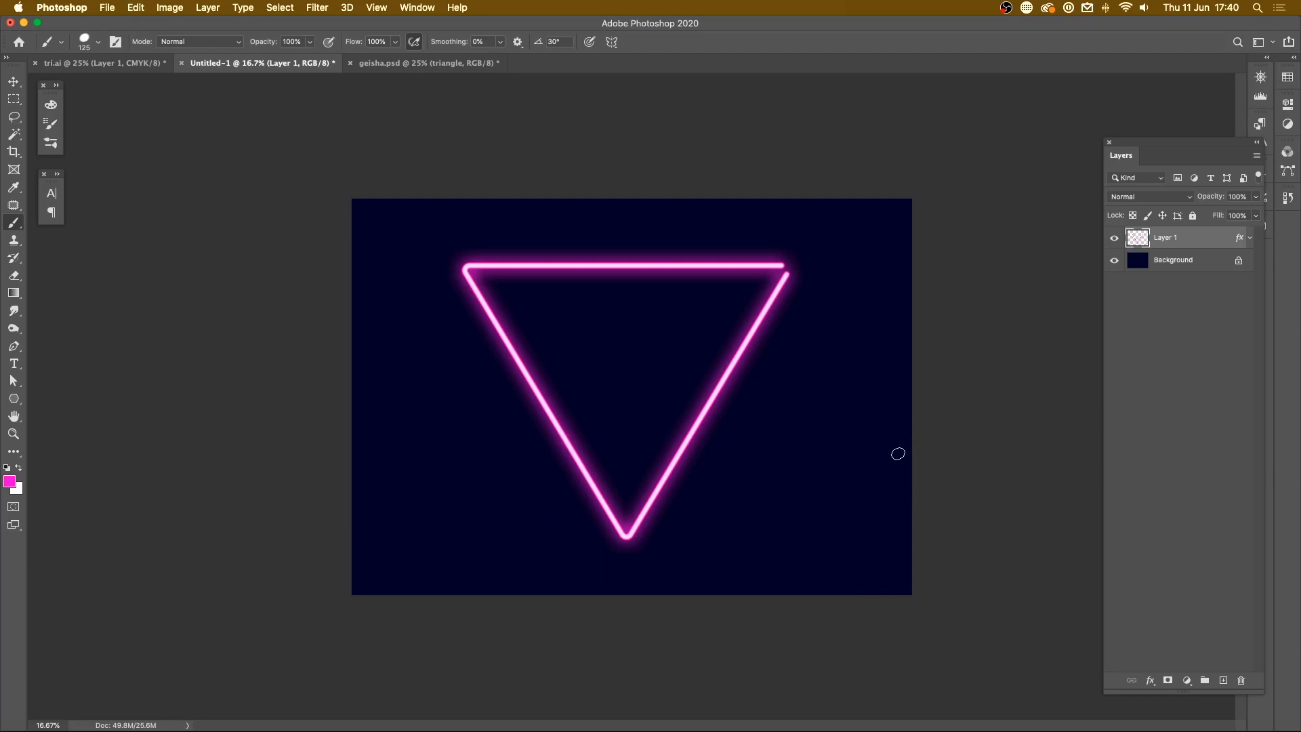
mouse_move(820, 514)
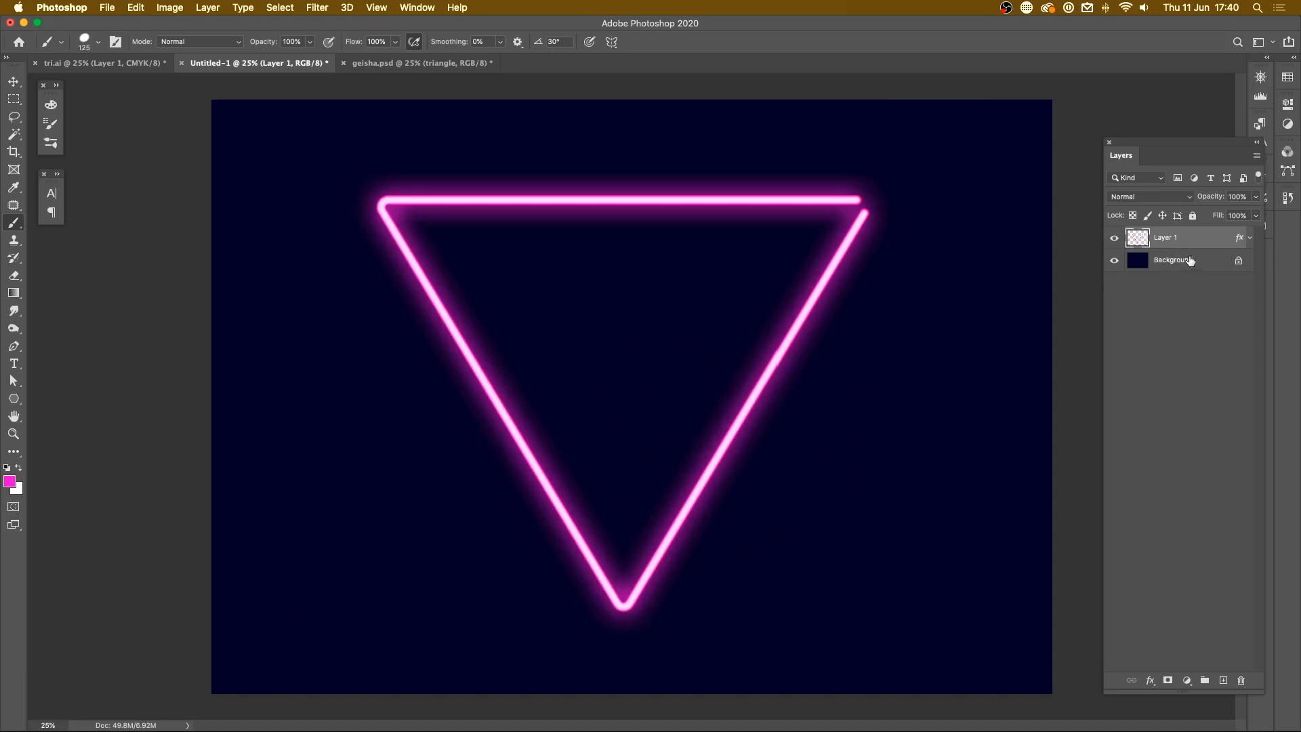
Step: Create a new layer above Background and set up a pink radial gradient for it
click(1173, 260)
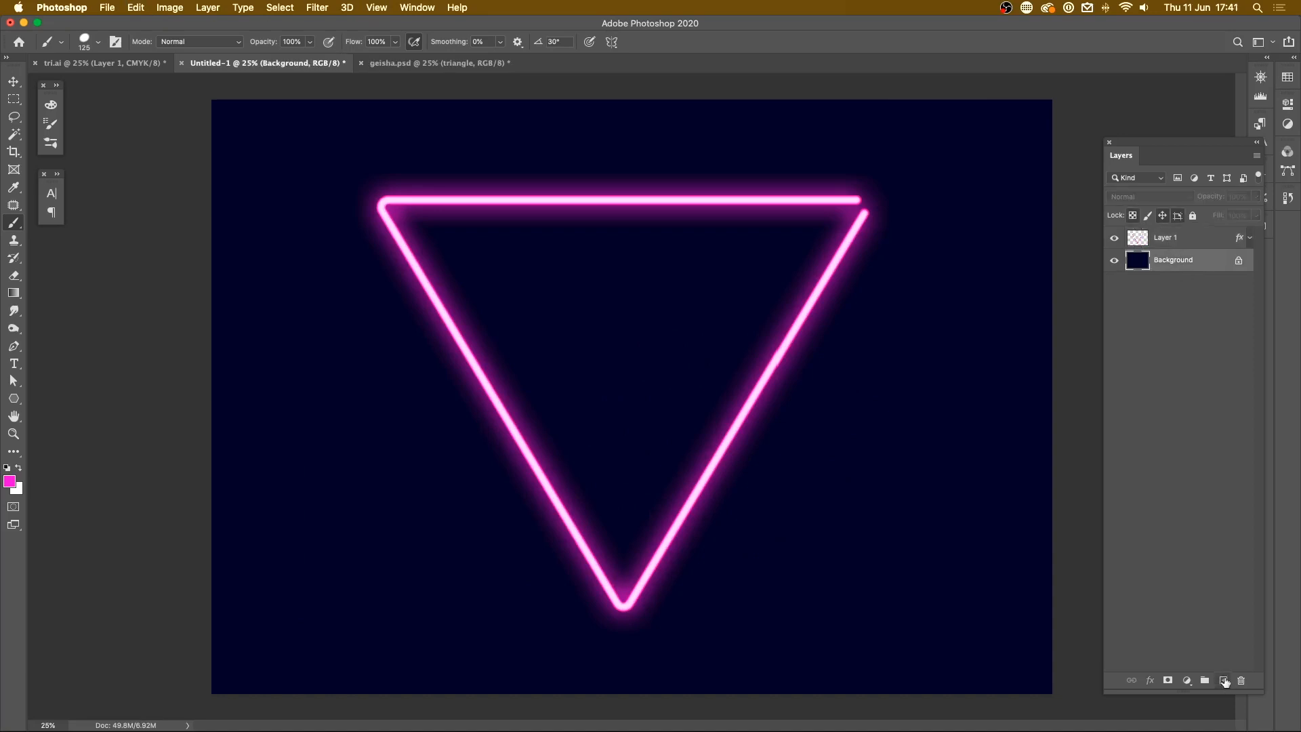
click(9, 481)
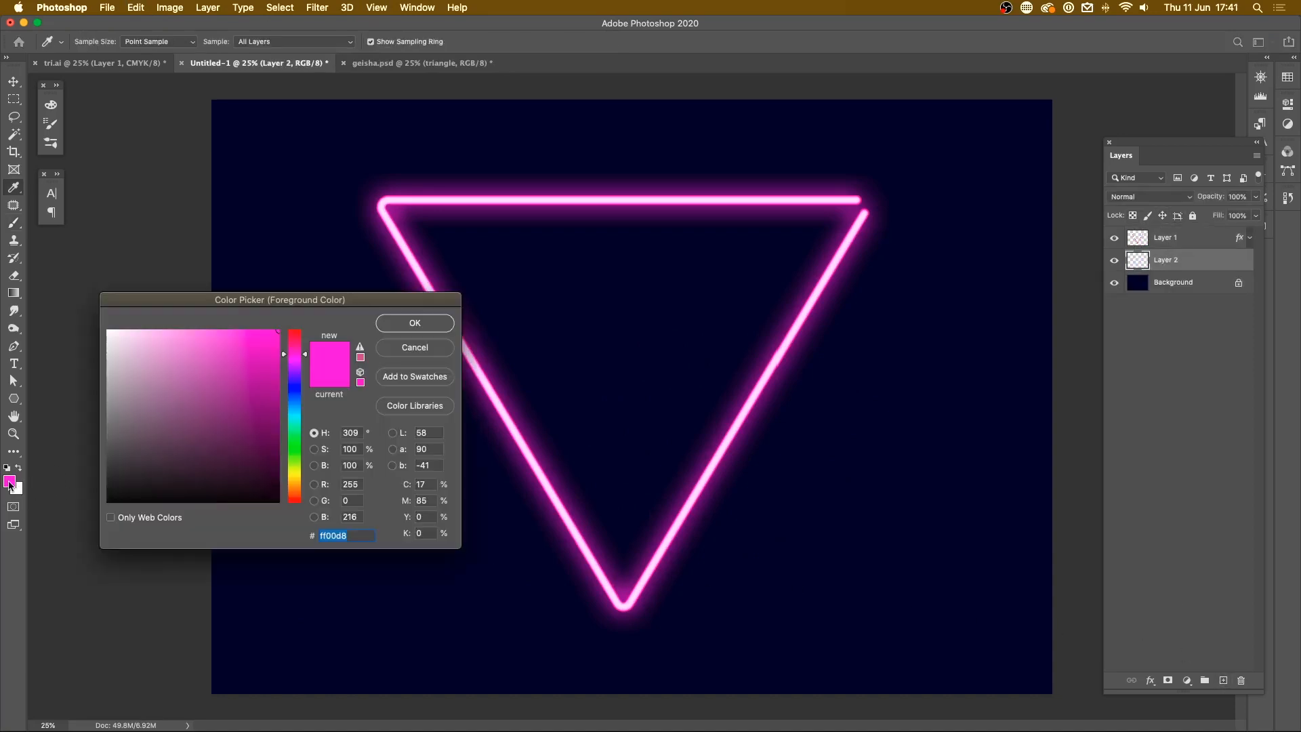
click(414, 322)
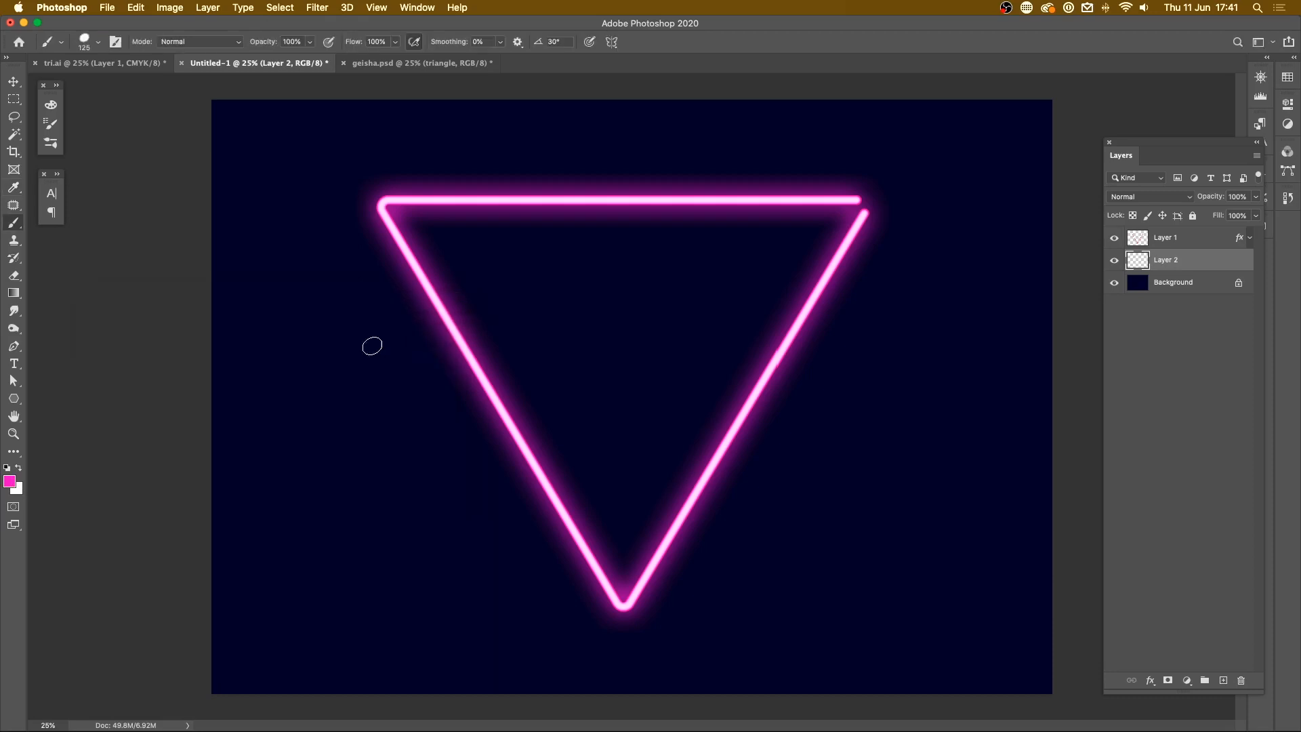
mouse_move(80, 173)
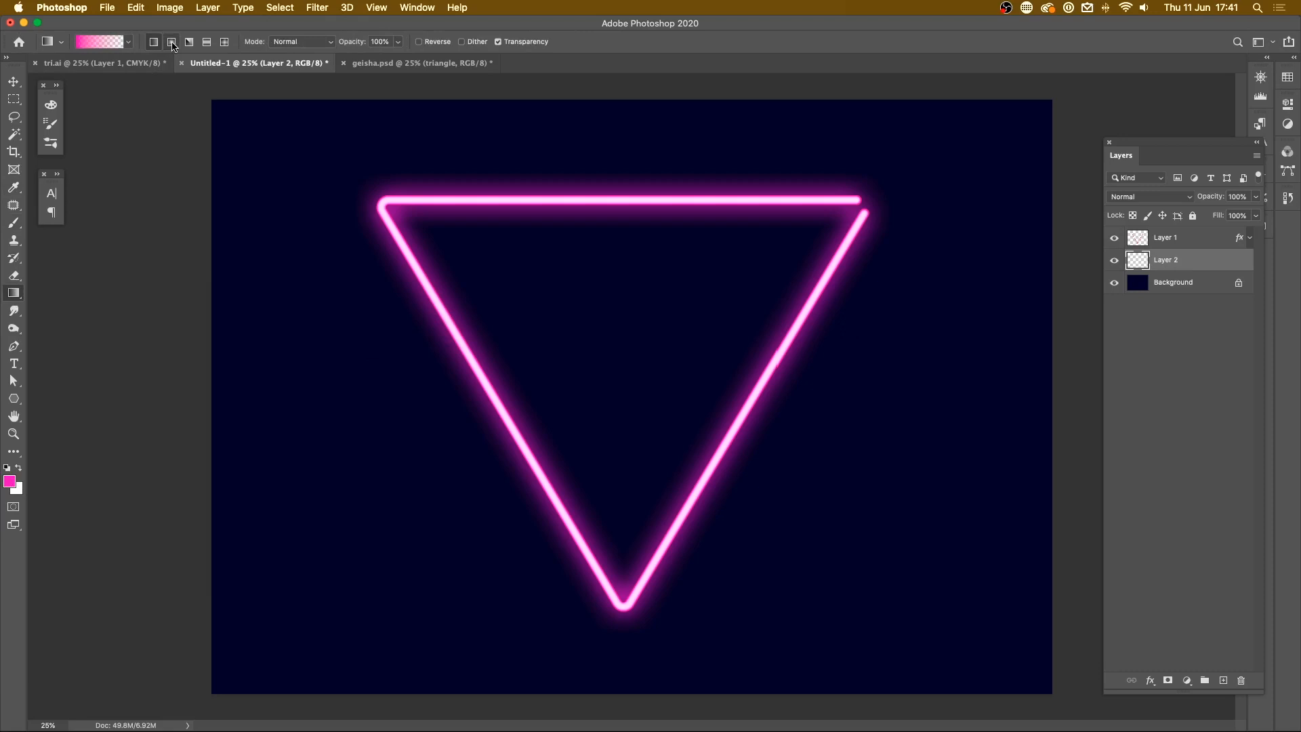
click(171, 42)
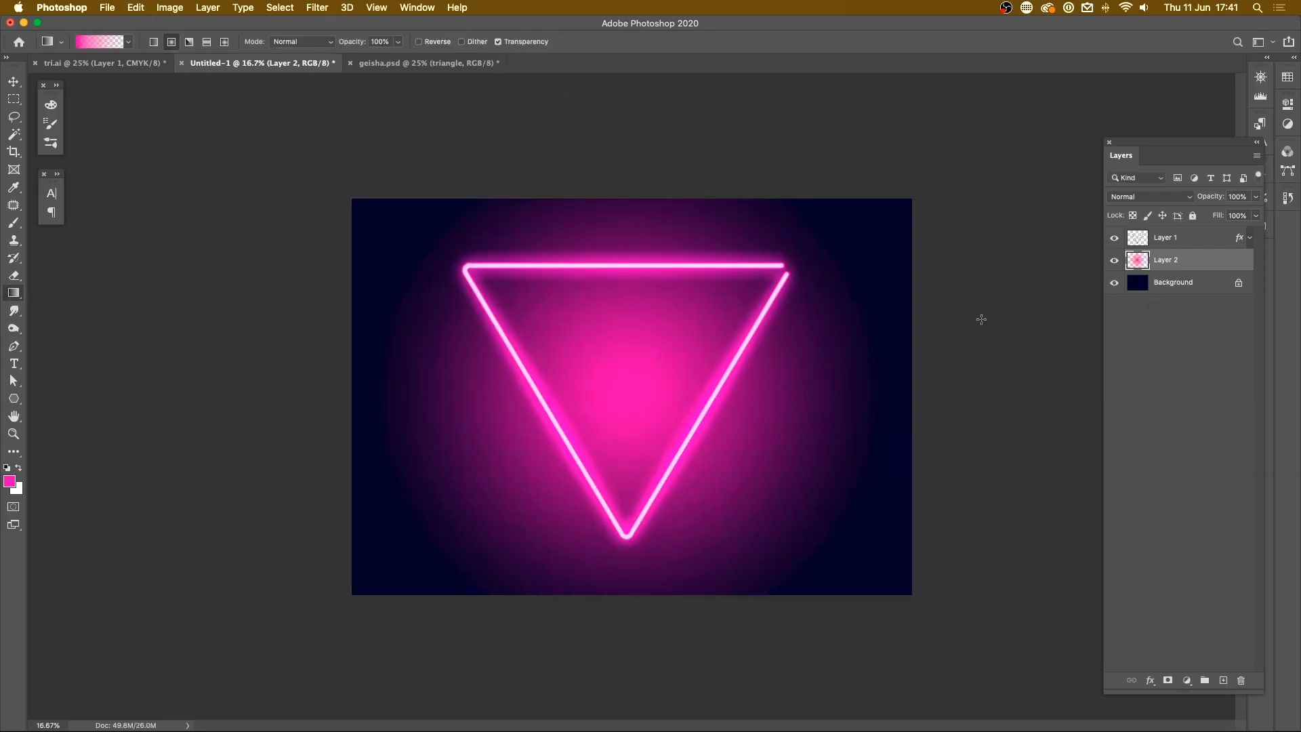
mouse_move(1184, 238)
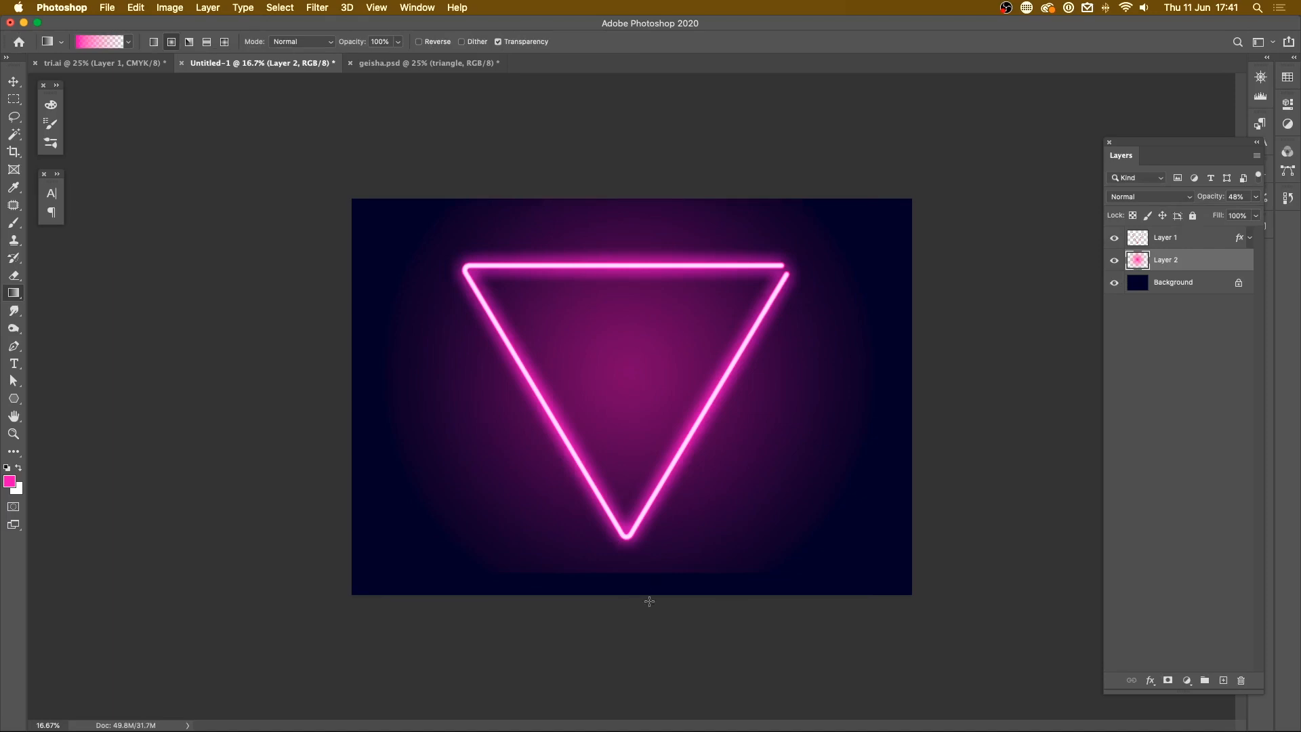
mouse_move(670, 600)
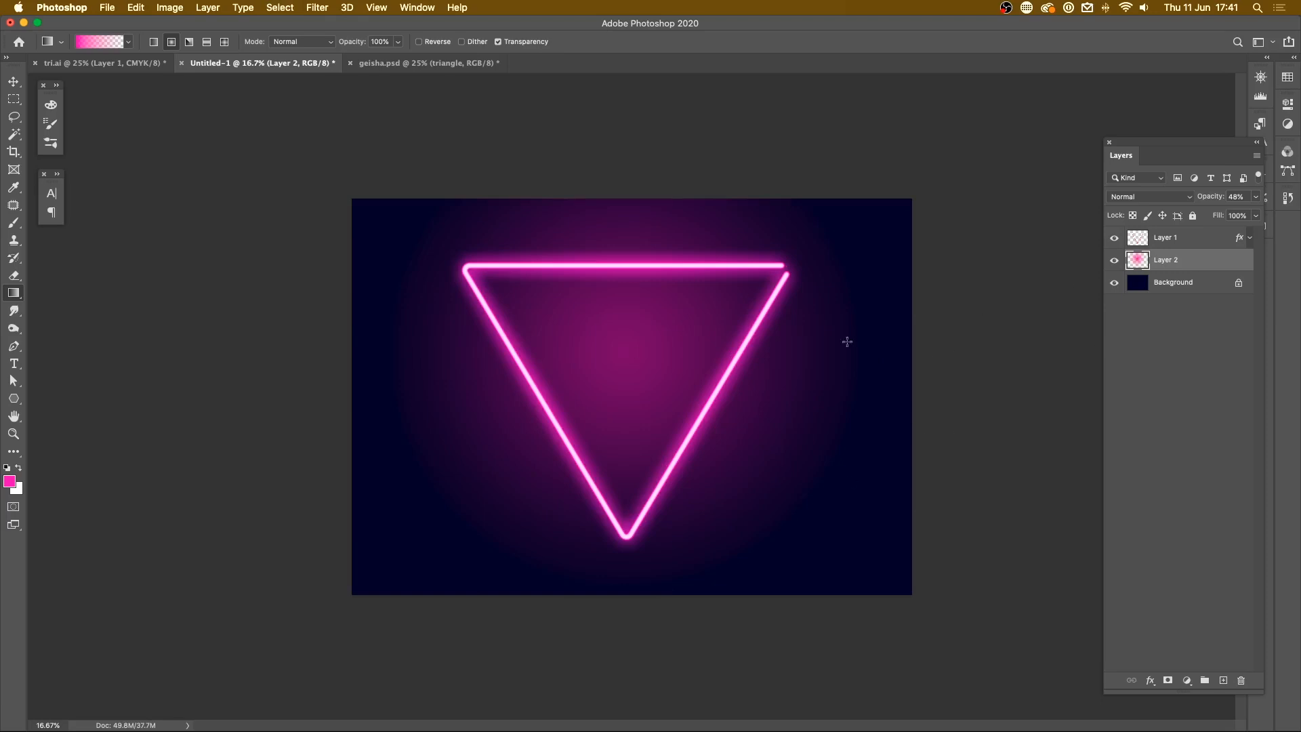
Step: Lower the pink glow layer to 38% opacity and reselect the triangle layer
click(1254, 196)
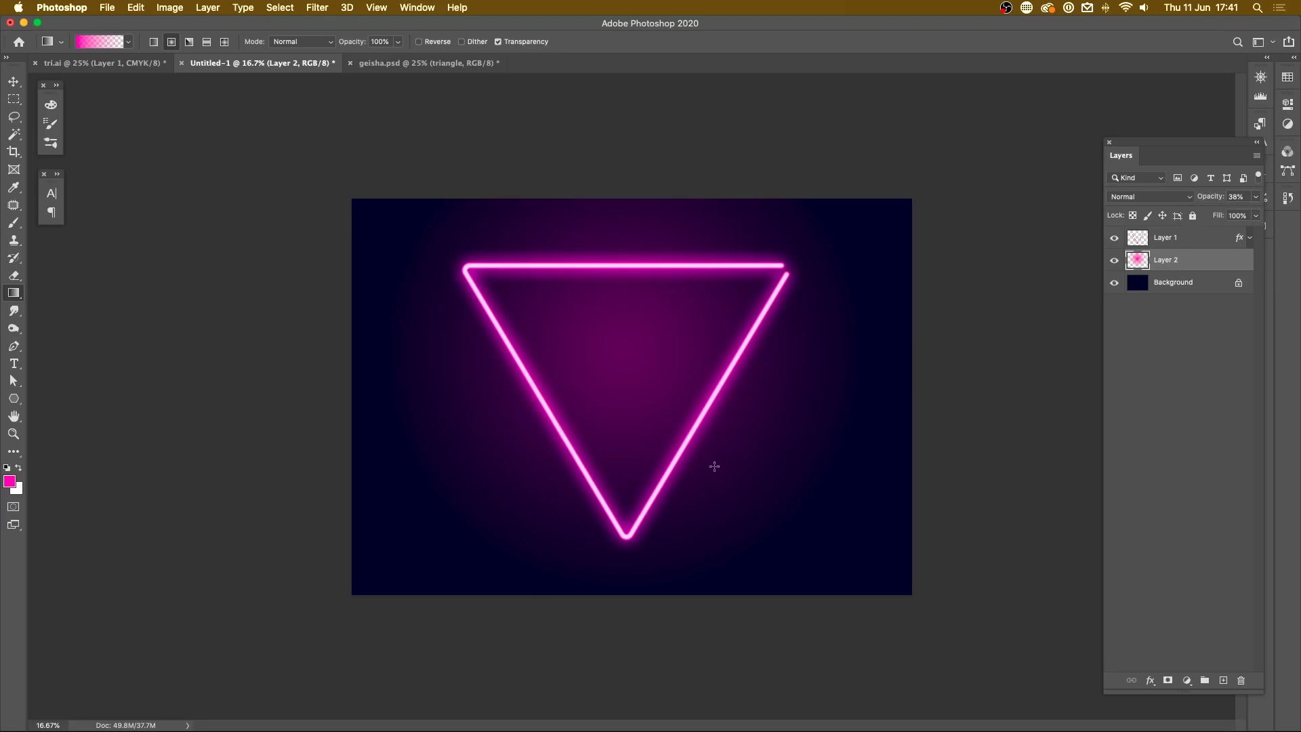
click(1165, 237)
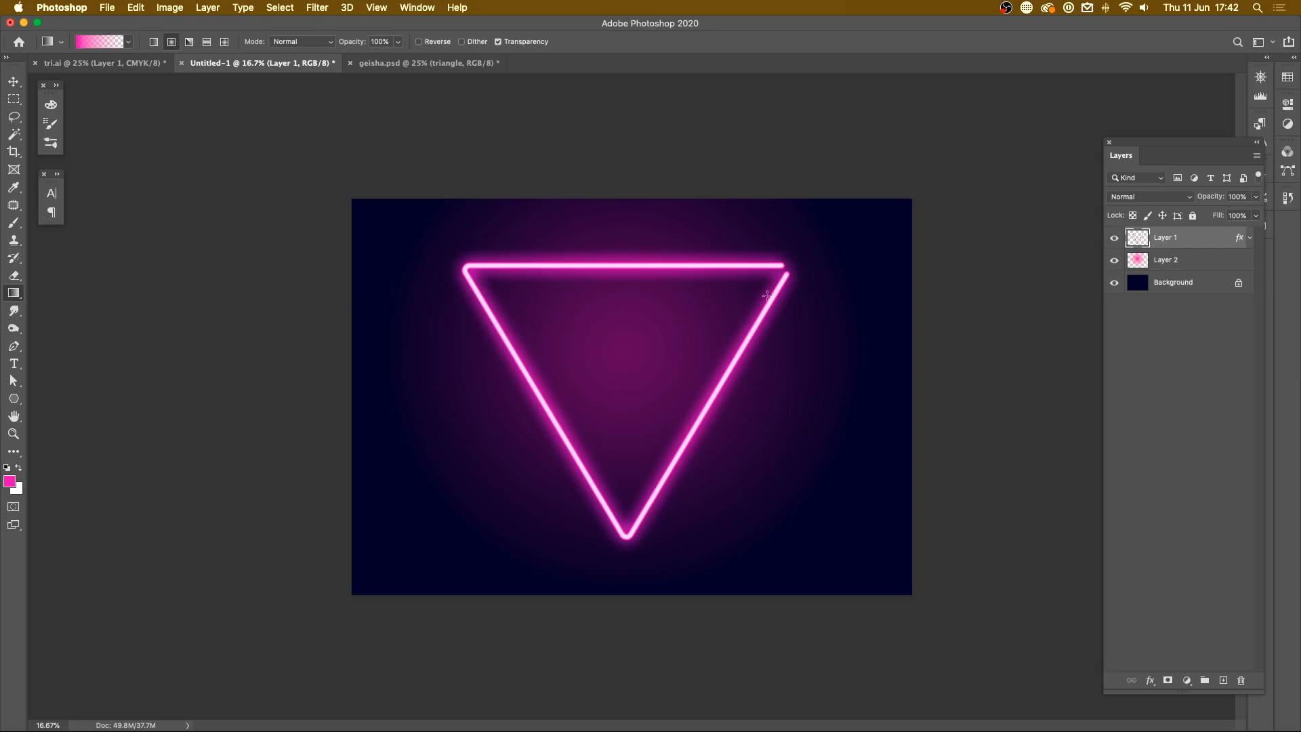
mouse_move(598, 528)
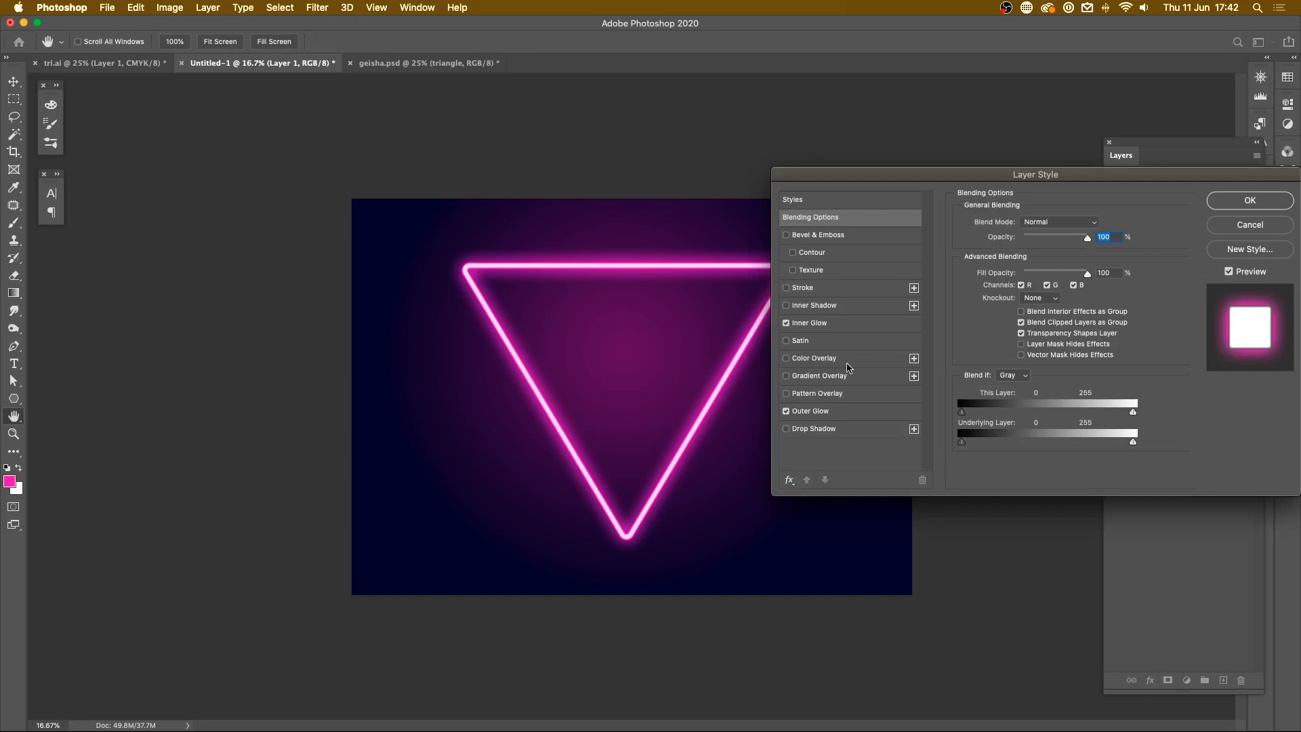
Step: Add a navy Multiply drop shadow (distance 164, size 62) and view the artwork full screen
click(815, 428)
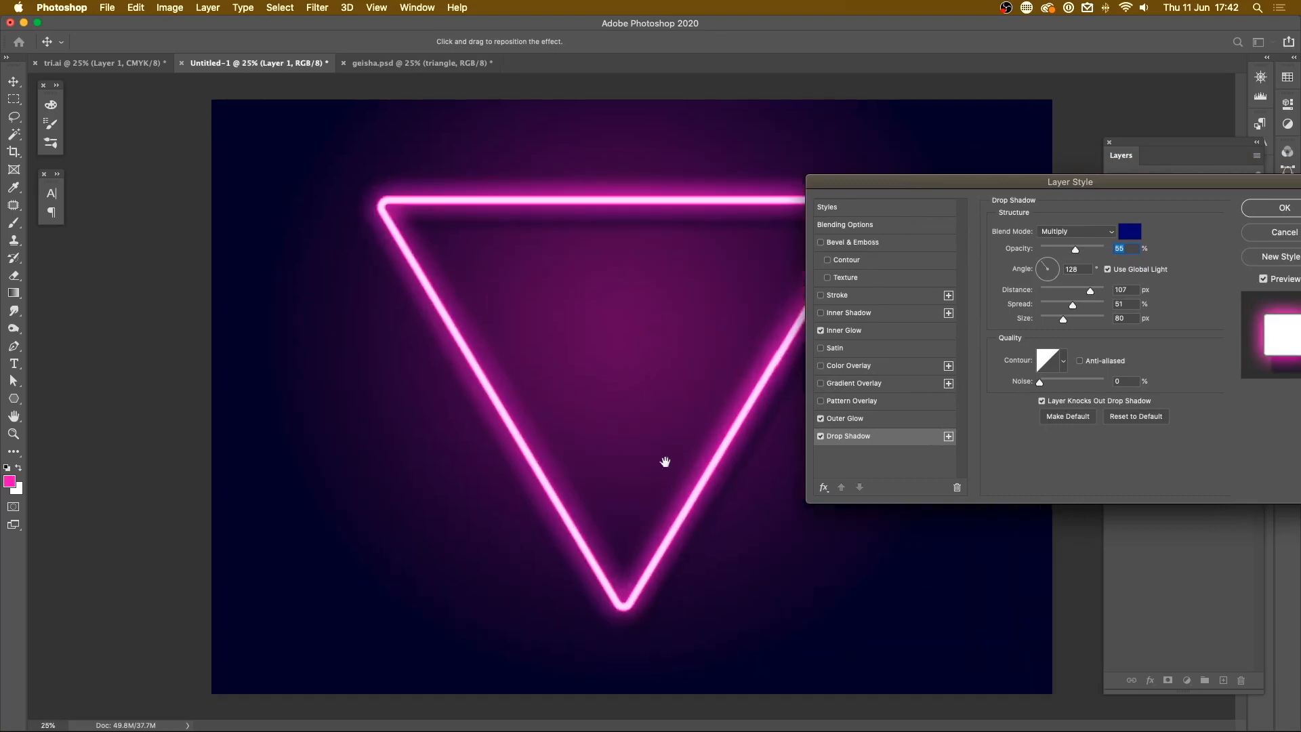
mouse_move(786, 317)
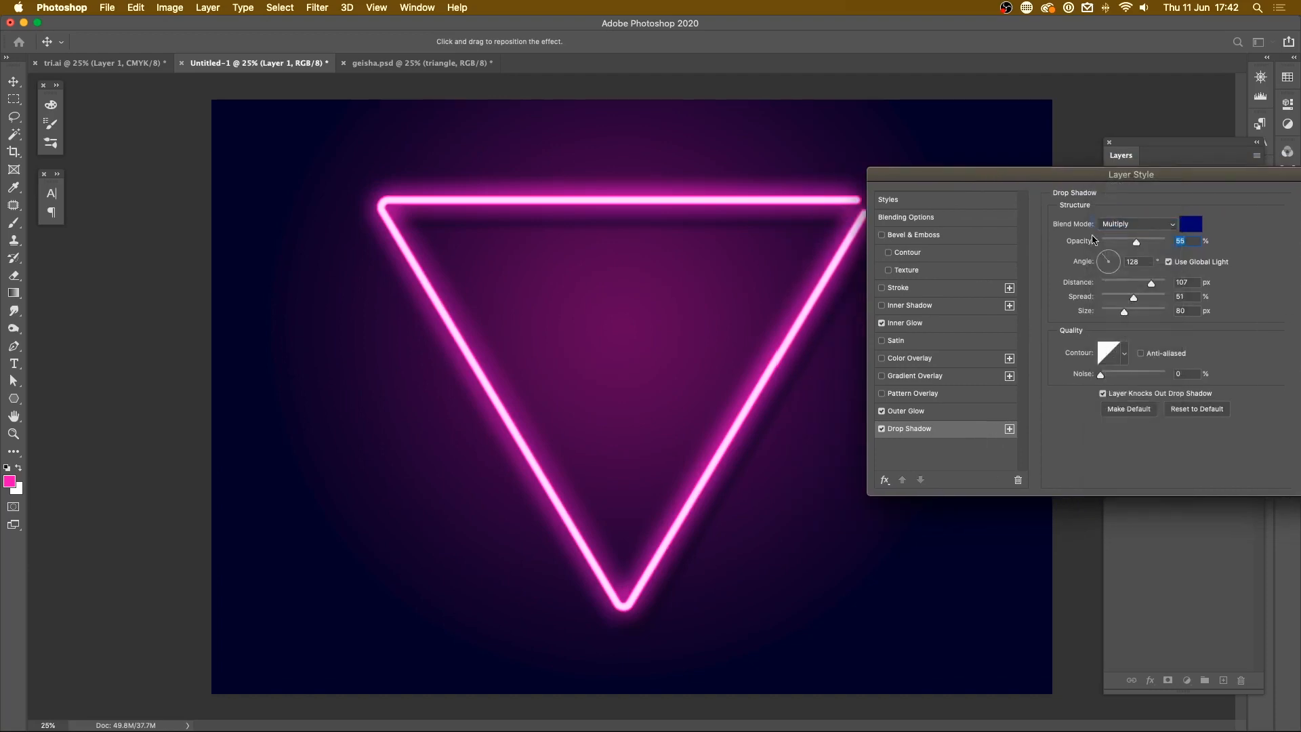
mouse_move(941, 452)
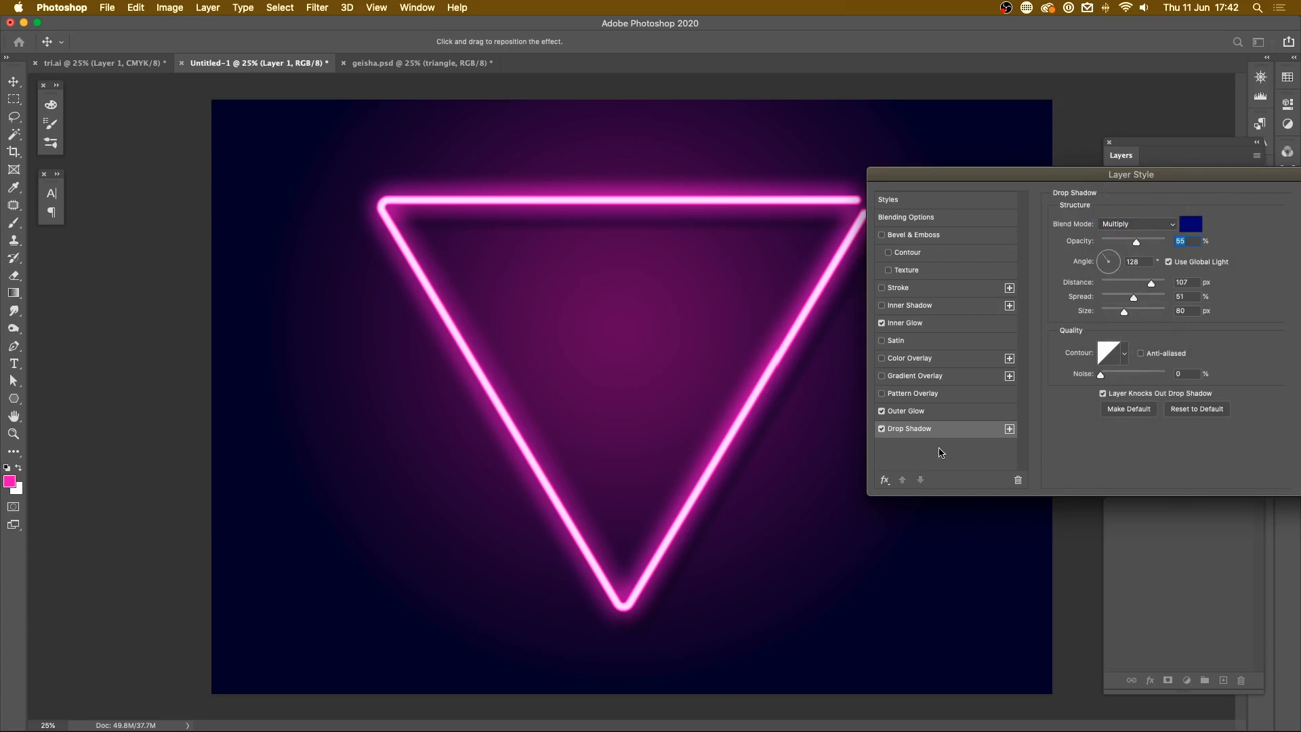
mouse_move(1152, 288)
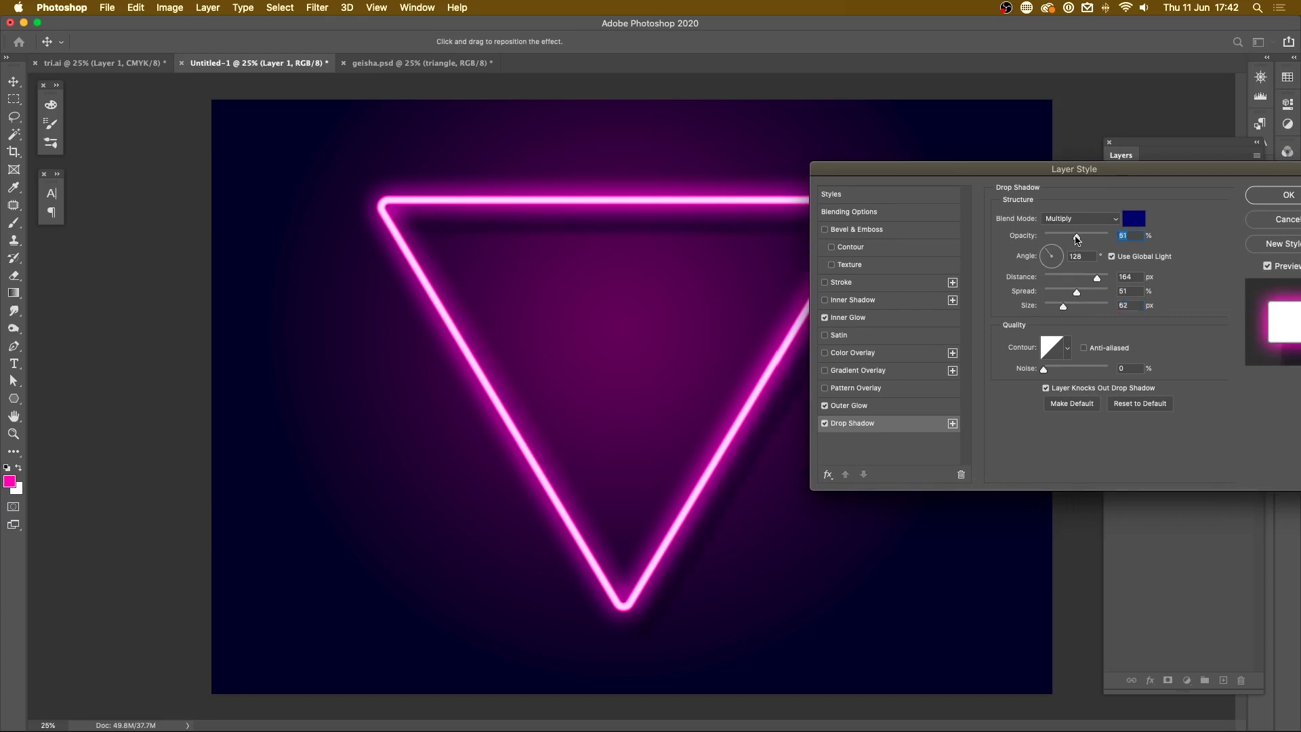
click(1289, 193)
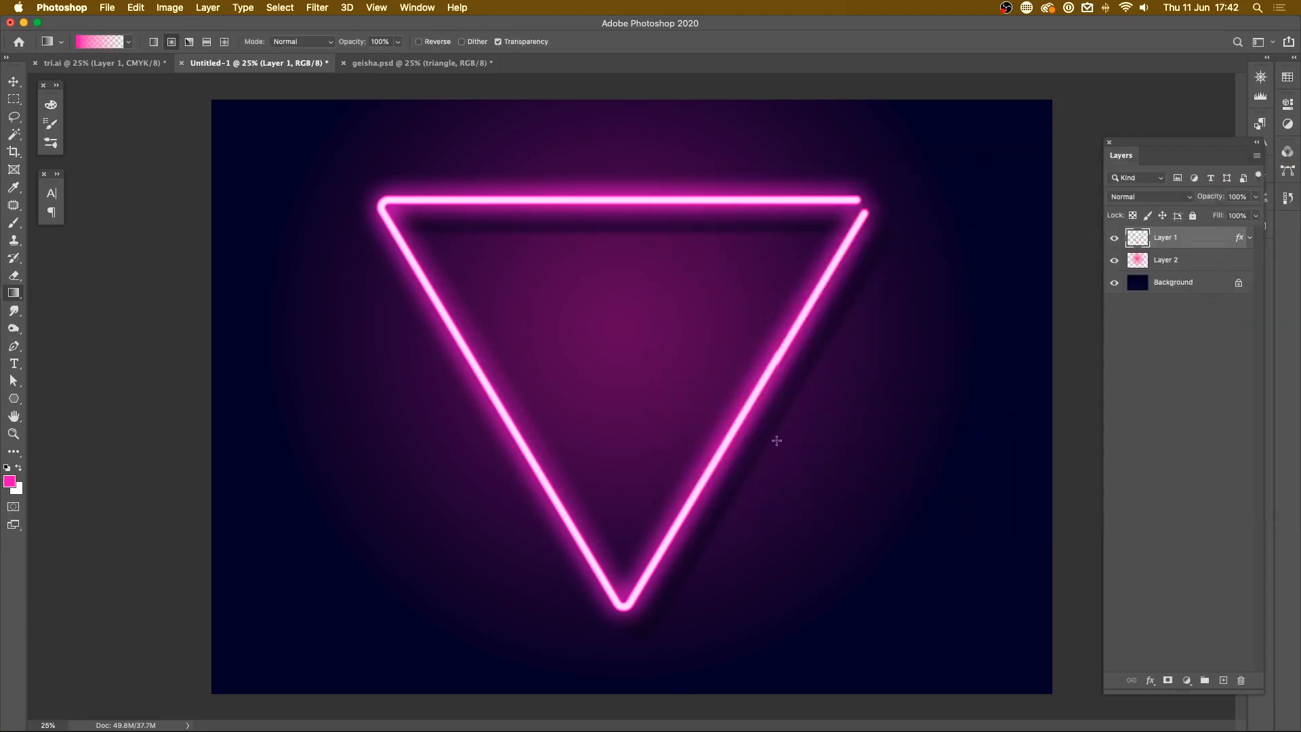
key(Tab)
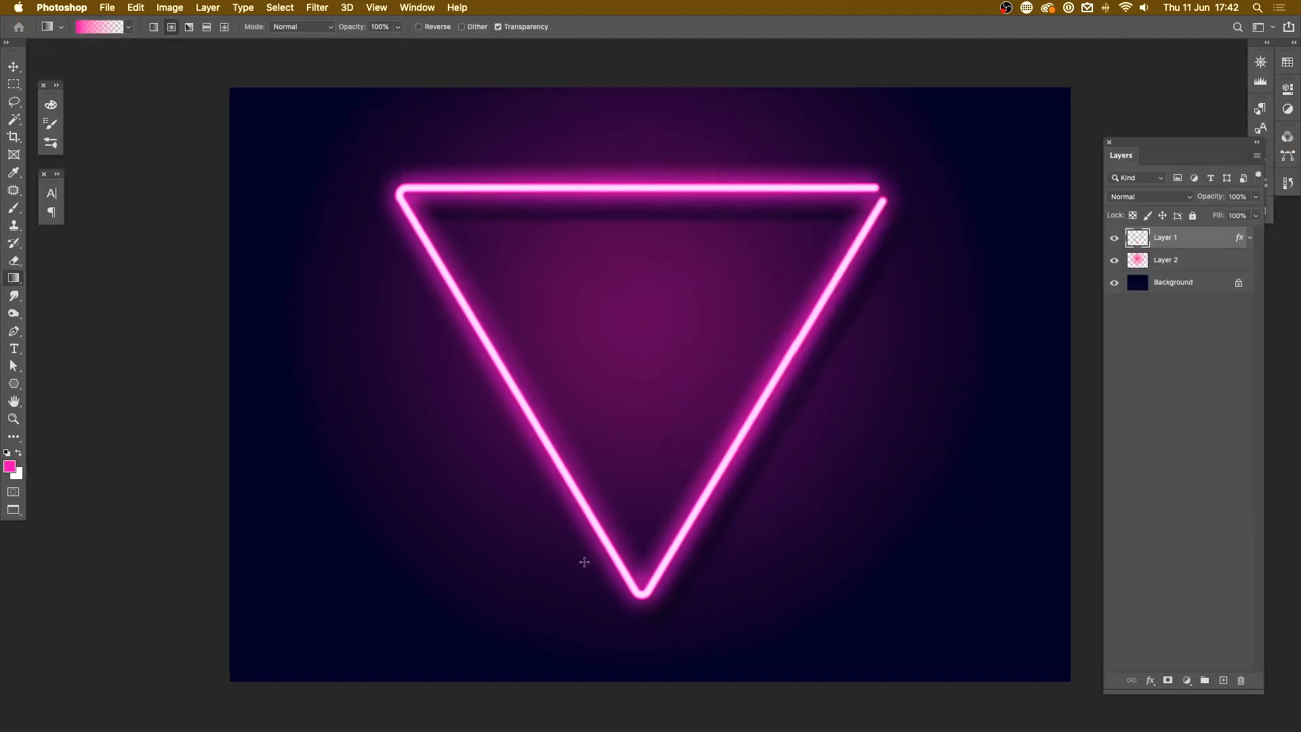